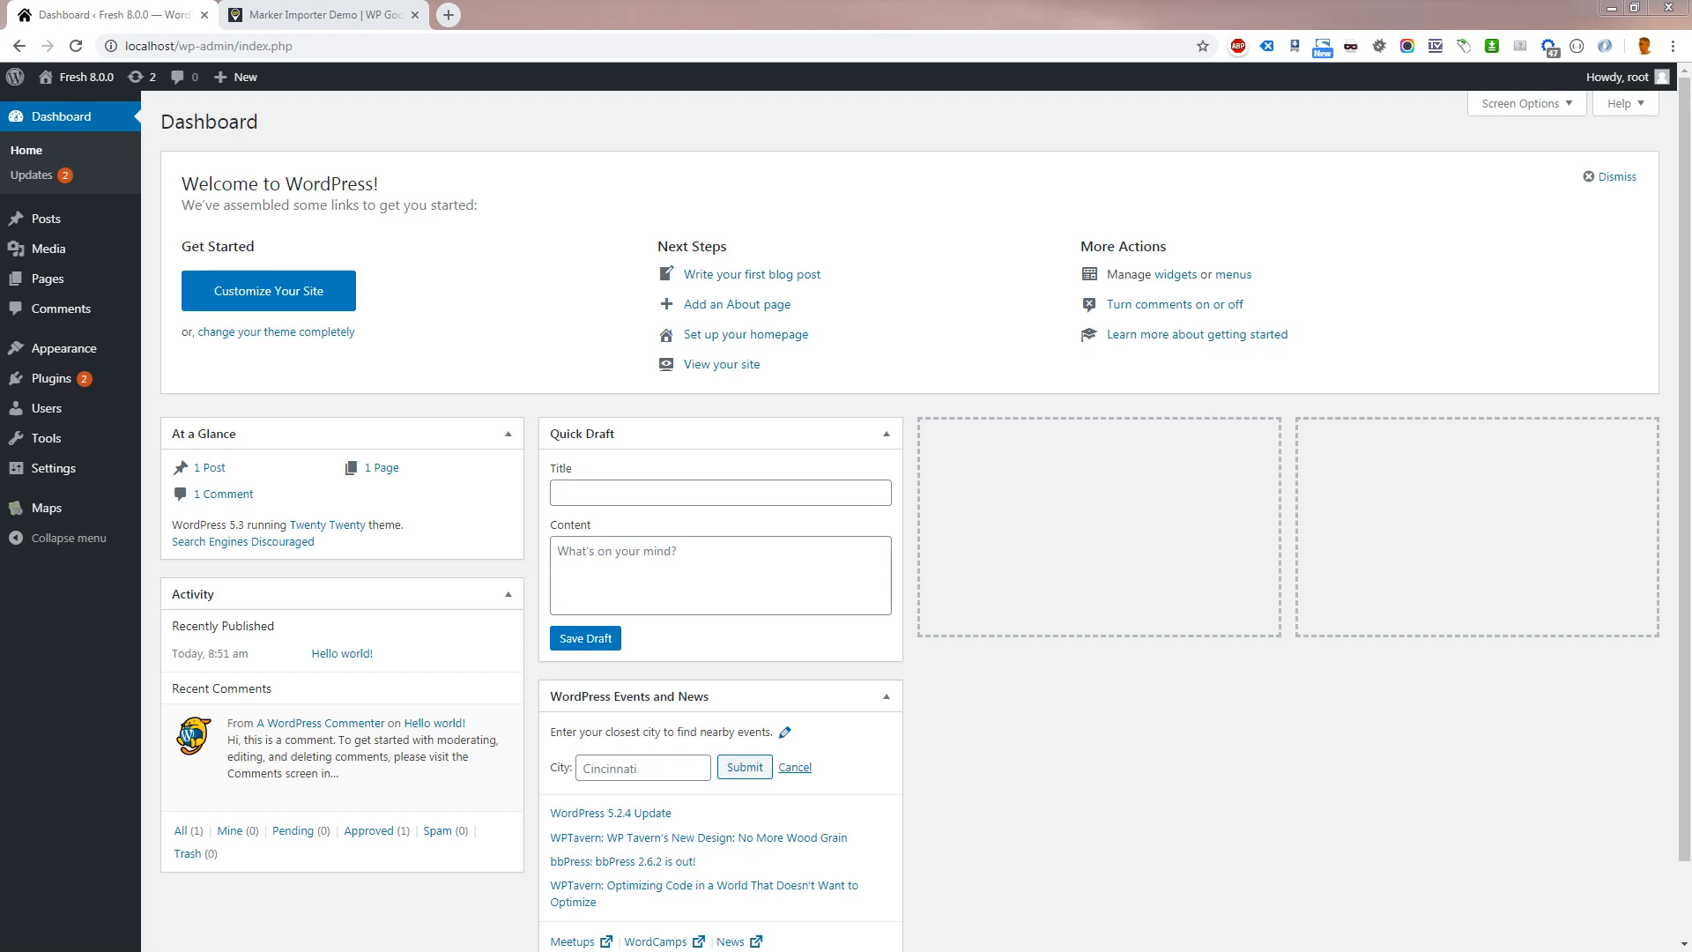
mouse_move(69, 272)
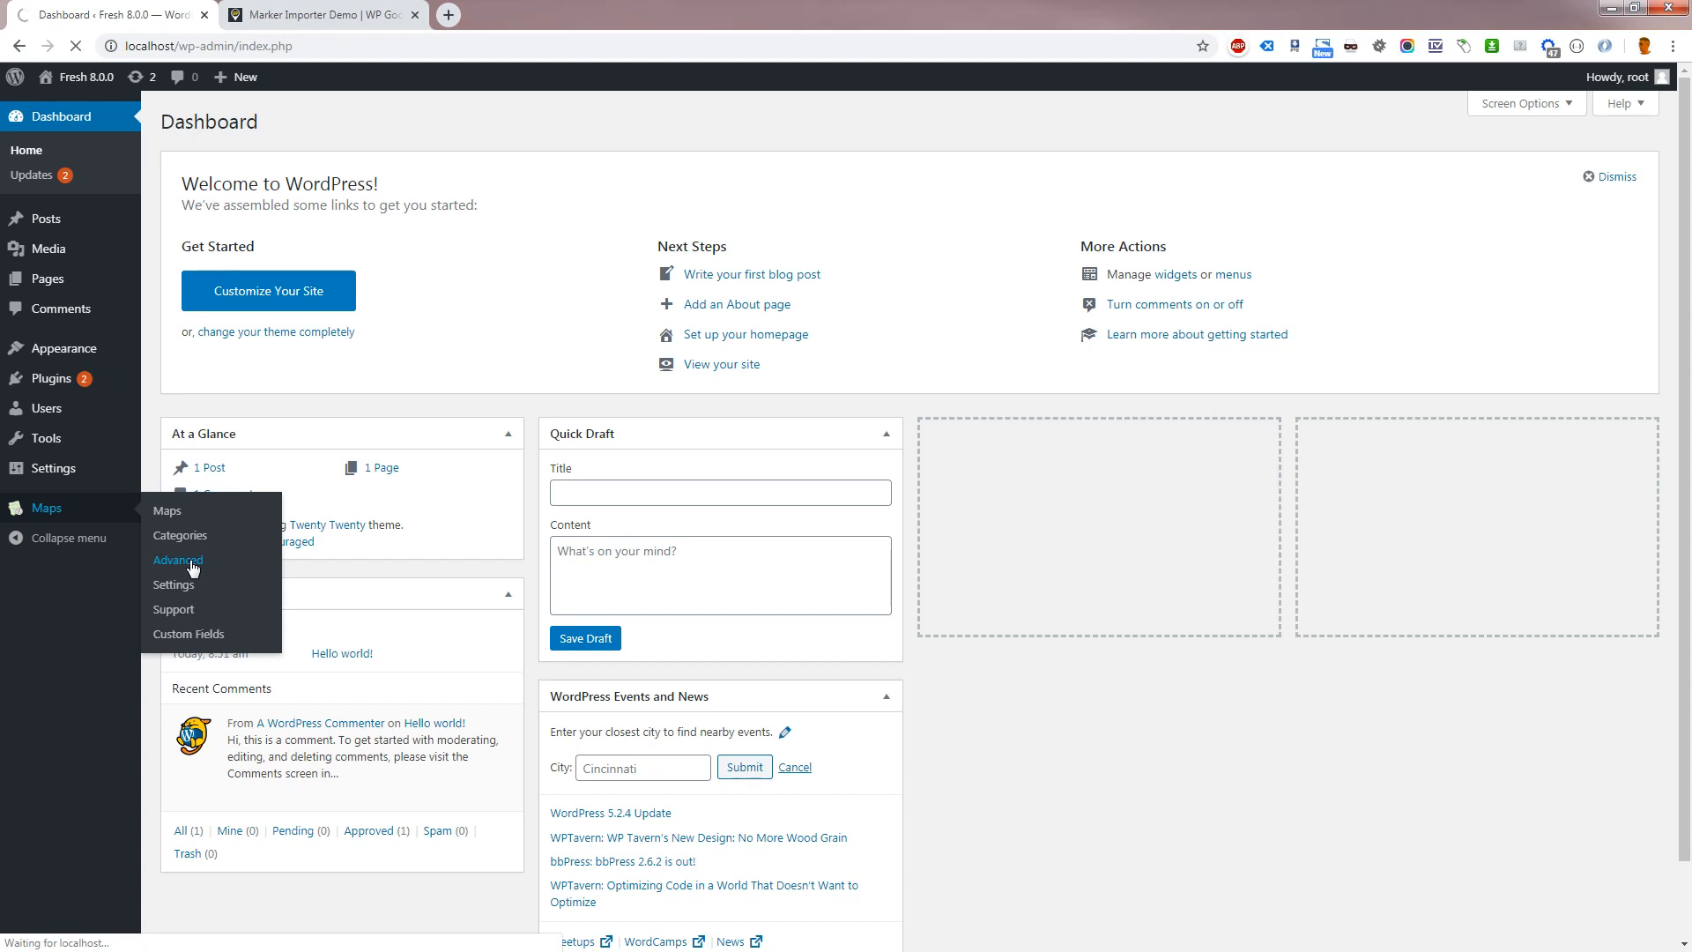
Go to Maps > Advanced in the WordPress admin sidebar
click(177, 560)
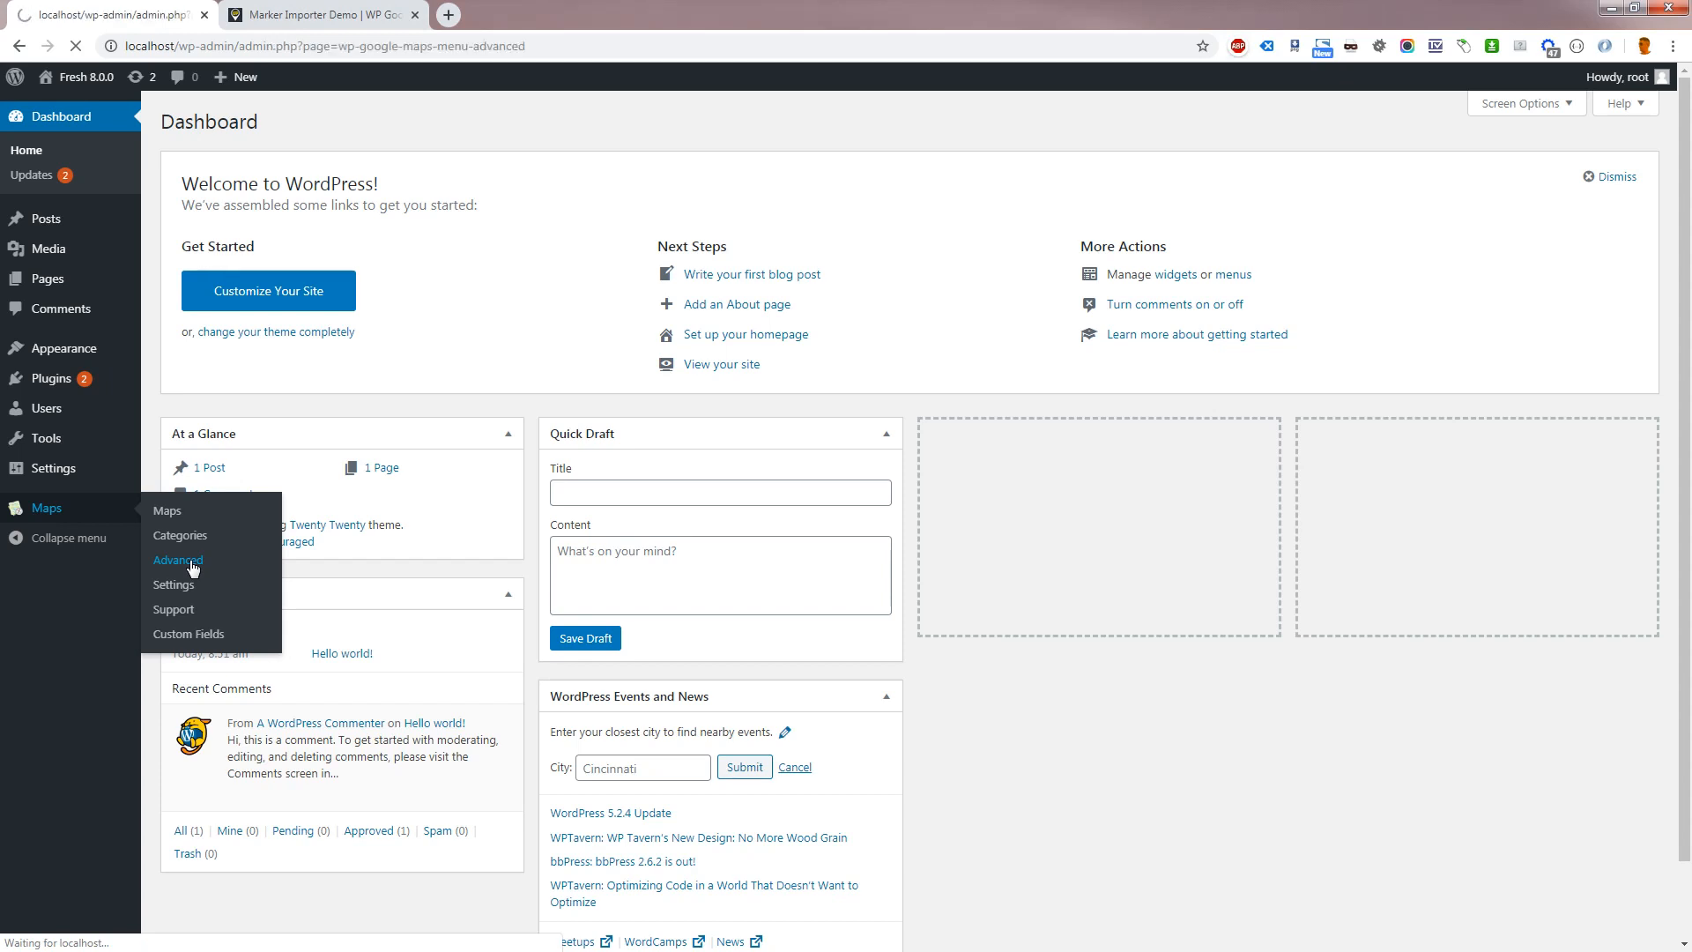
click(177, 559)
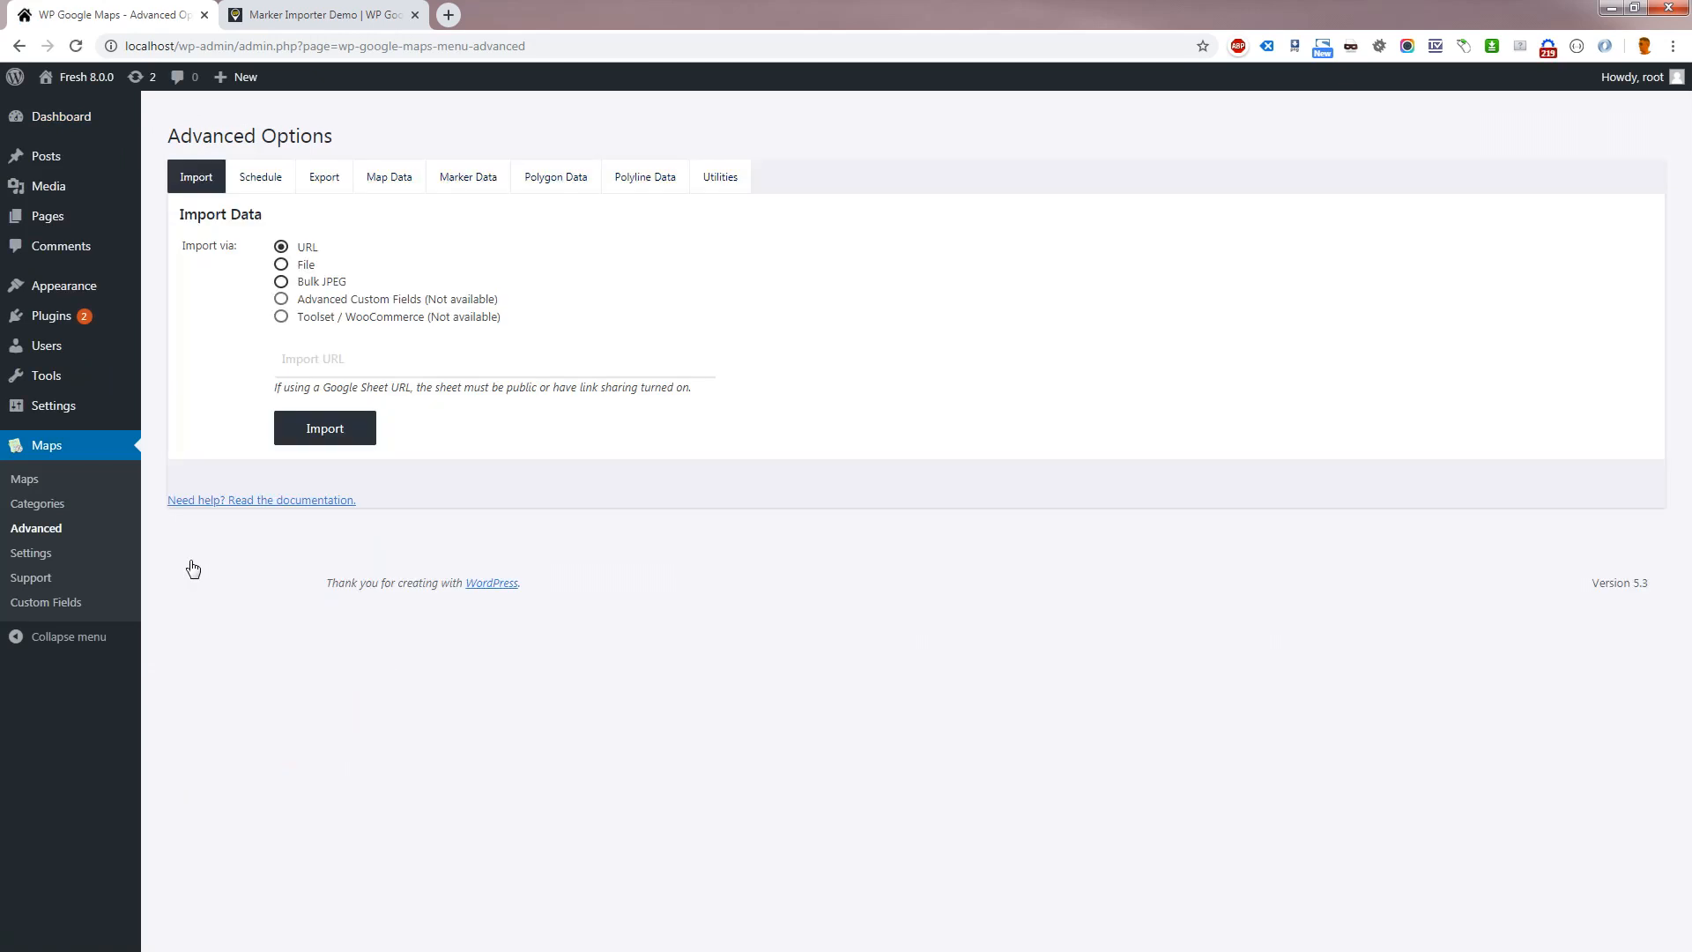
mouse_move(222, 591)
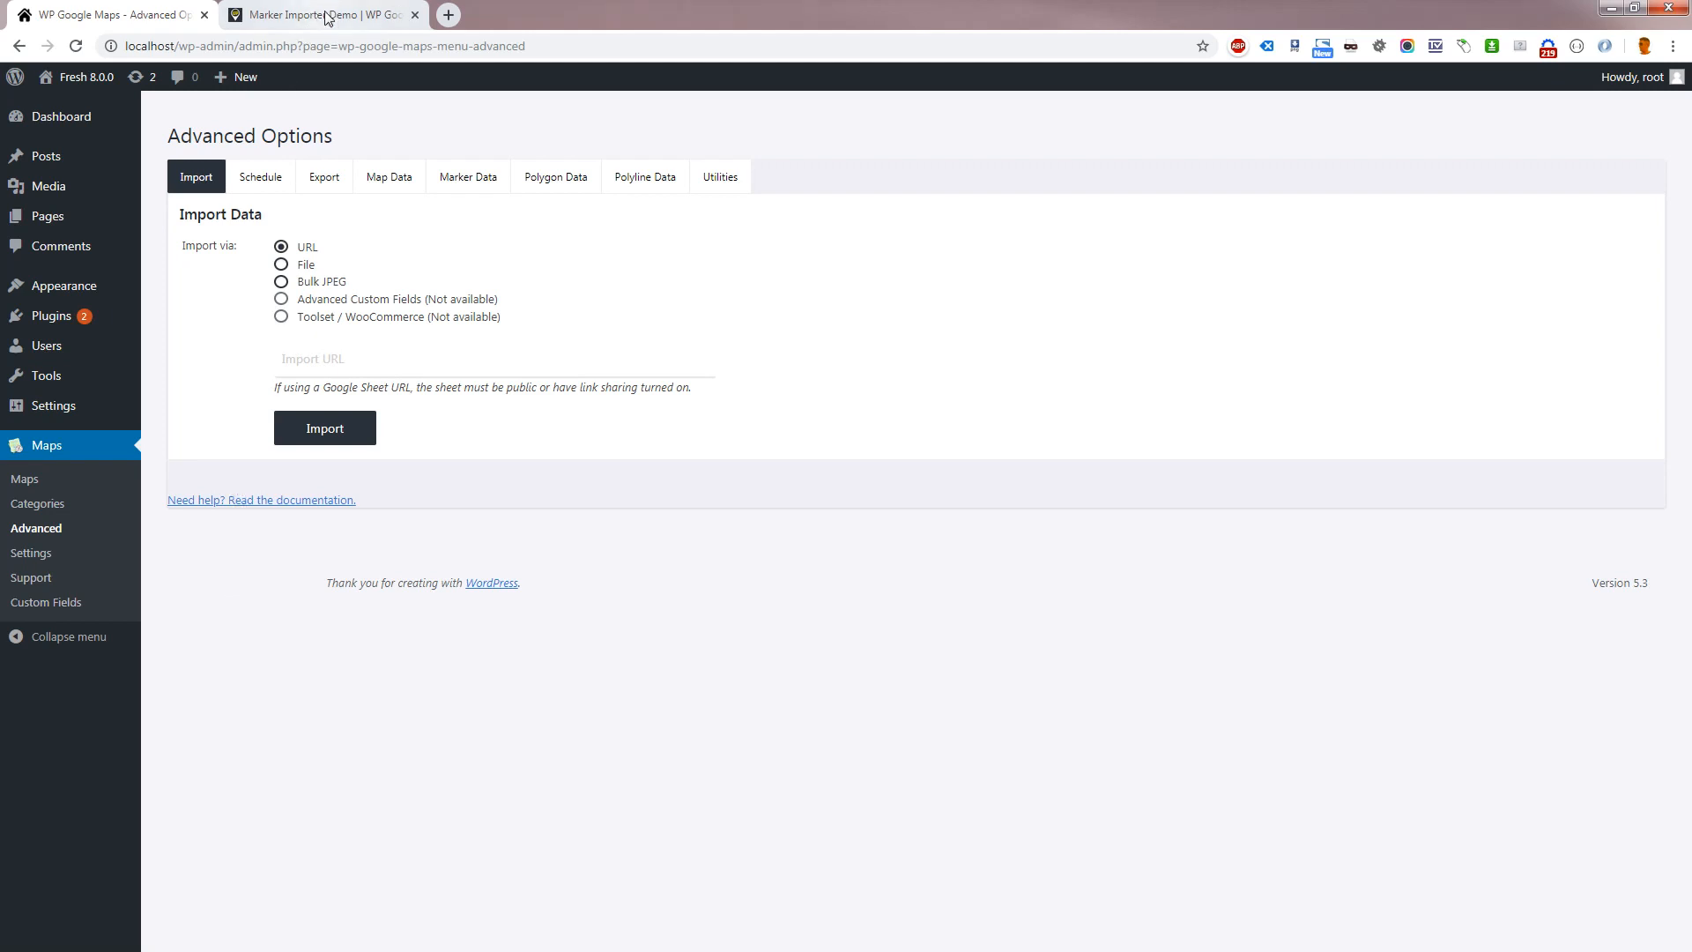
Download the Example CSV from the Marker Importer Demo page
click(326, 15)
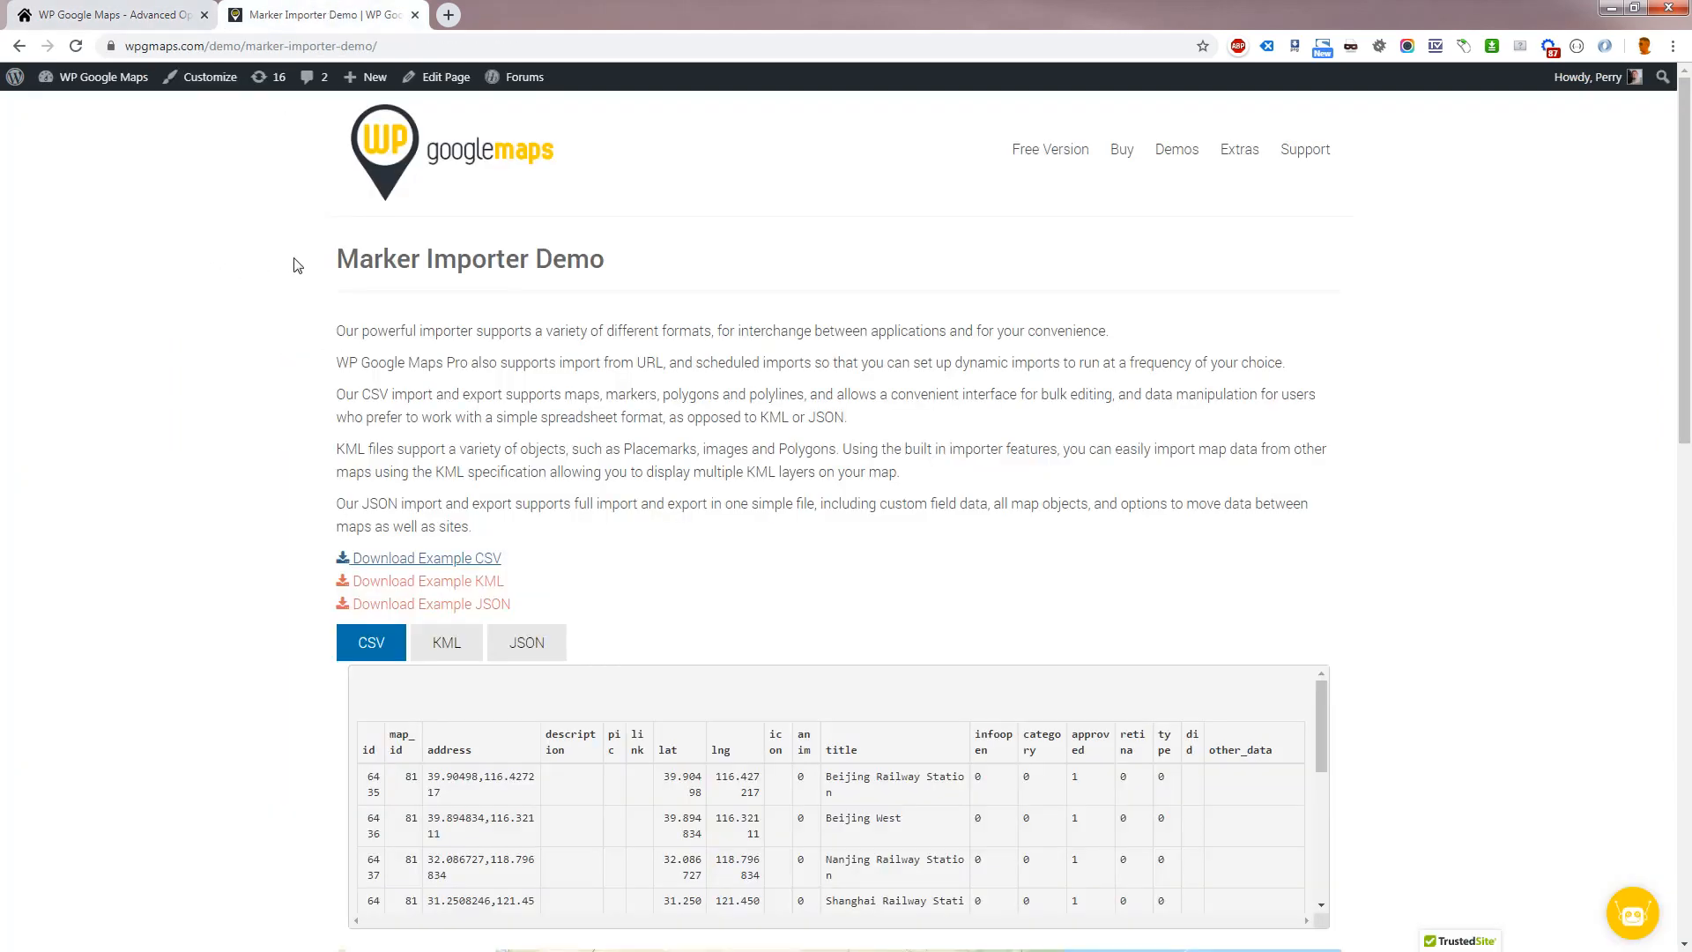
mouse_move(284, 283)
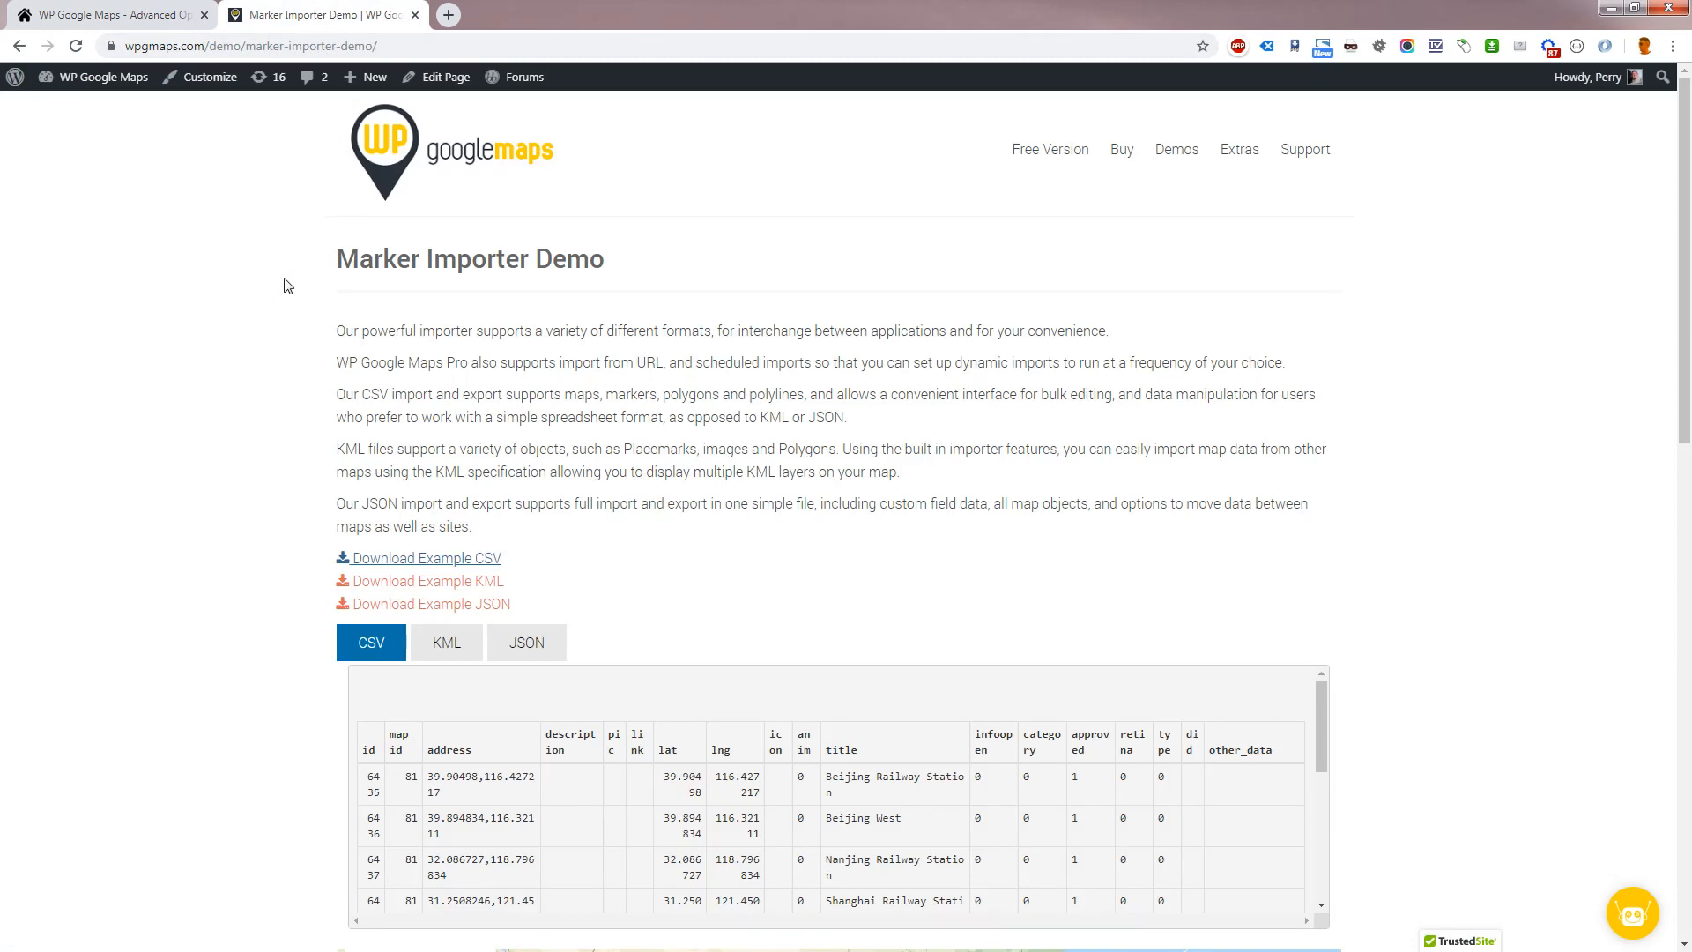
mouse_move(261, 87)
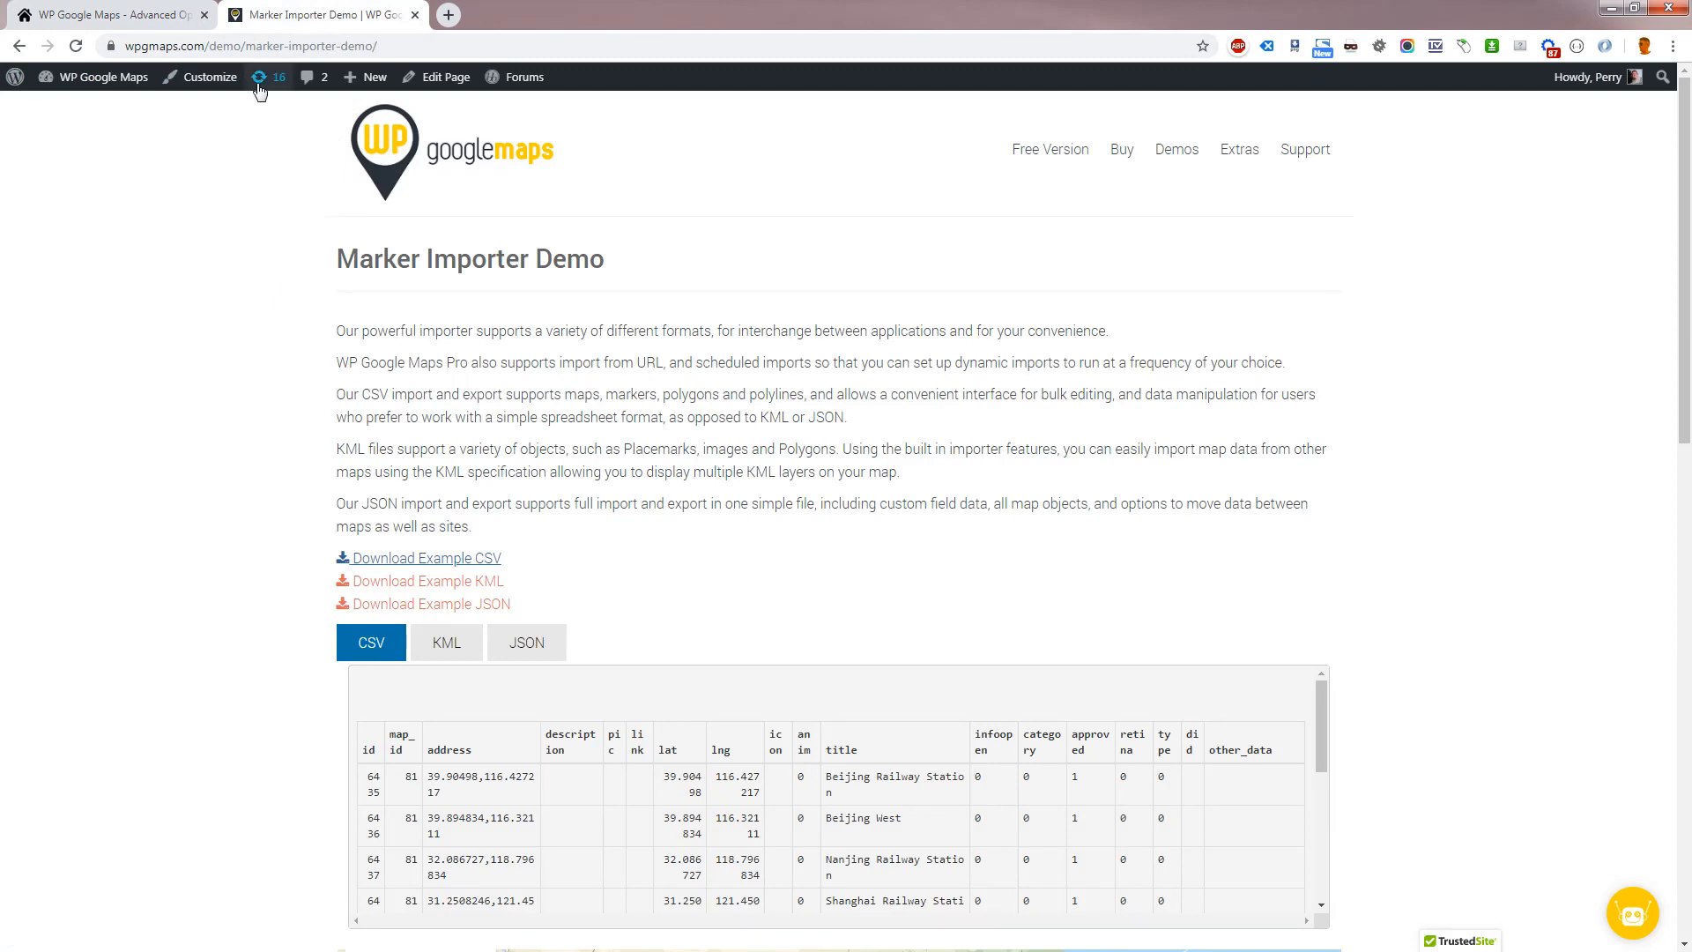
click(253, 46)
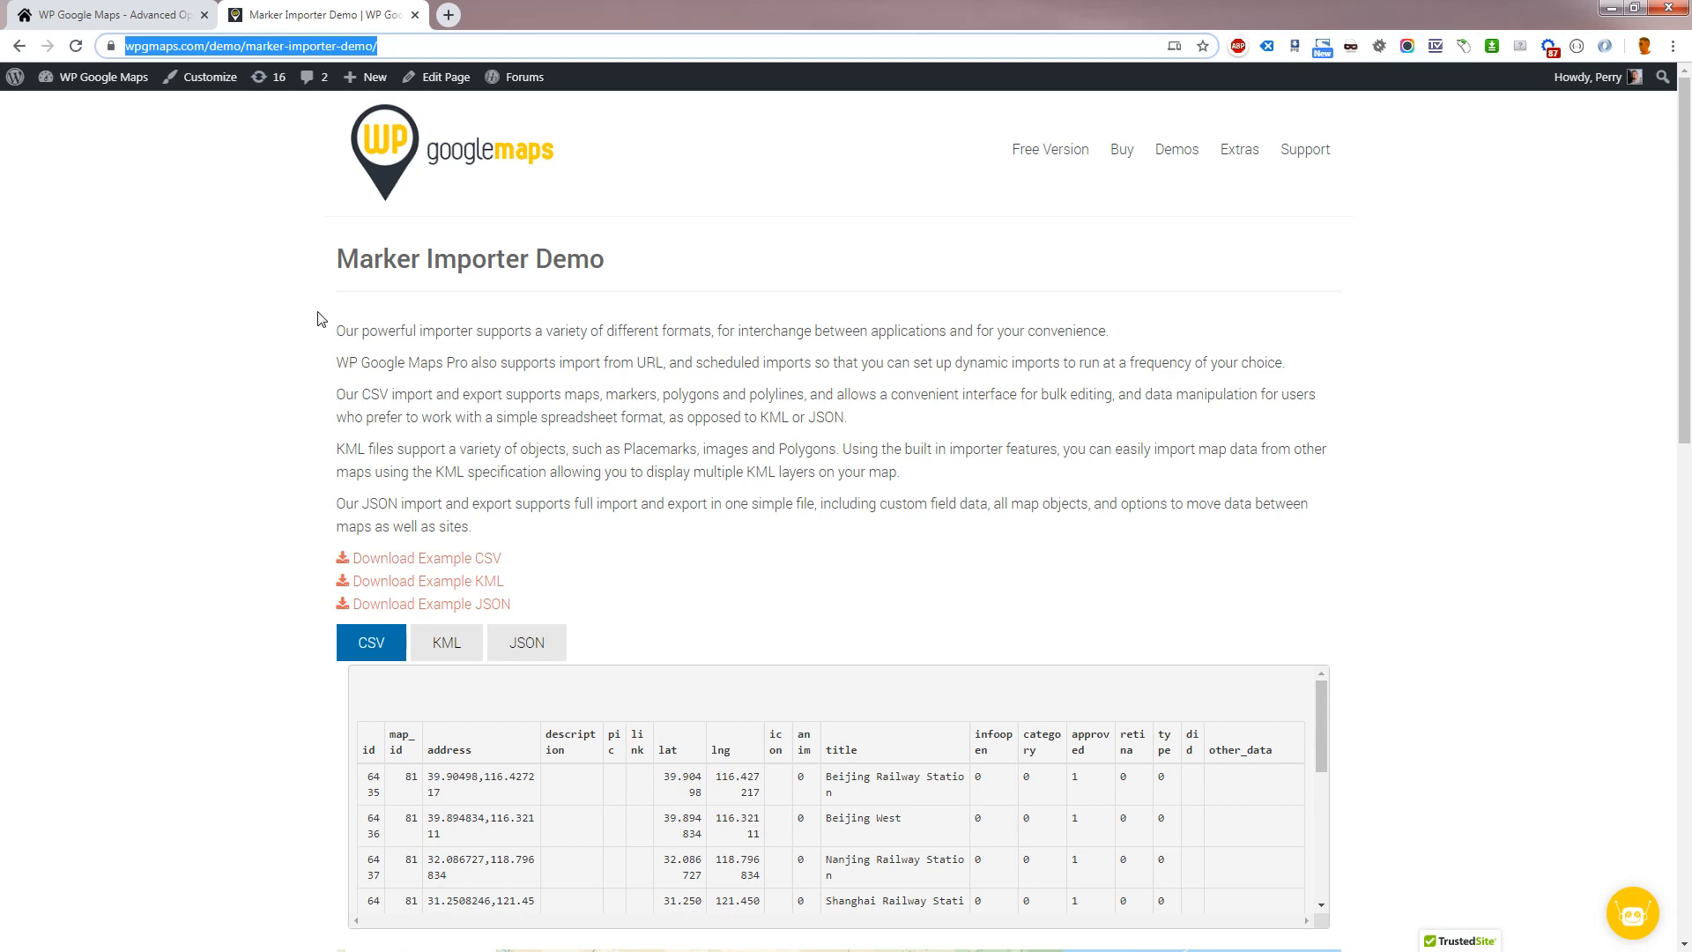
mouse_move(308, 359)
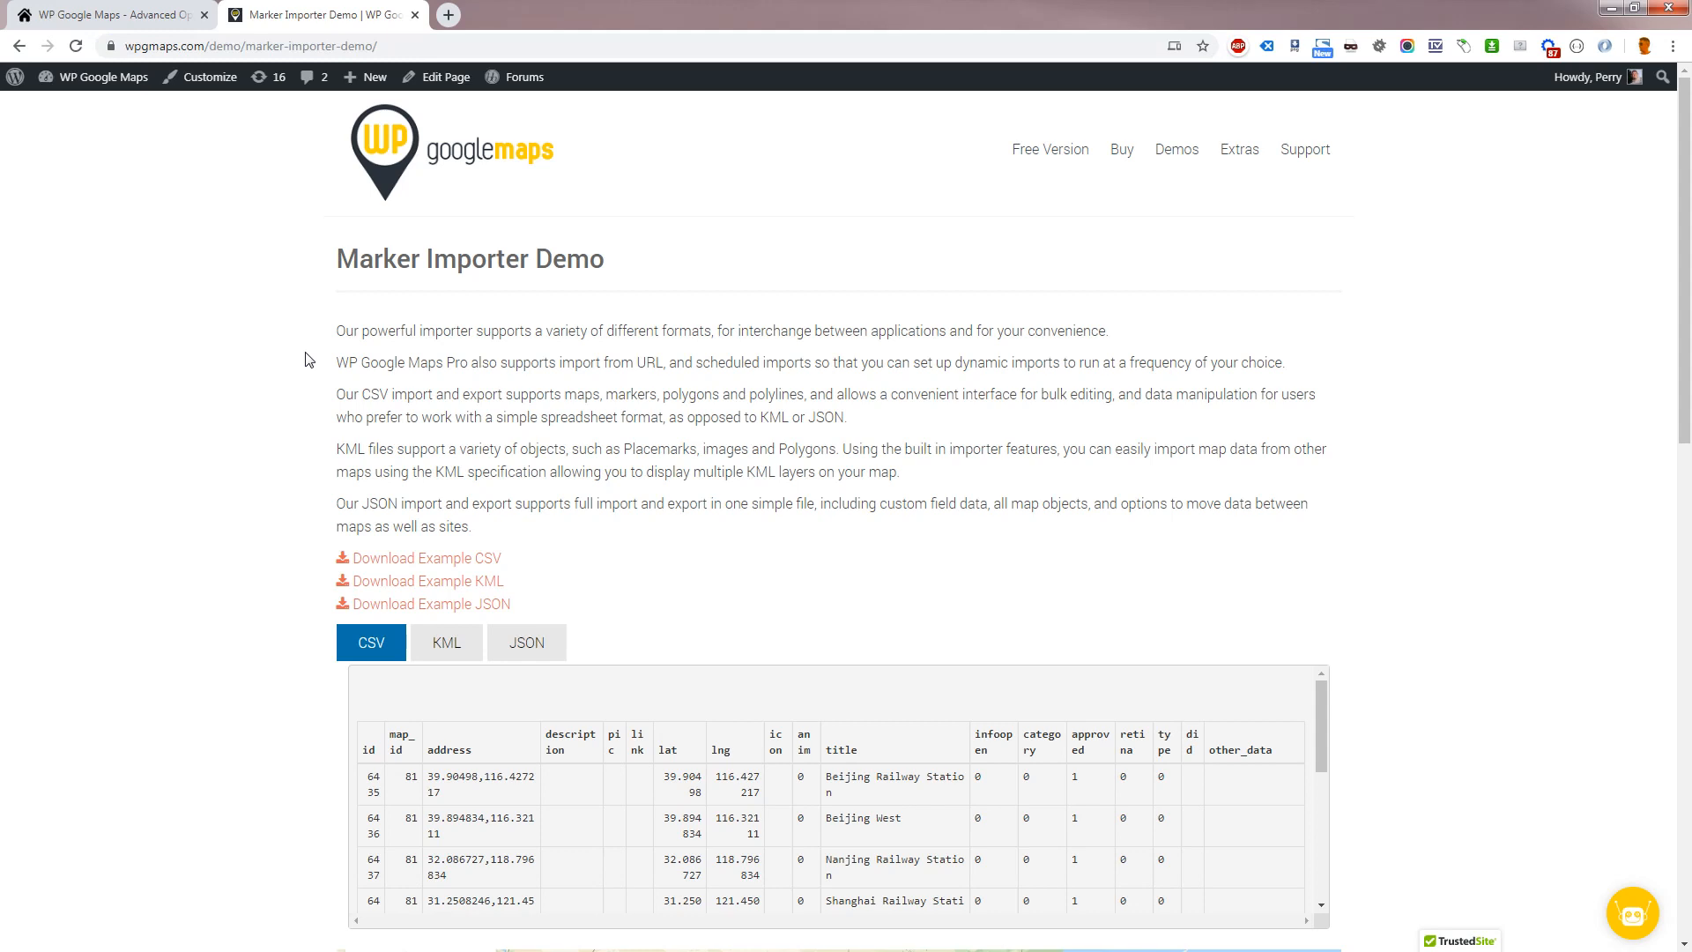
click(439, 557)
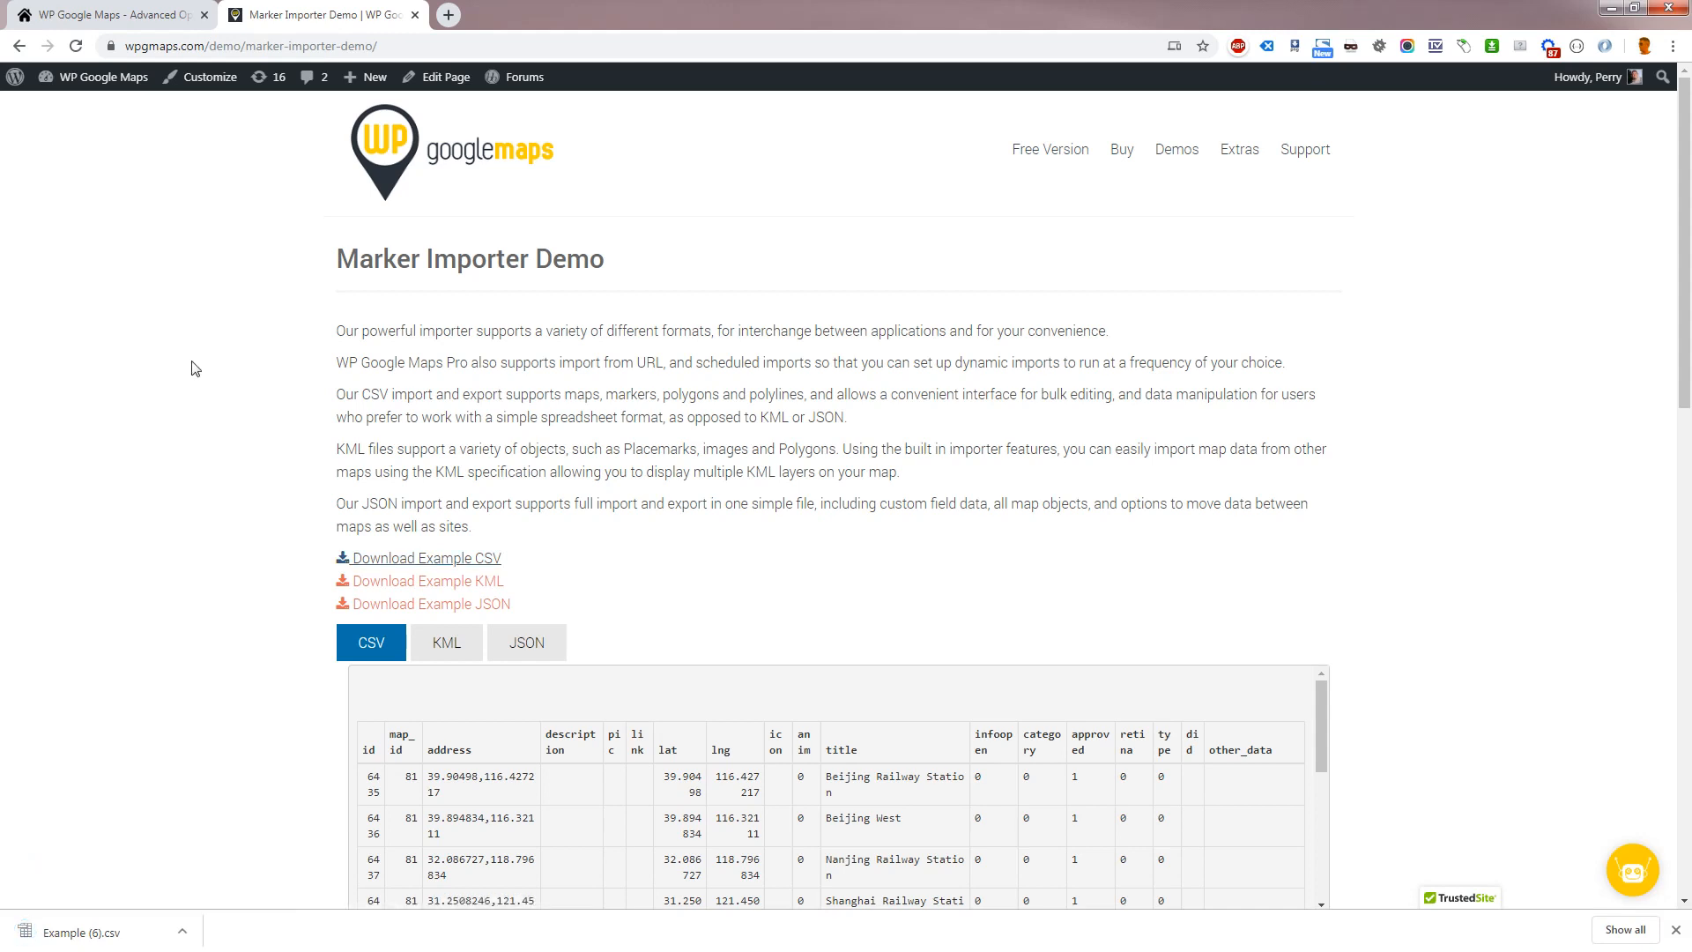
click(418, 558)
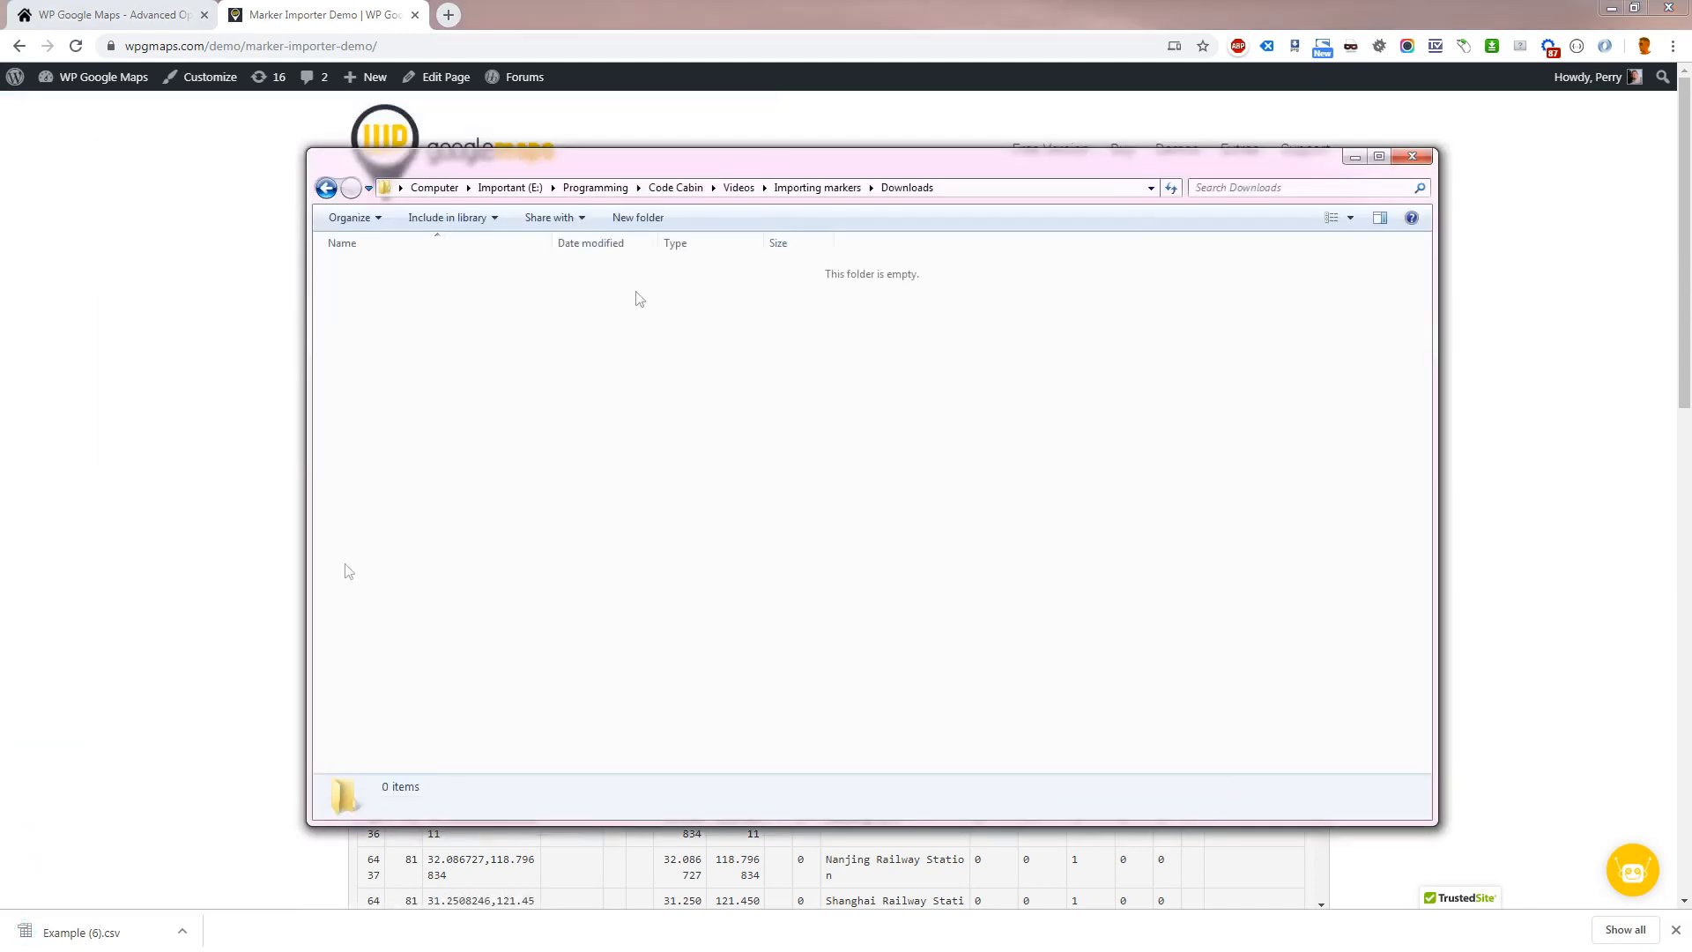
click(1412, 155)
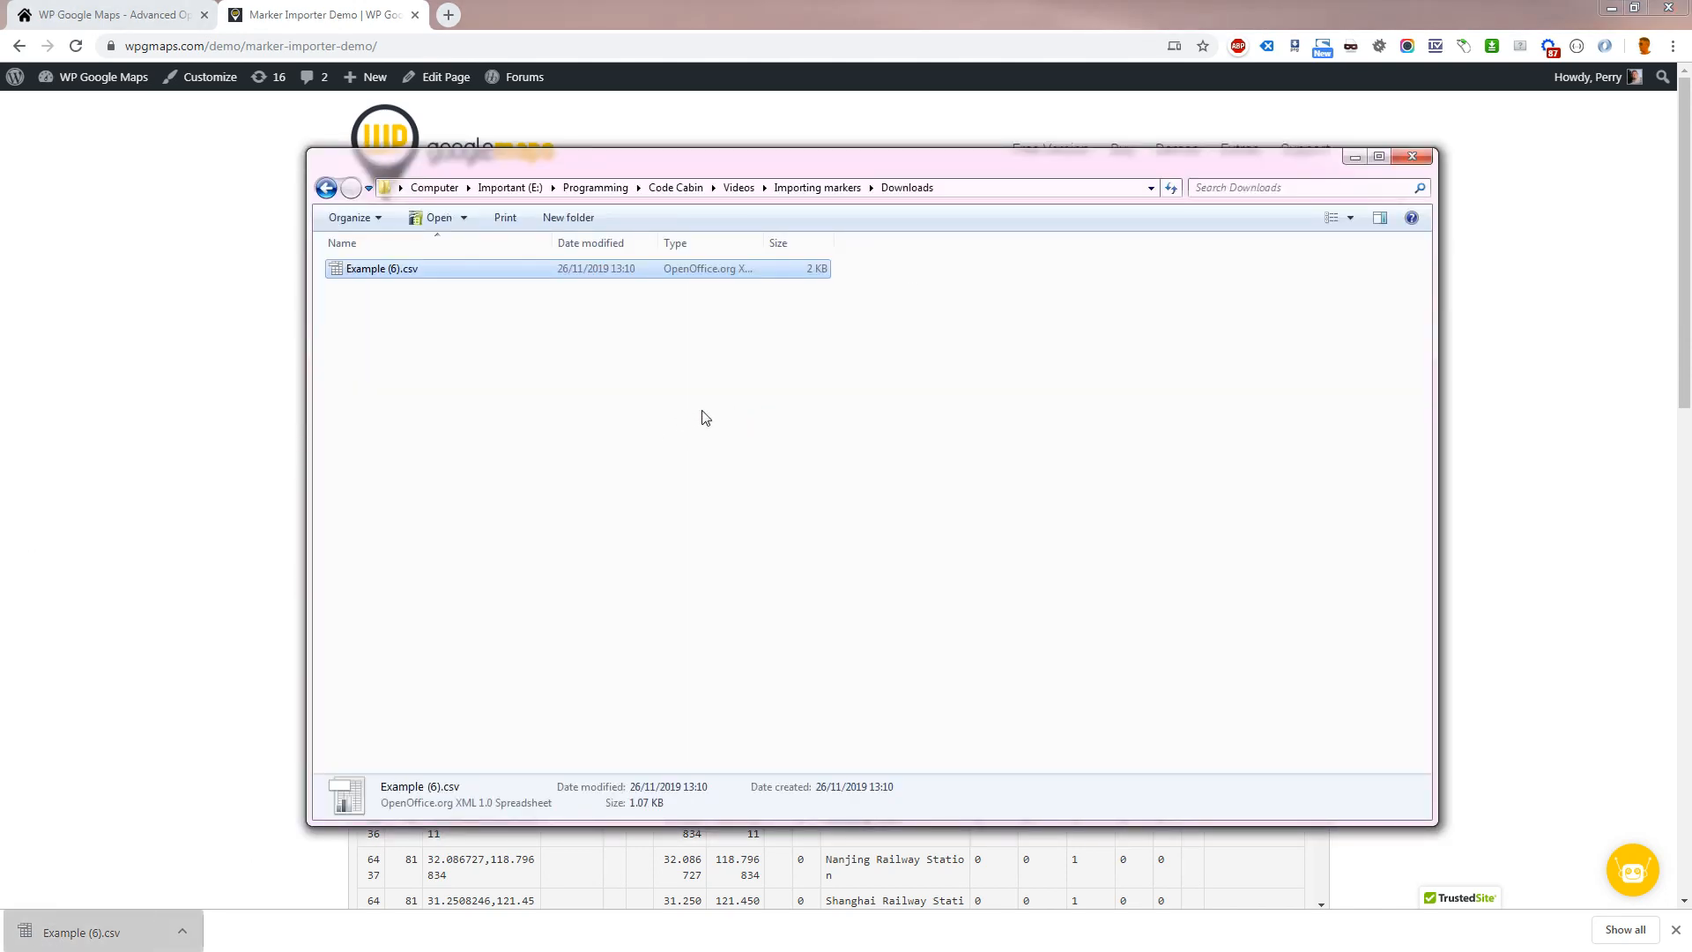
click(1412, 156)
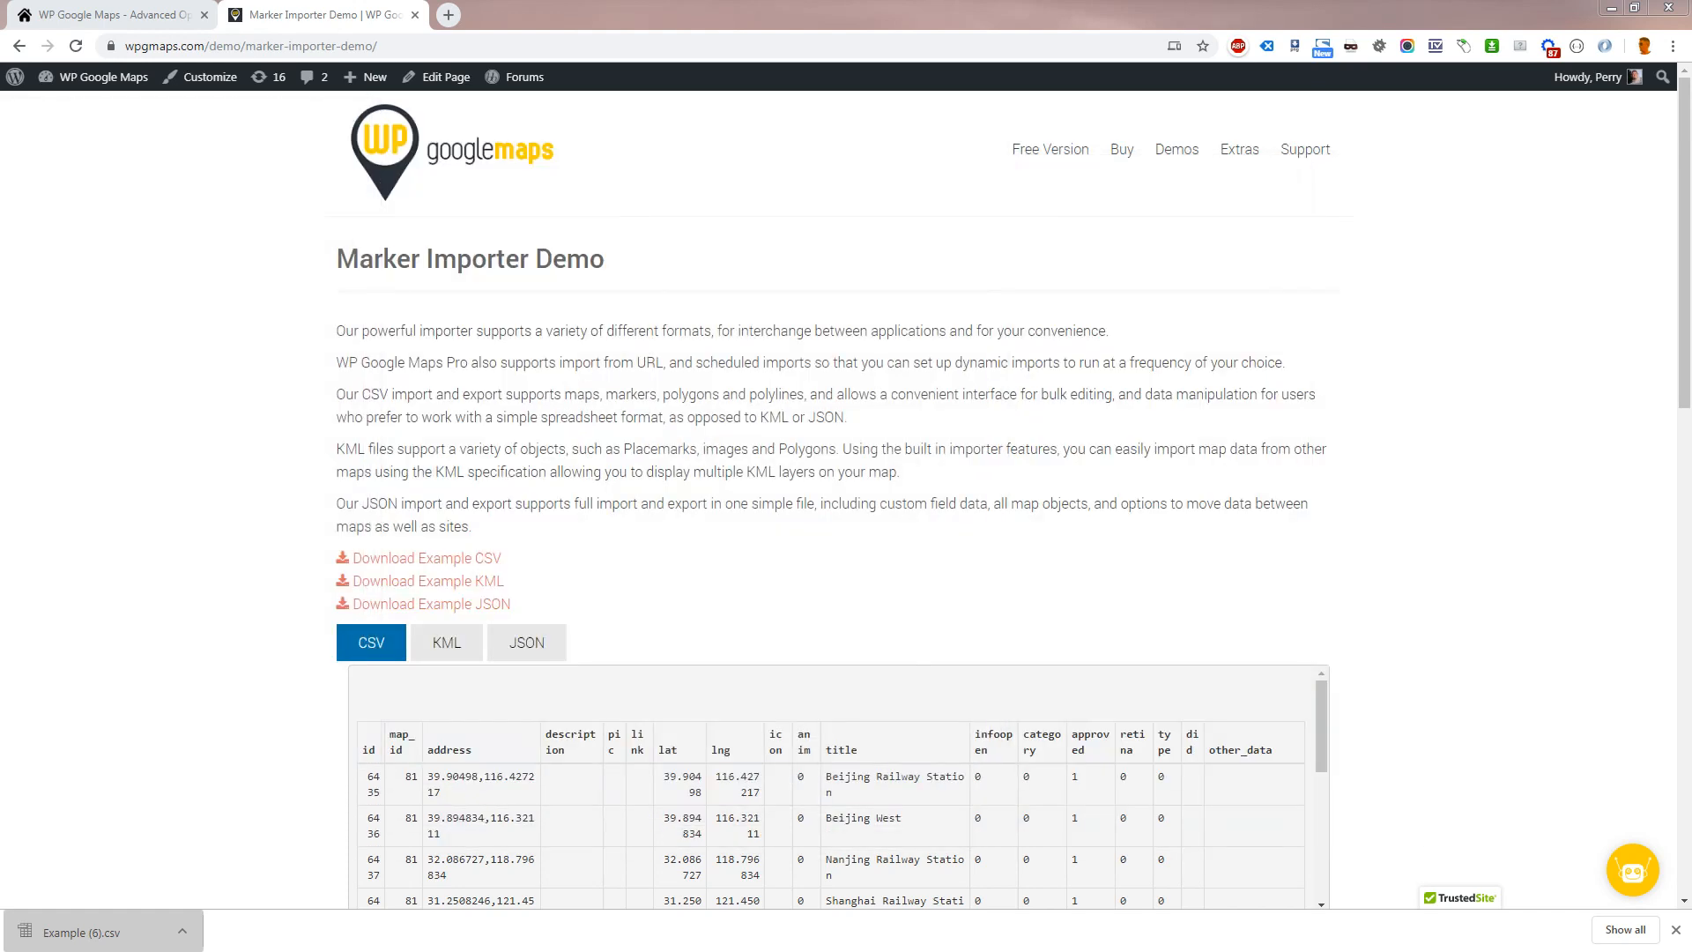
Set the Import Data source to File, then show the demo page's JSON example
click(105, 16)
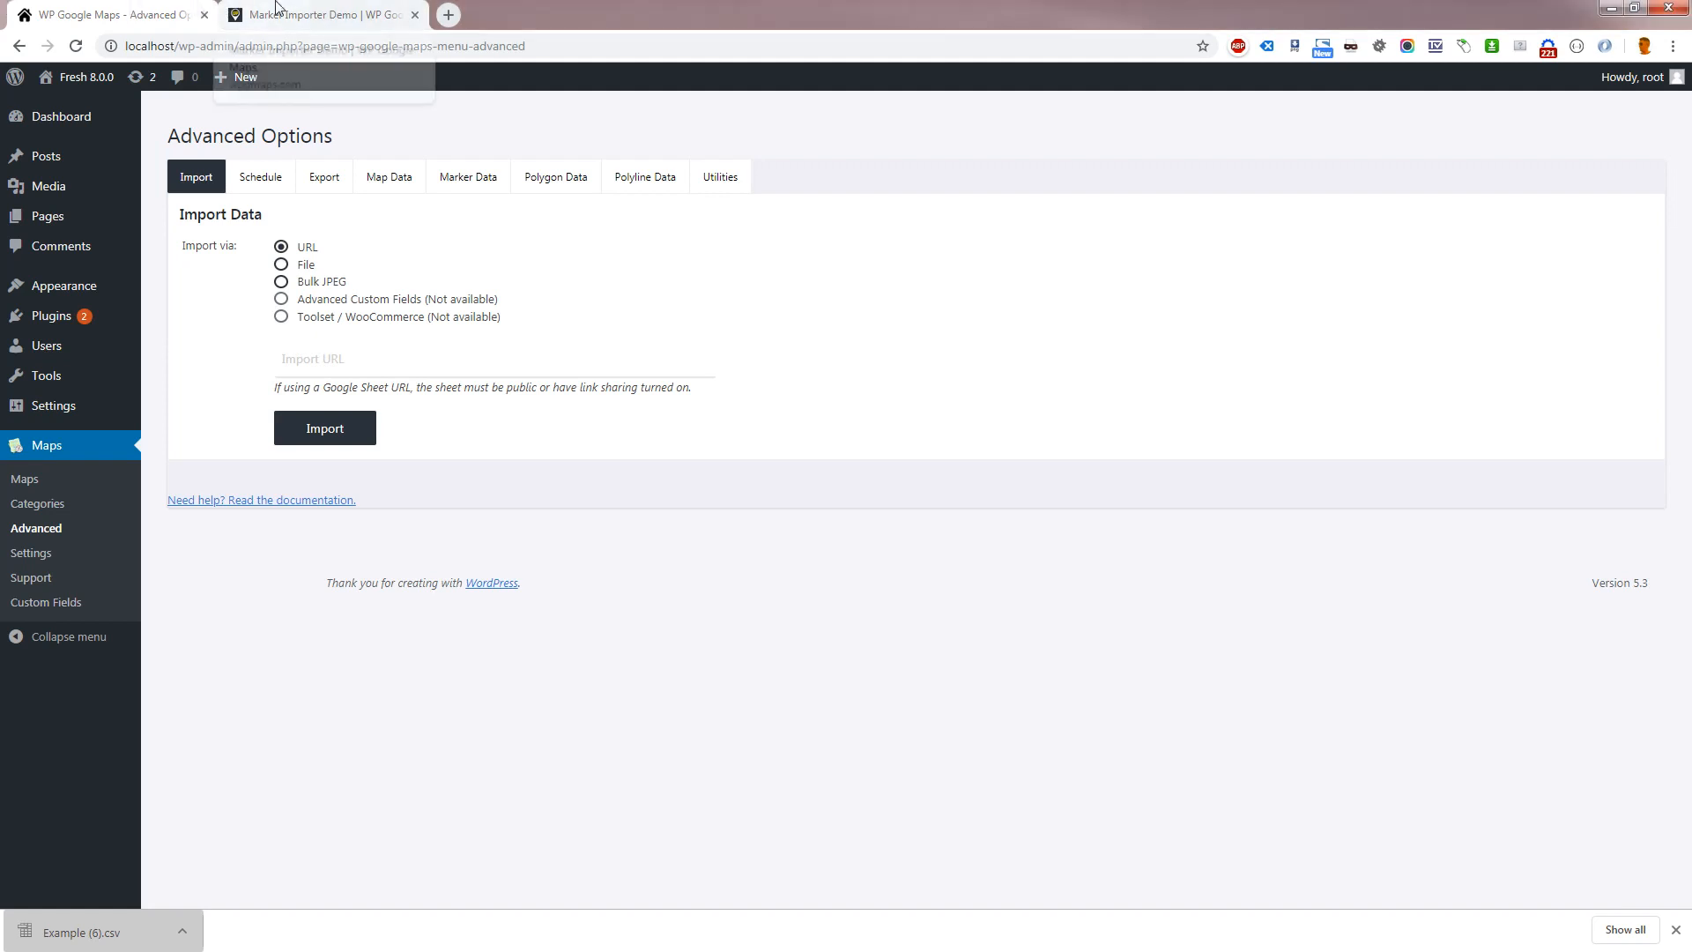
click(320, 14)
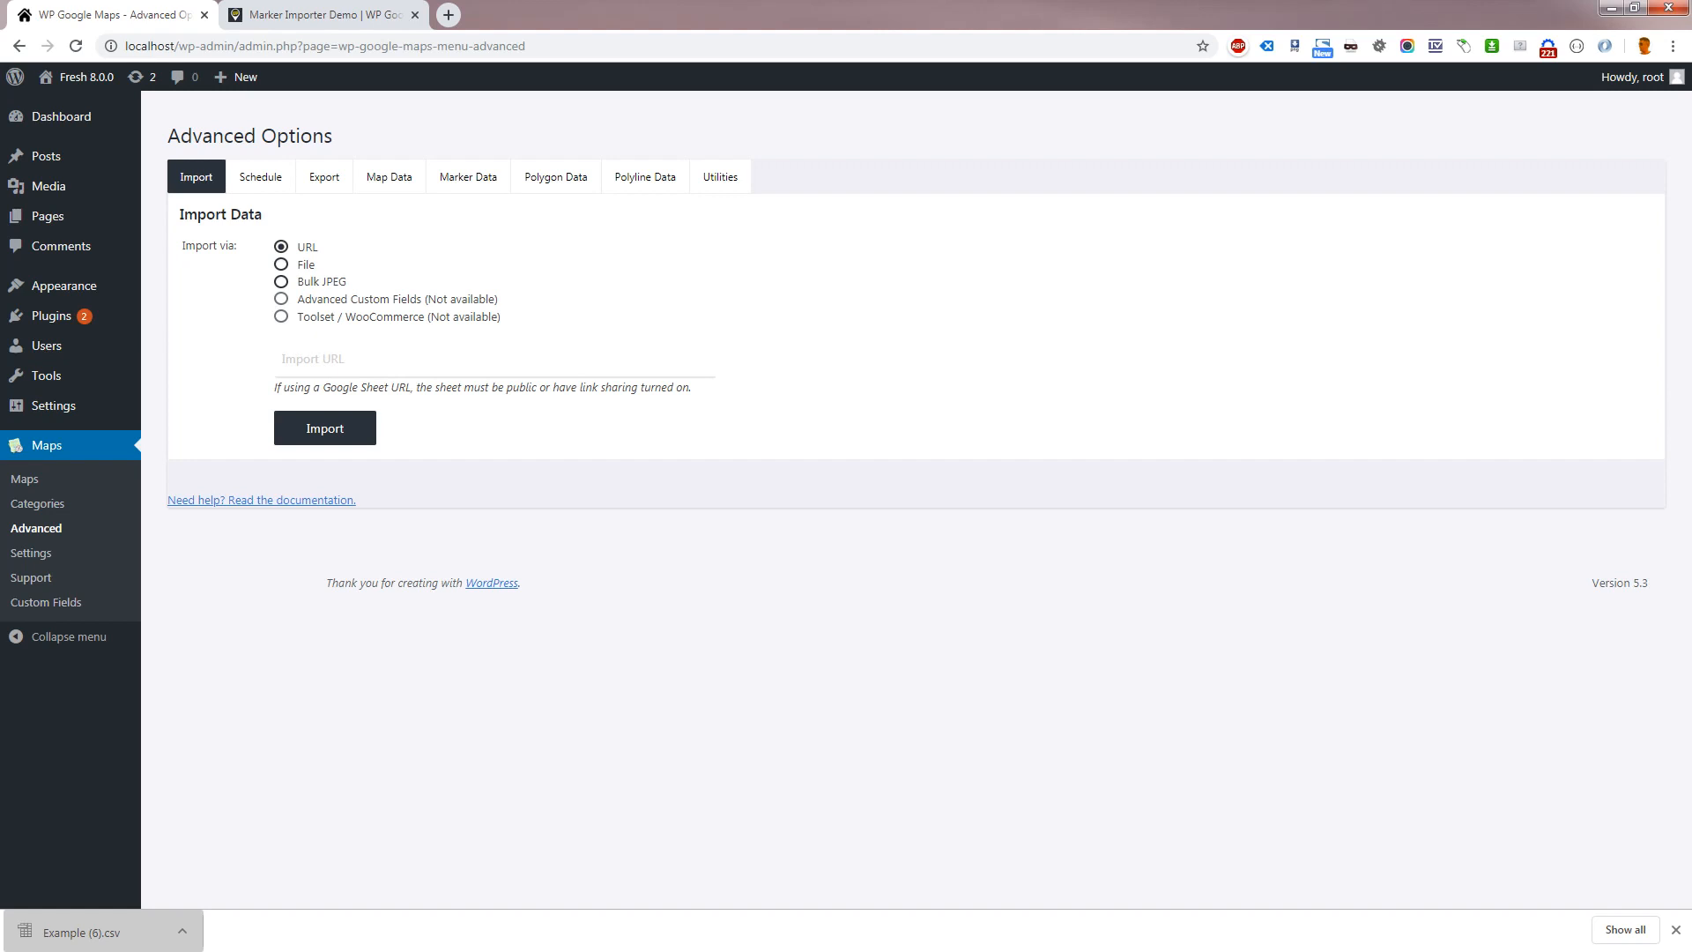
click(281, 264)
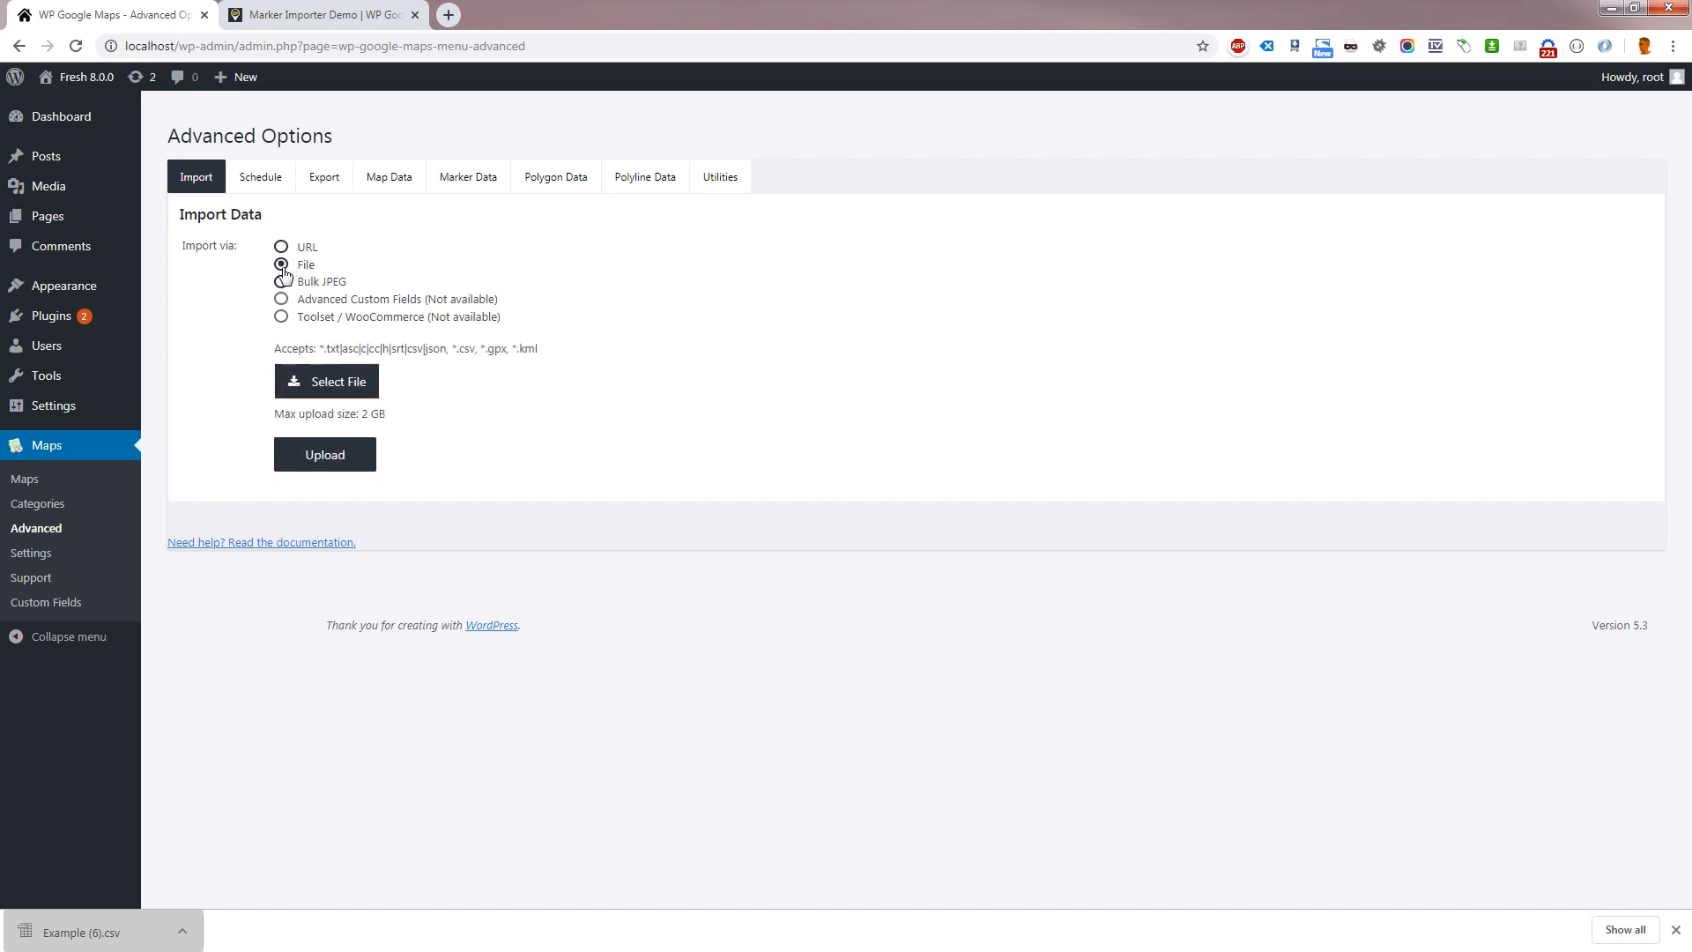
click(281, 247)
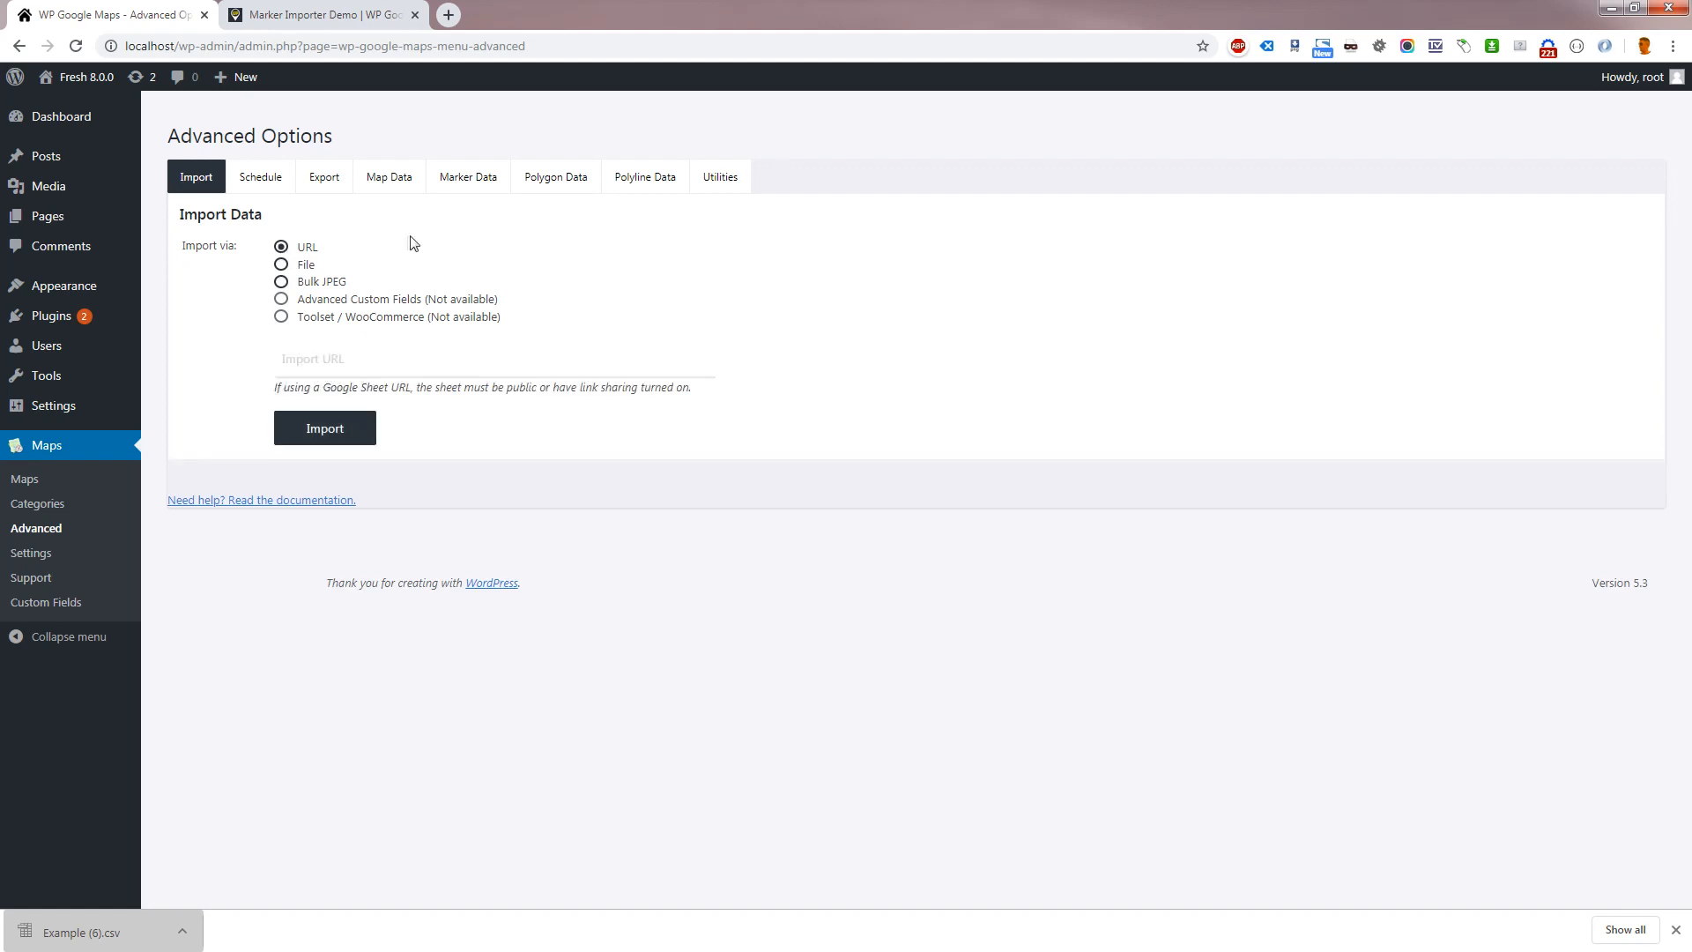
mouse_move(365, 254)
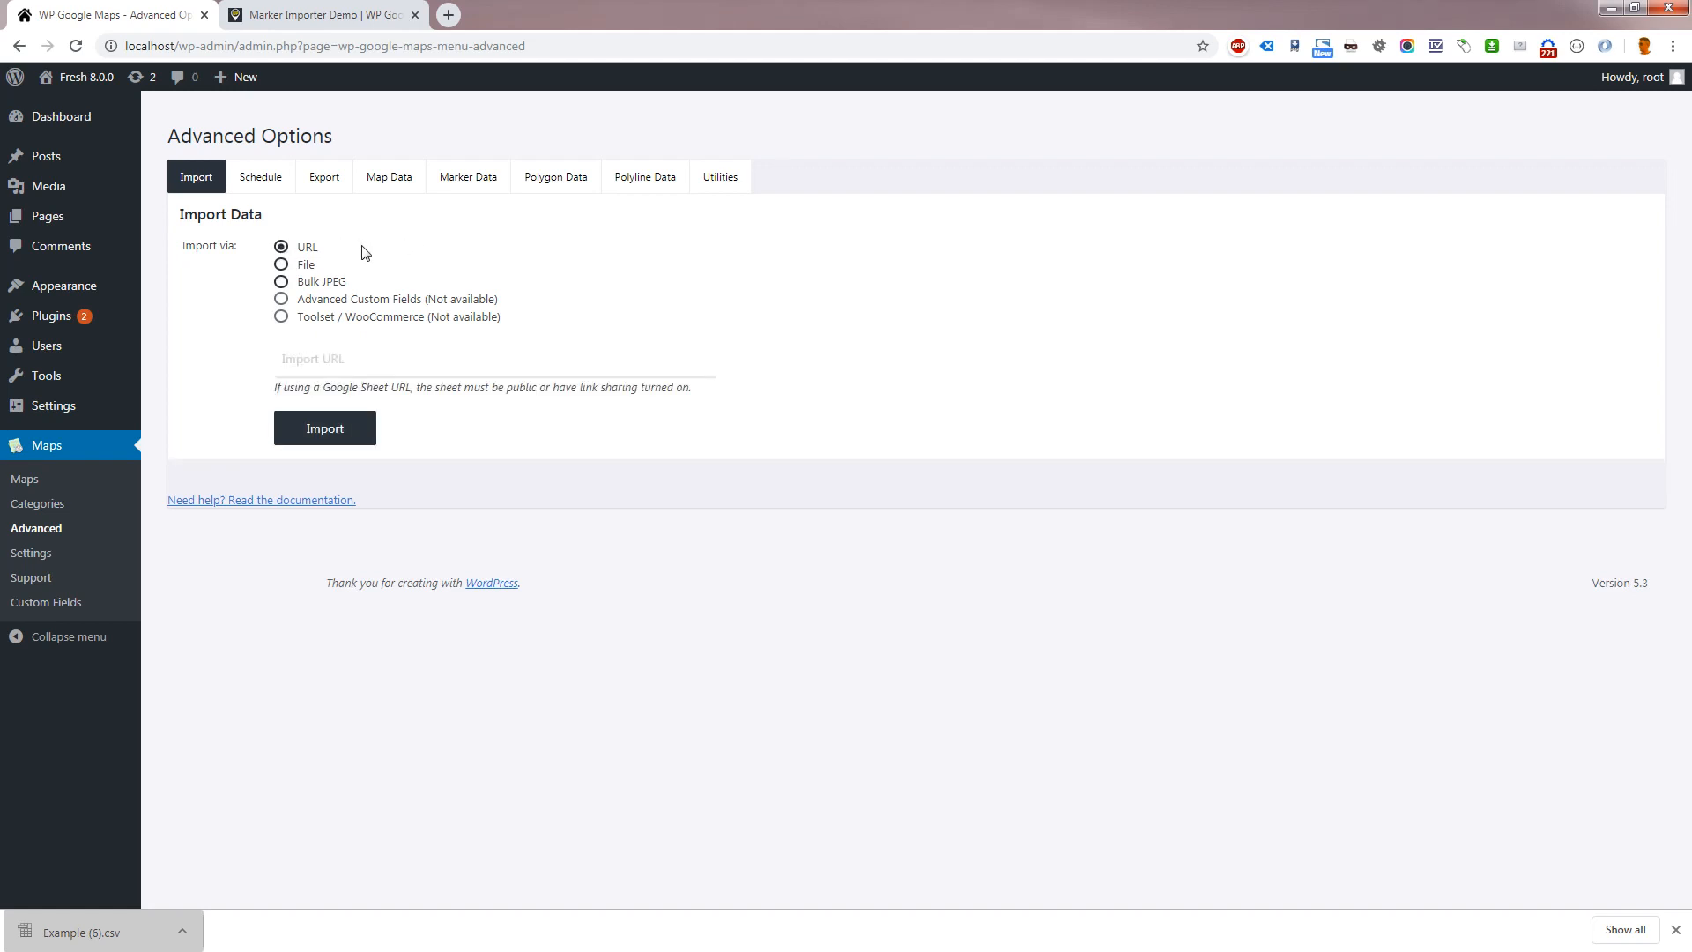
mouse_move(344, 334)
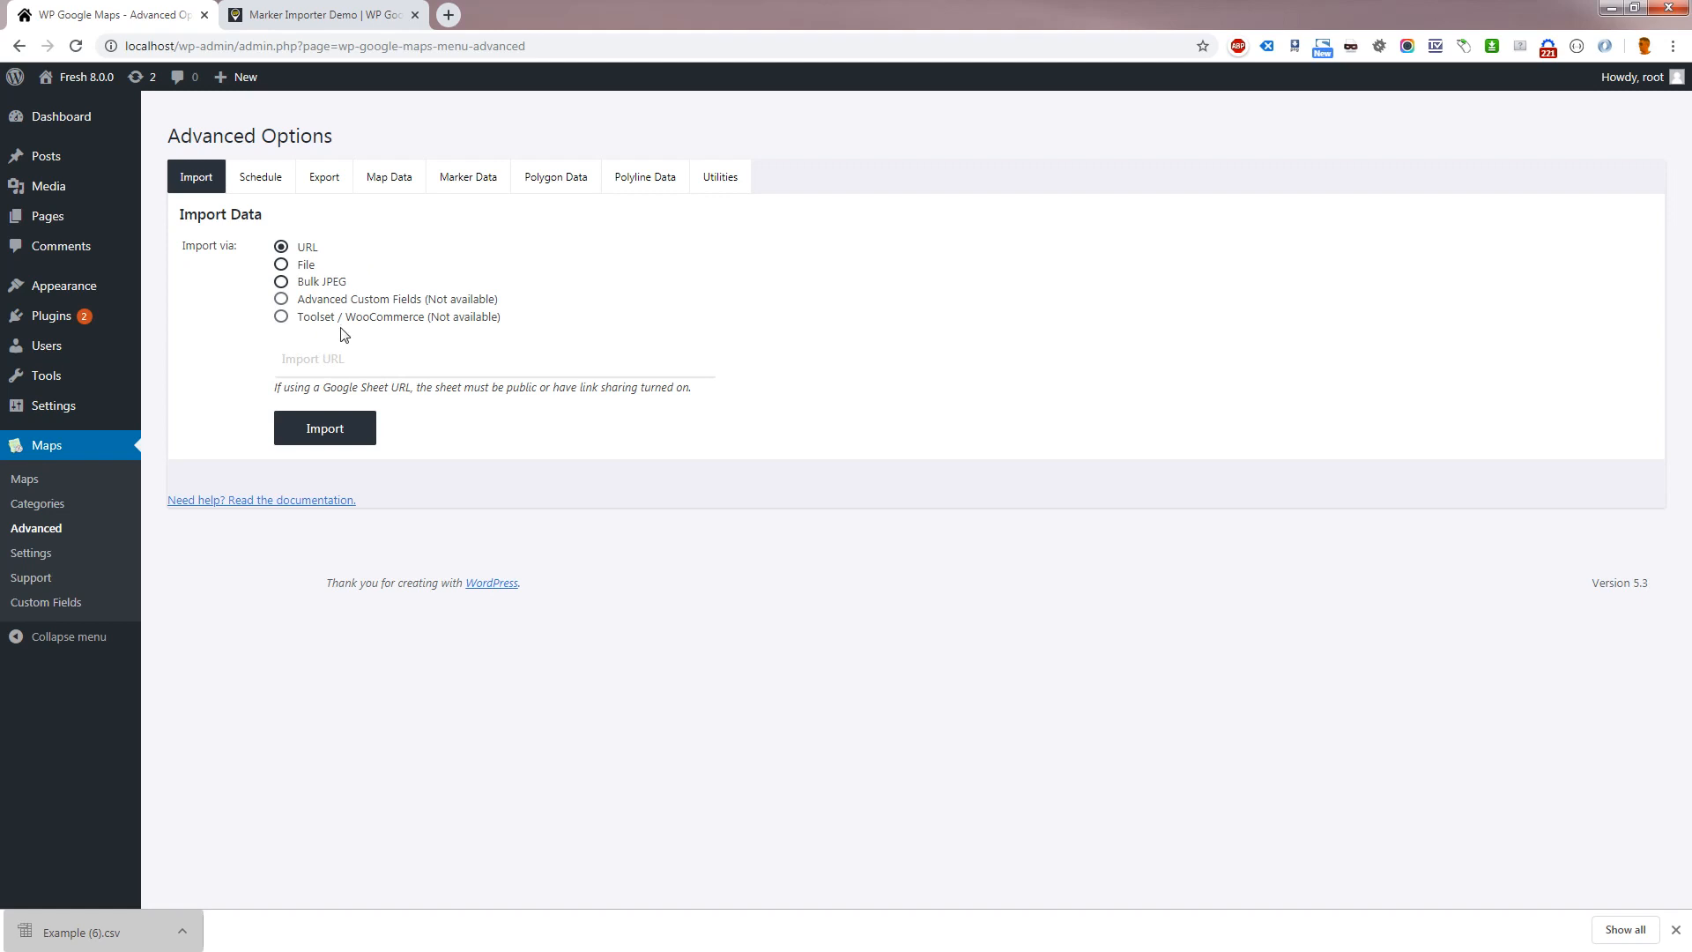
click(282, 265)
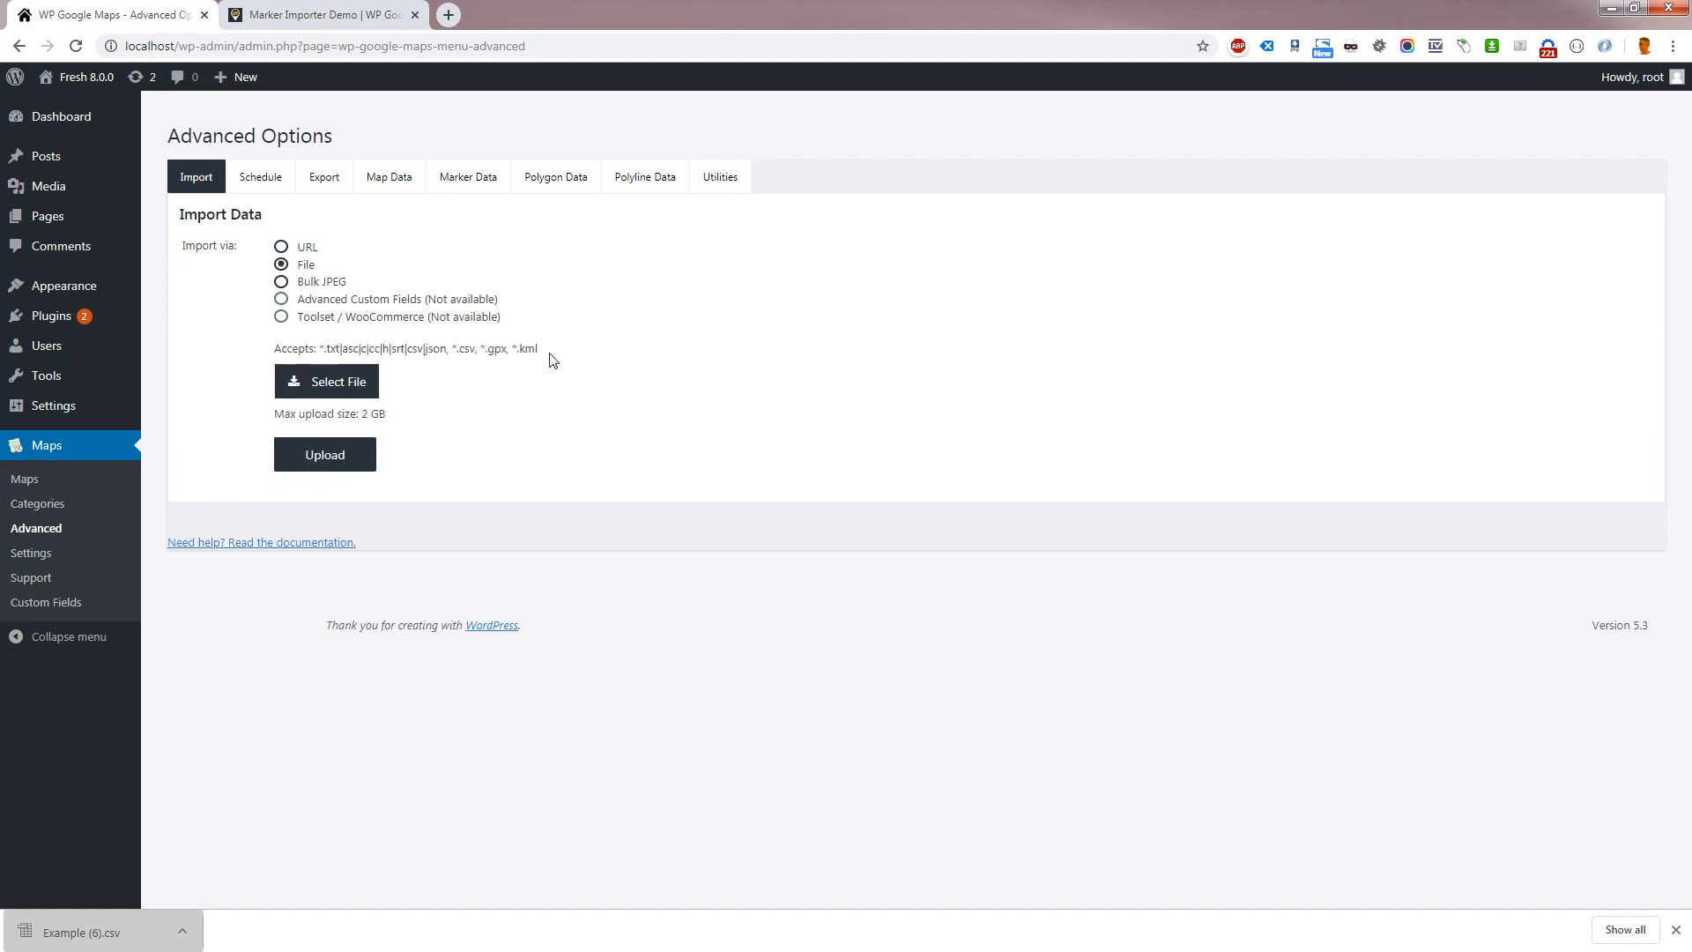
drag(290, 349, 549, 349)
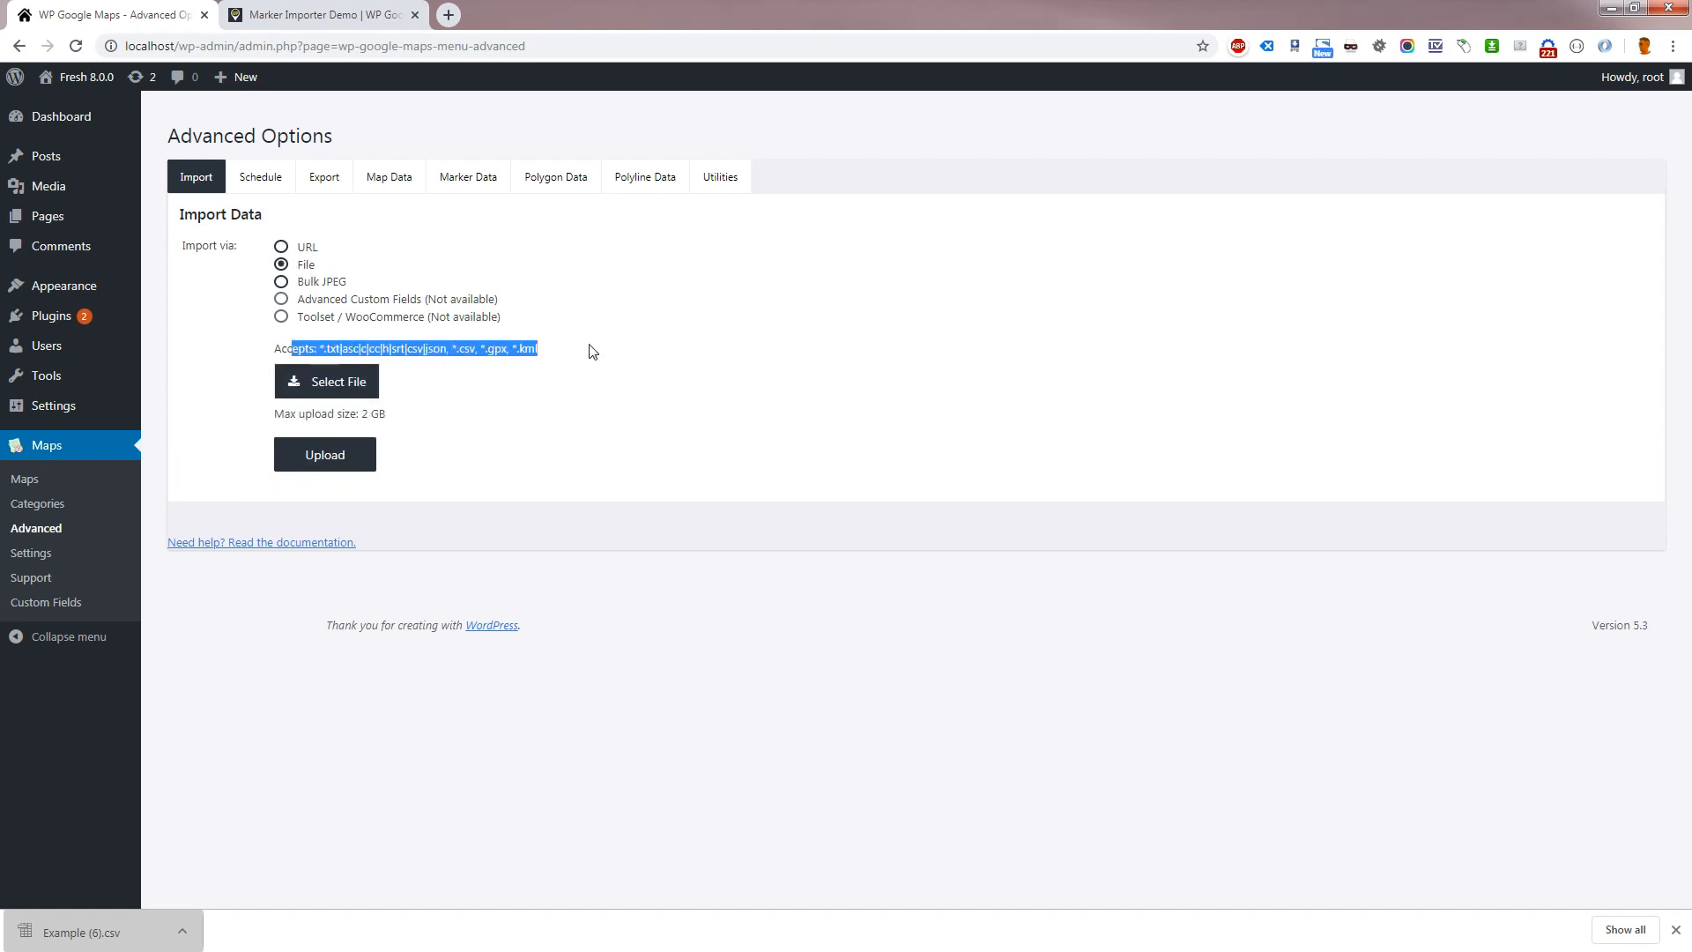
click(593, 350)
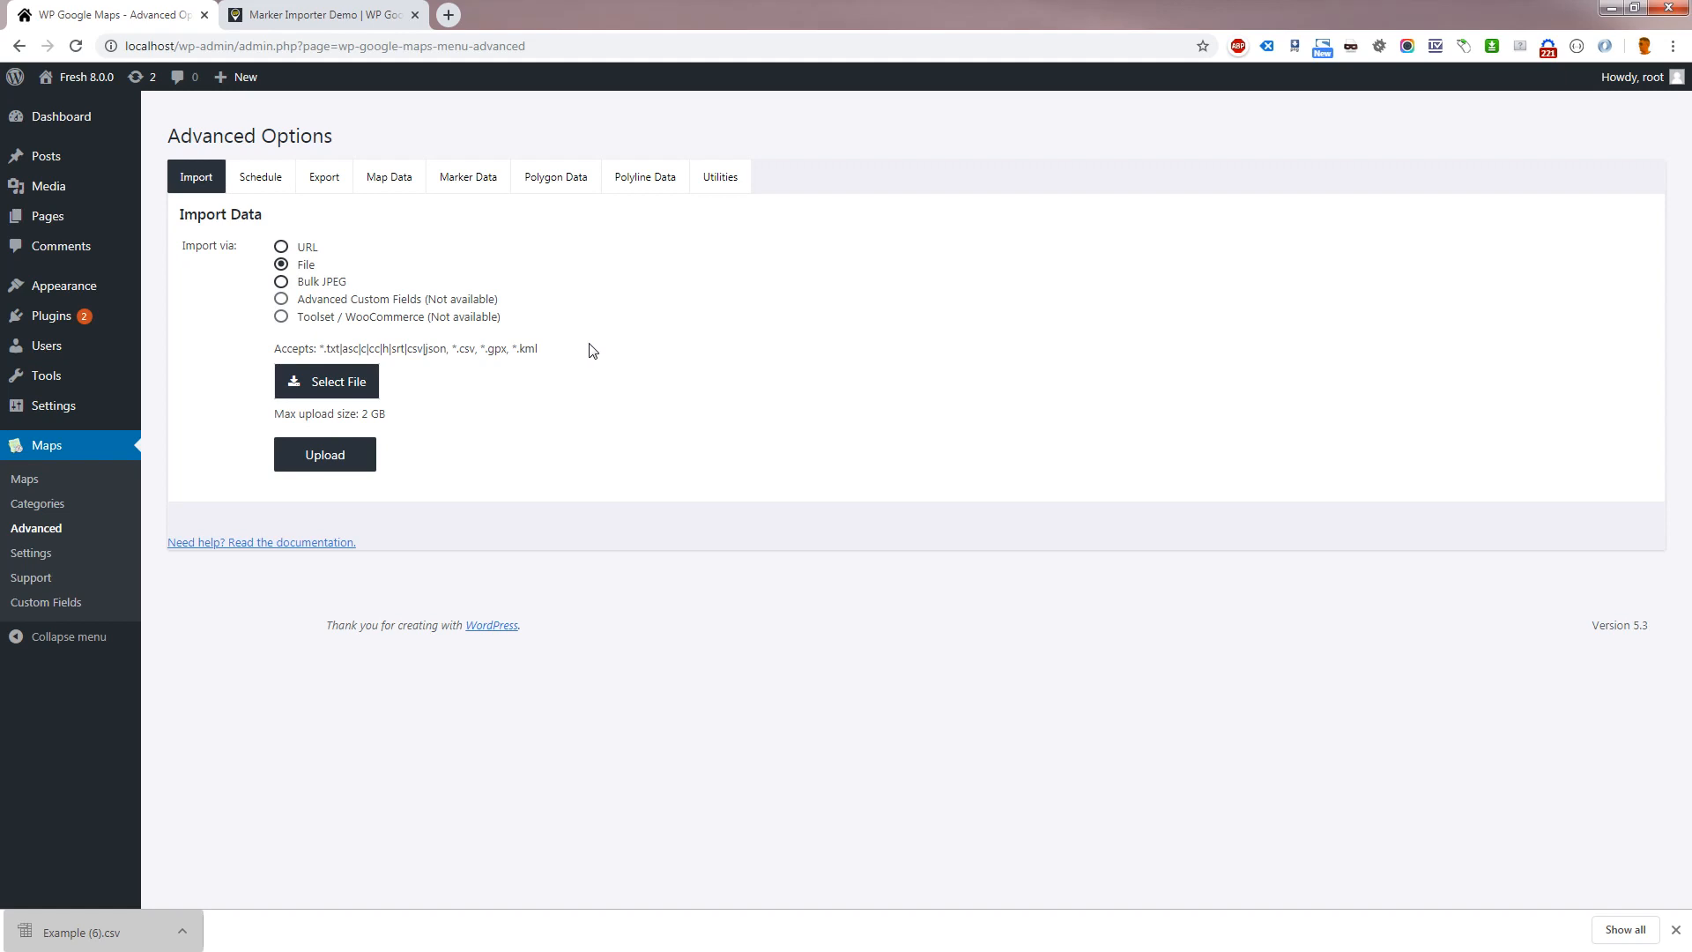
click(318, 15)
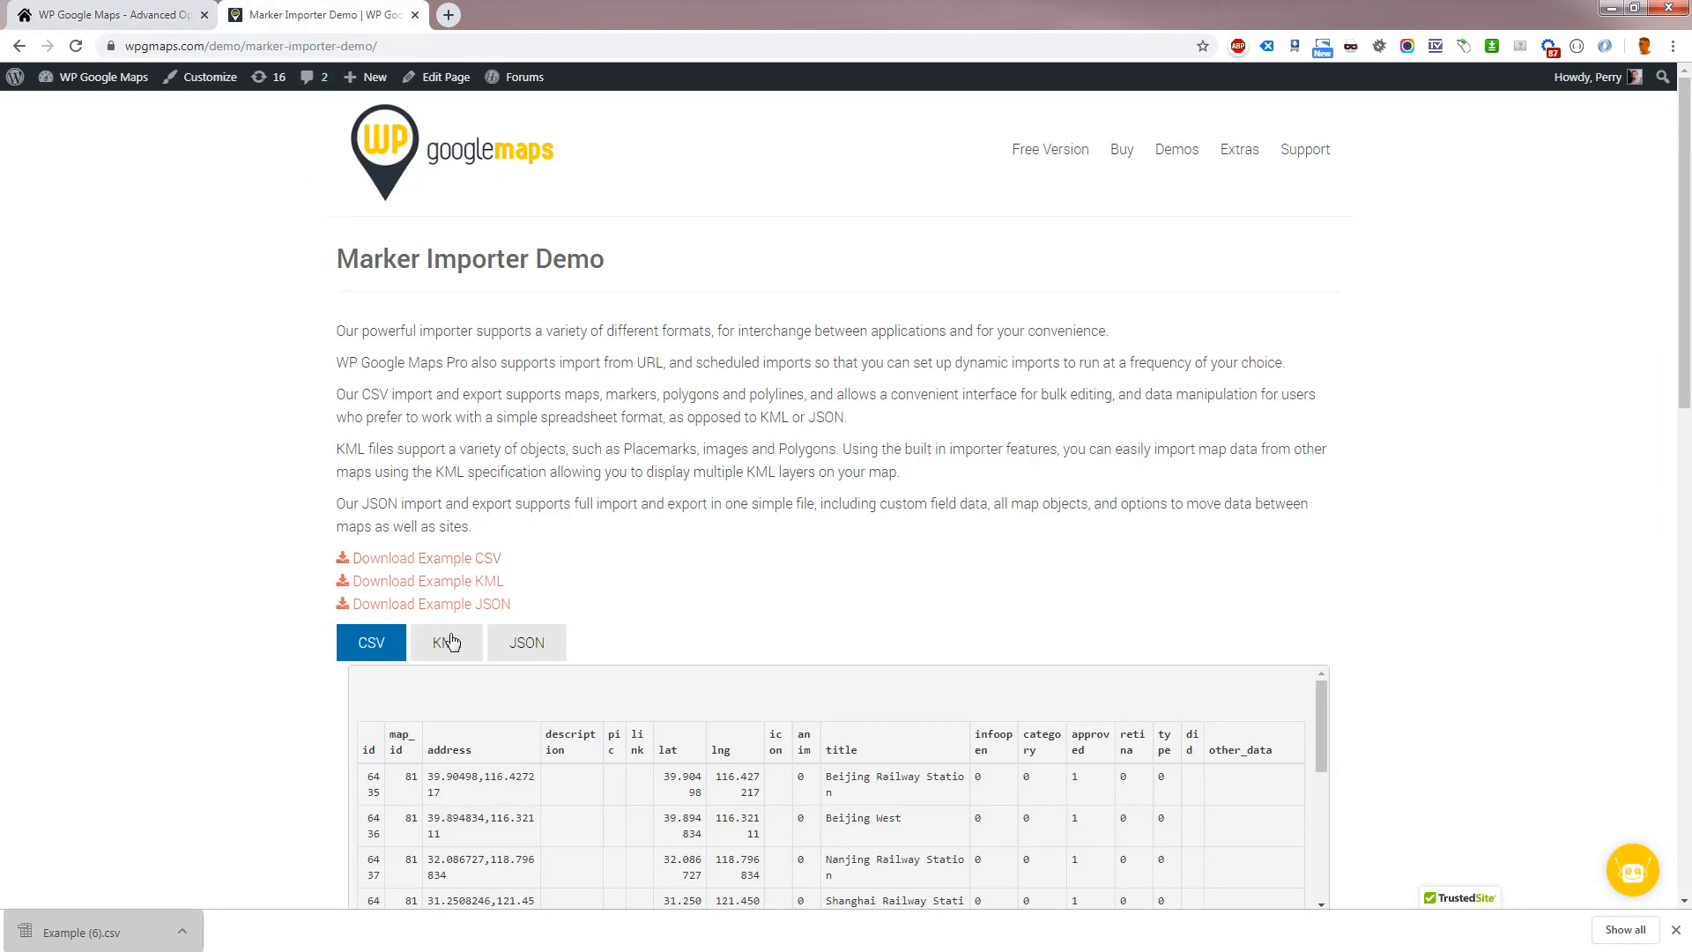
click(526, 642)
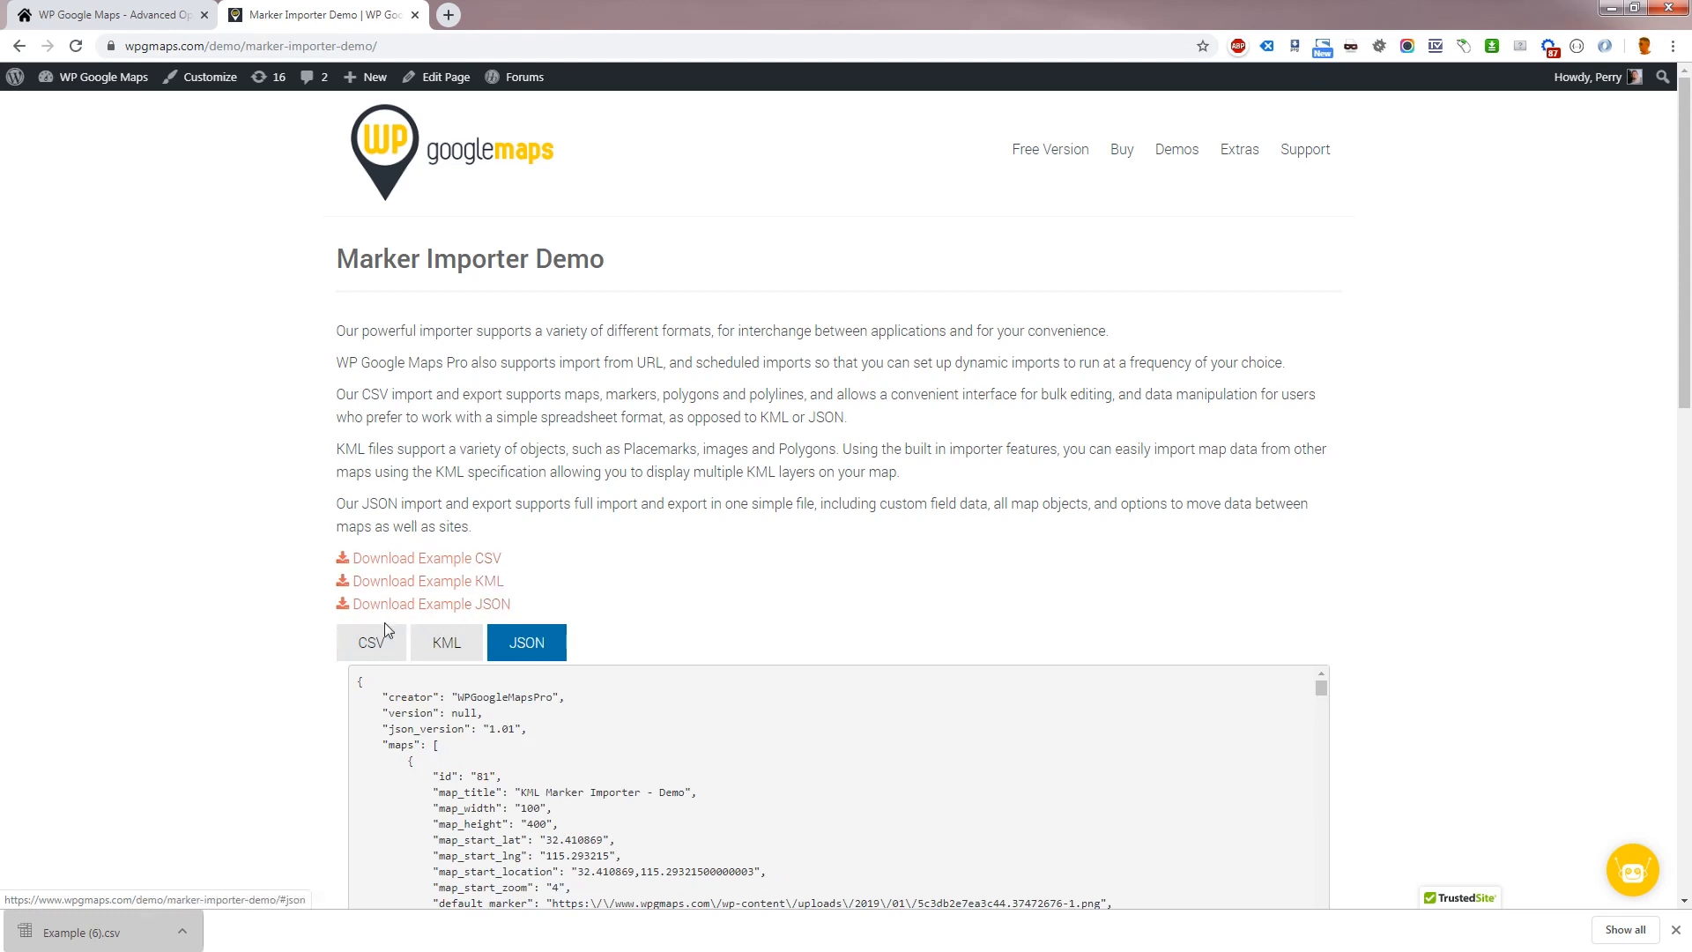
Select Bulk JPEG as the import source on the Import tab
click(114, 15)
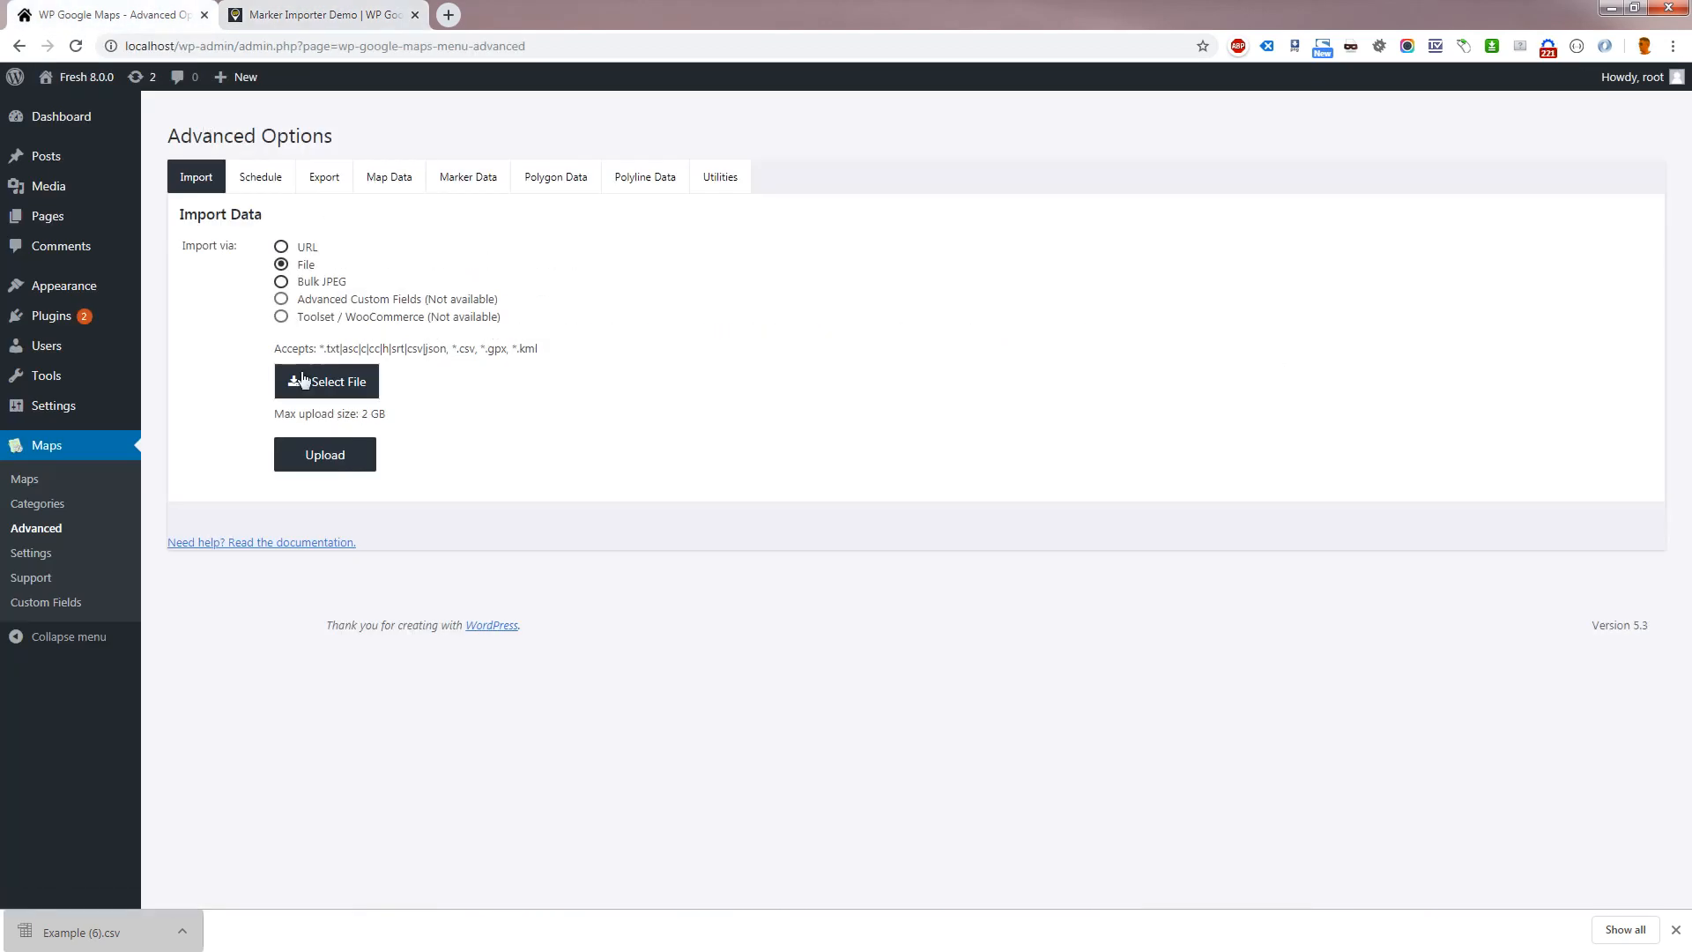
mouse_move(528, 353)
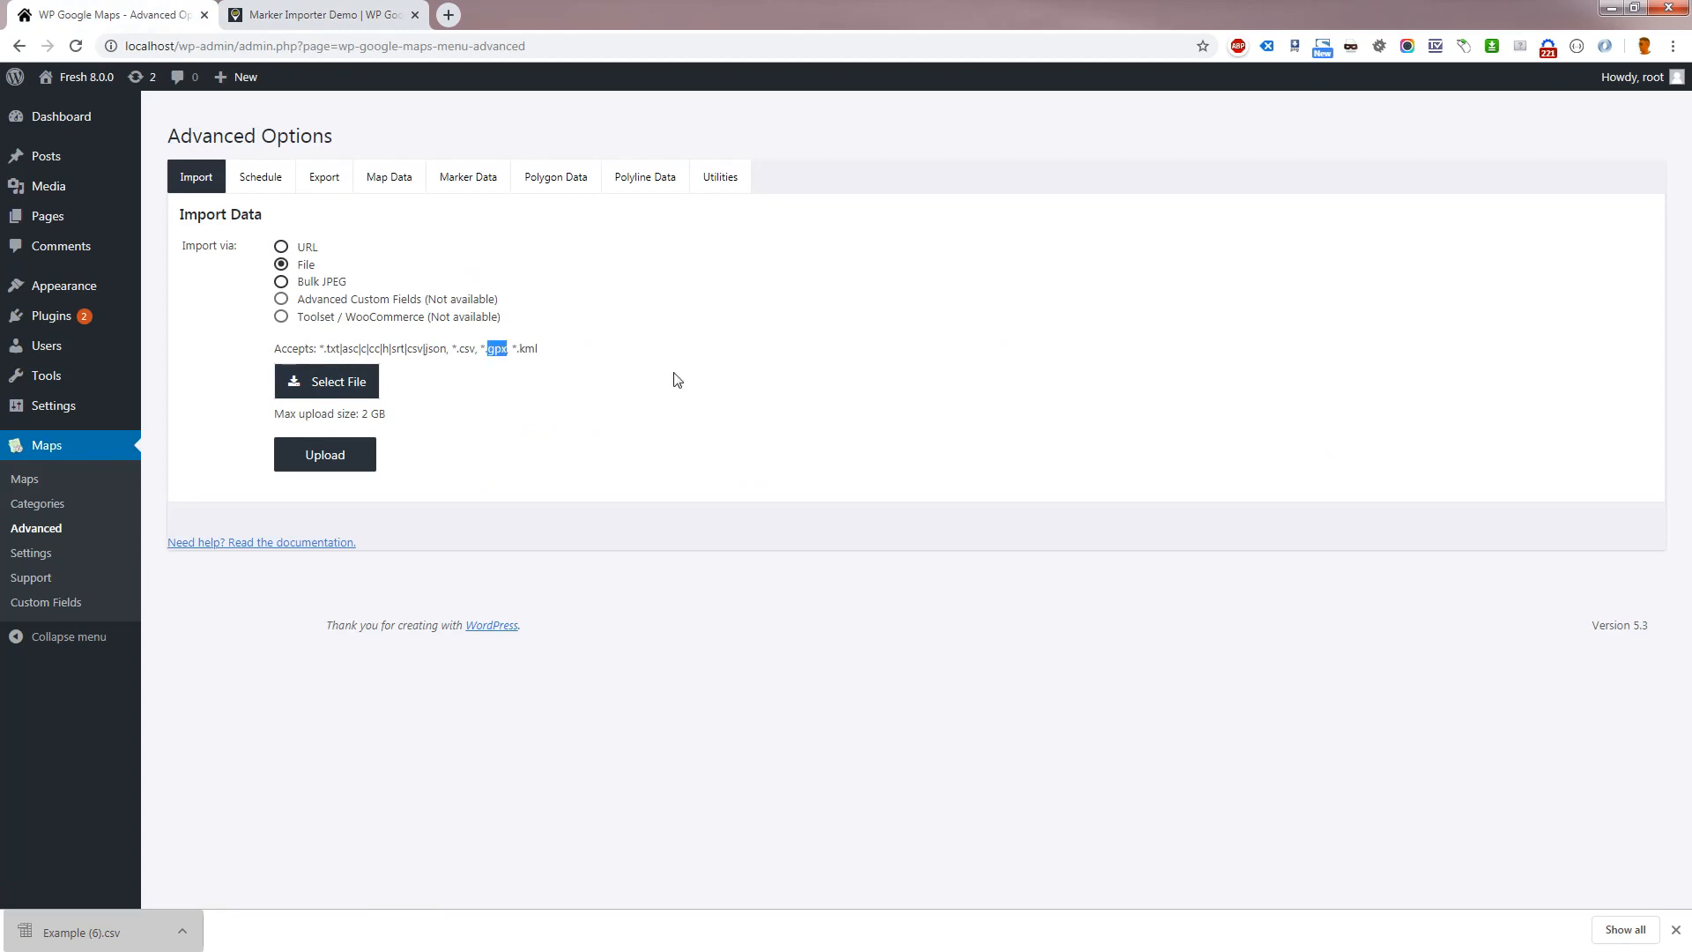
mouse_move(557, 338)
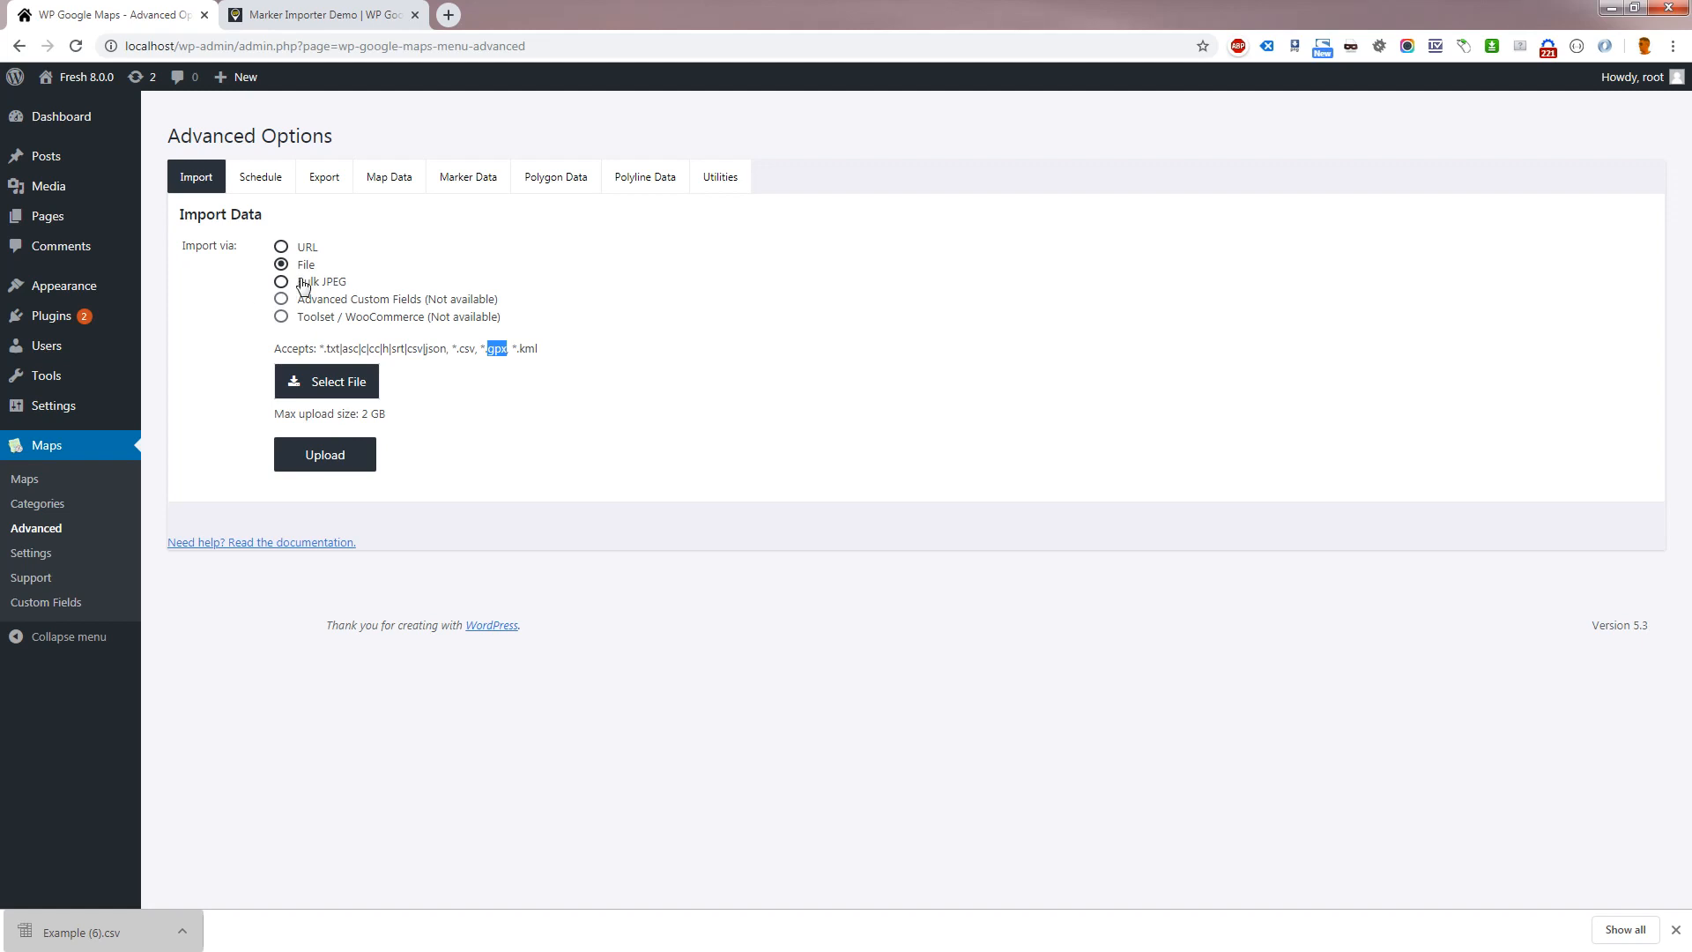
click(281, 282)
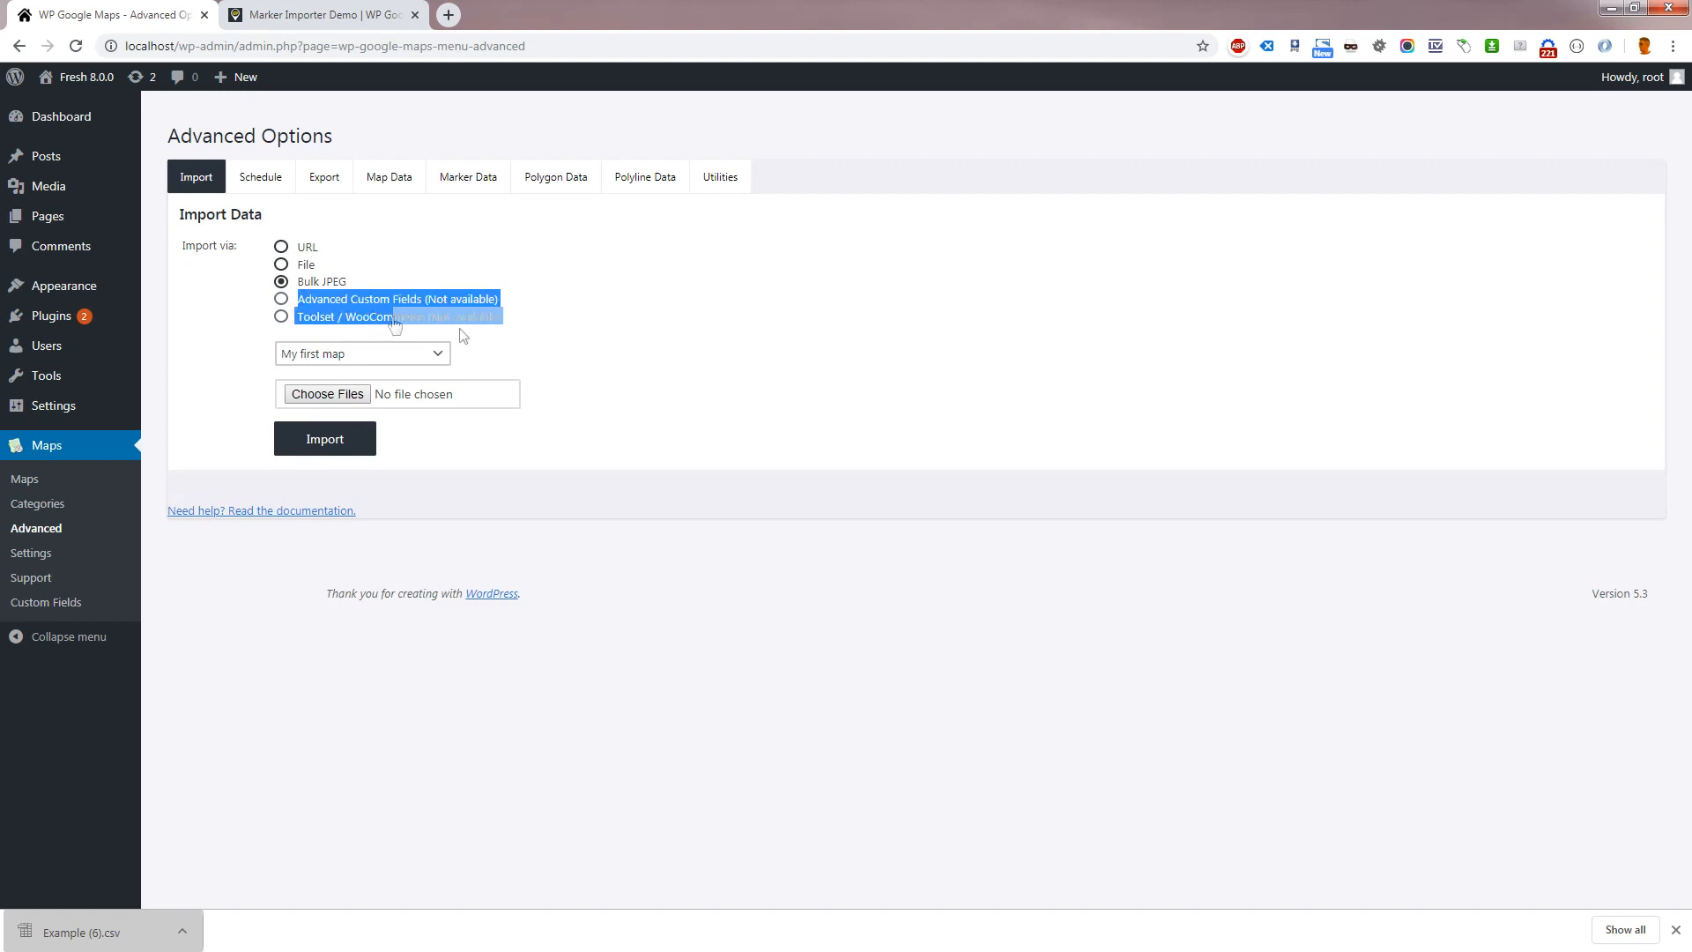
mouse_move(518, 230)
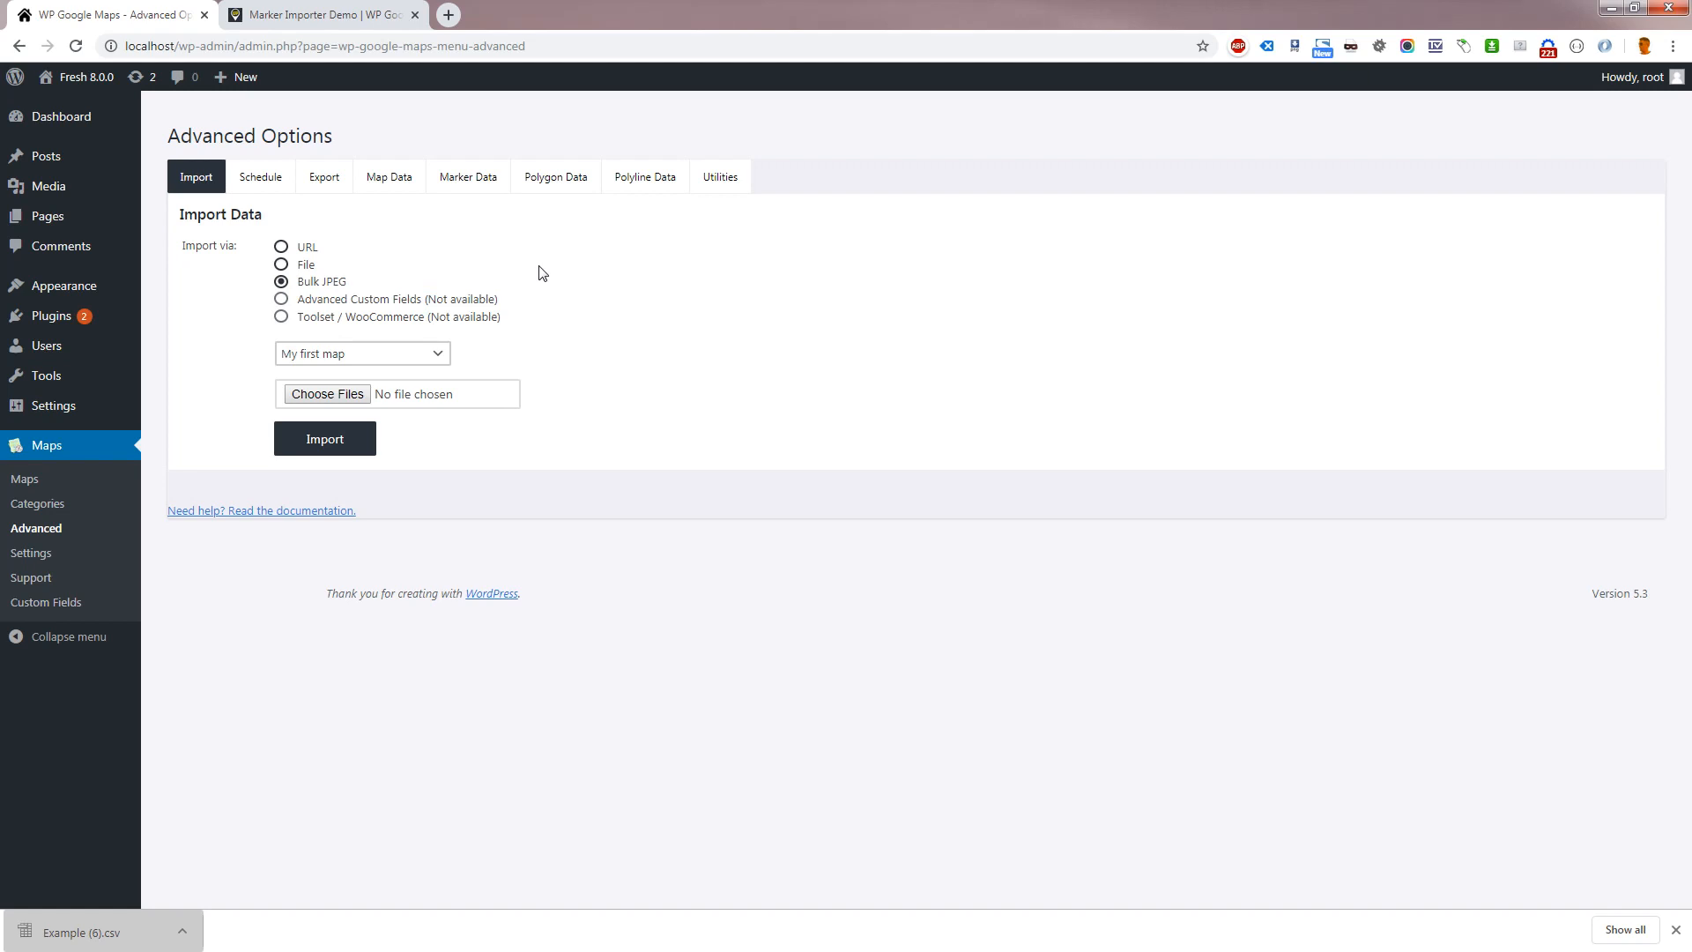
mouse_move(263, 197)
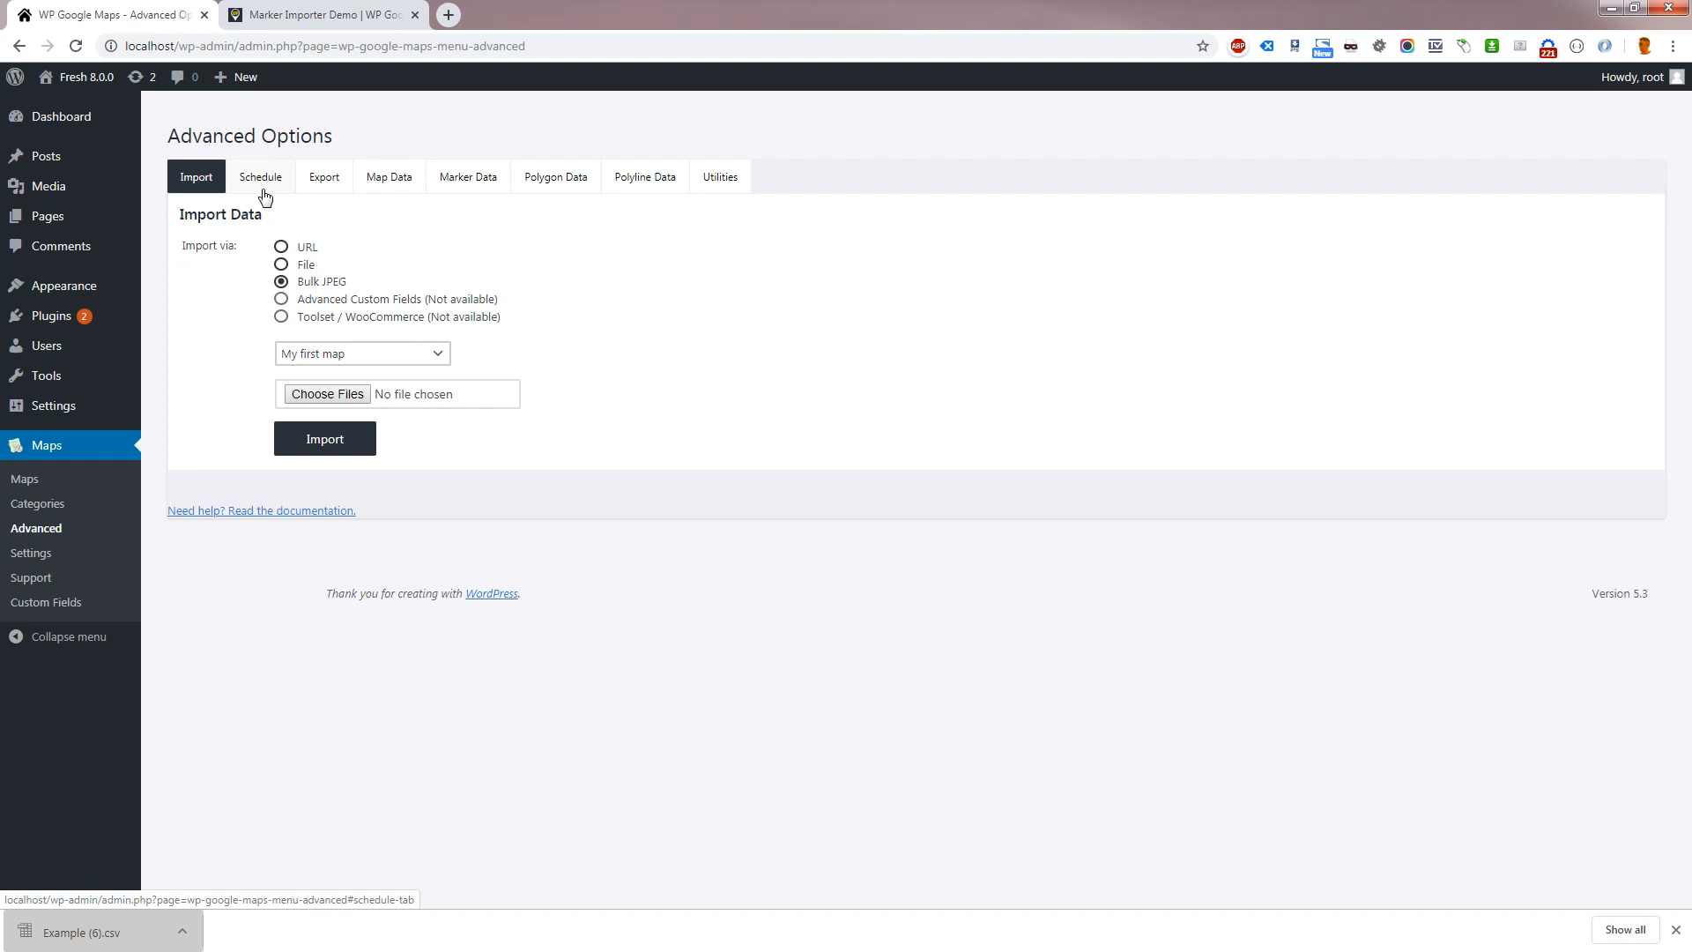
mouse_move(255, 249)
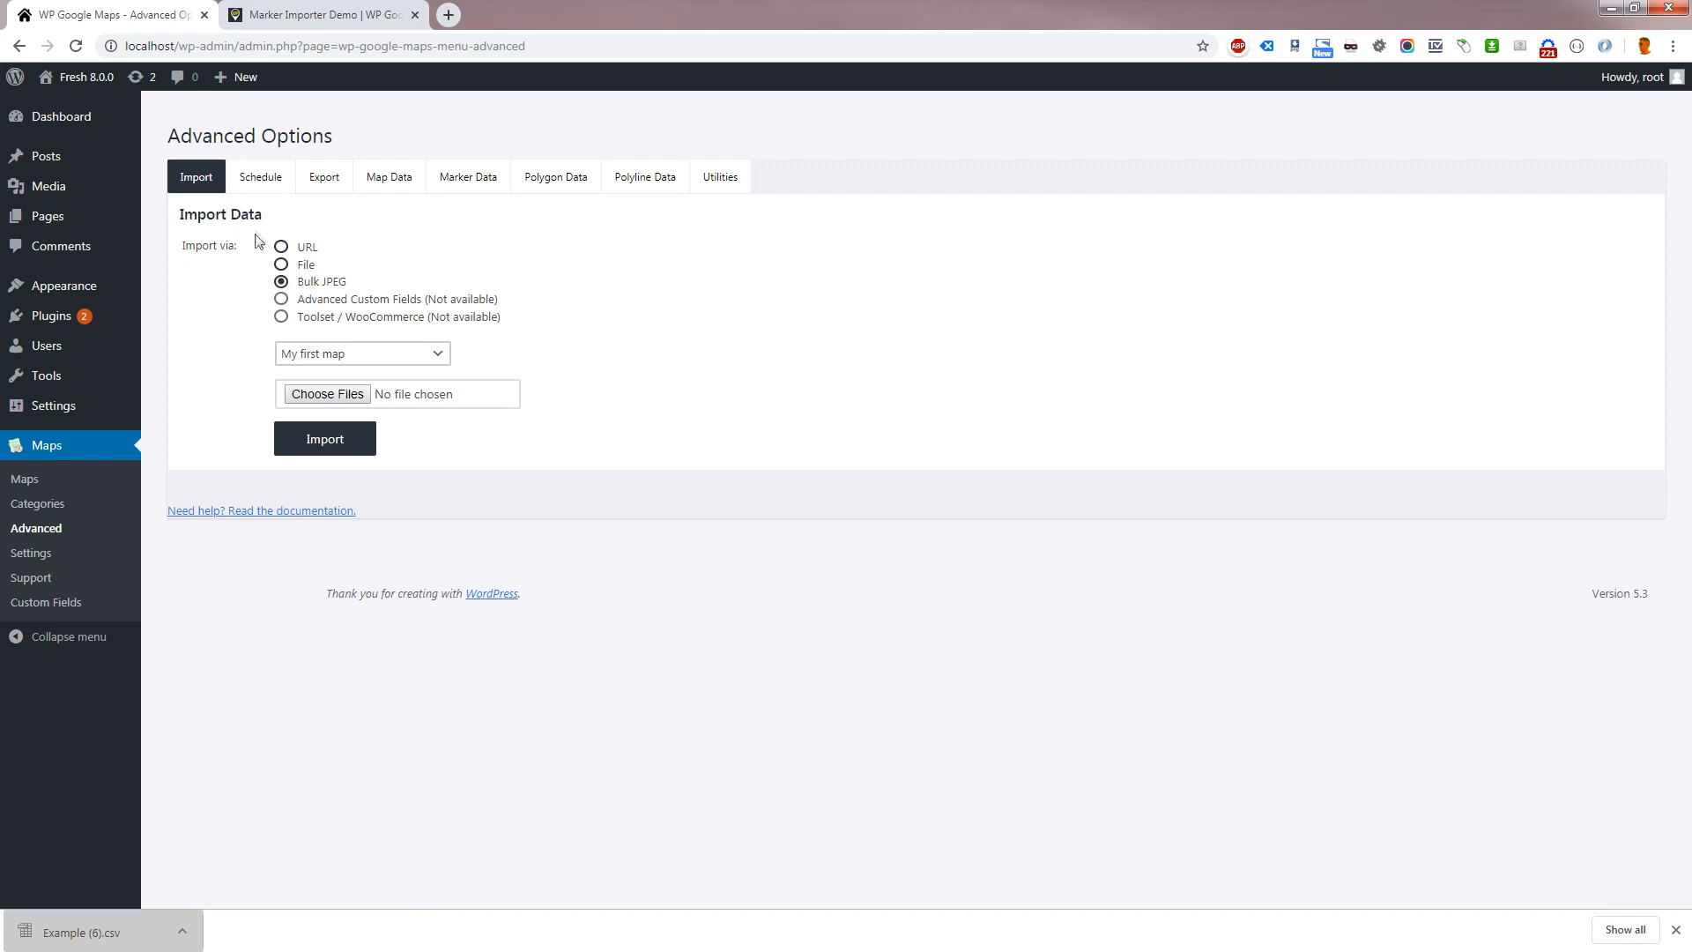
mouse_move(60, 535)
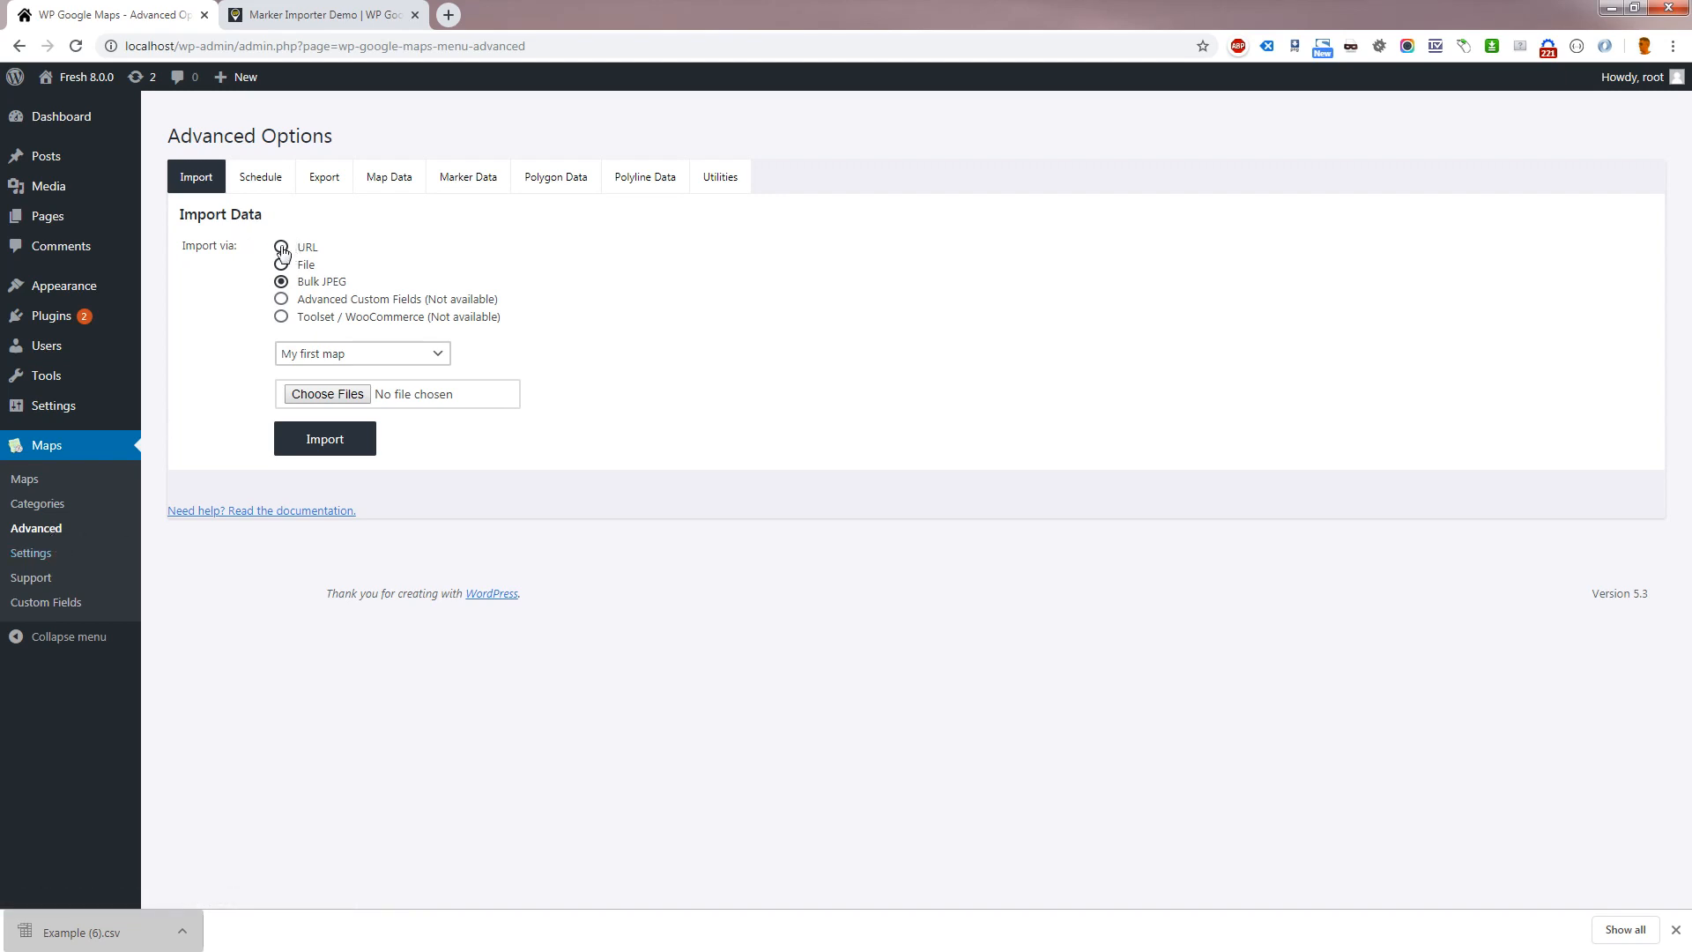
Choose File import, select Example (6).csv and upload it
click(281, 248)
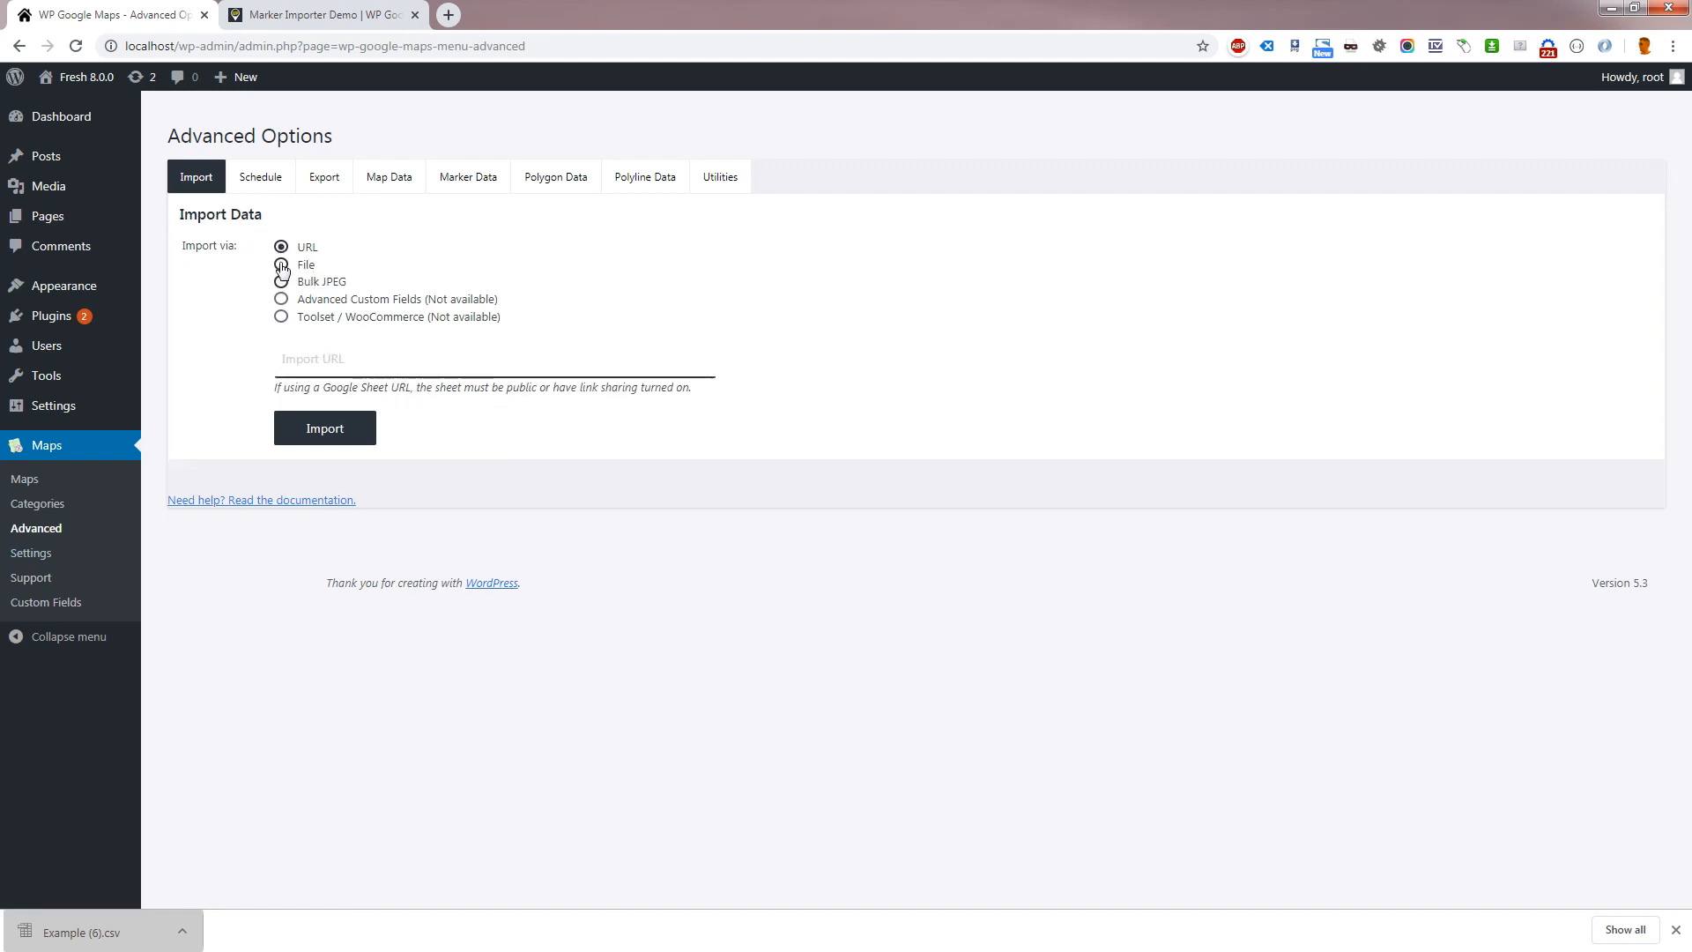
click(280, 264)
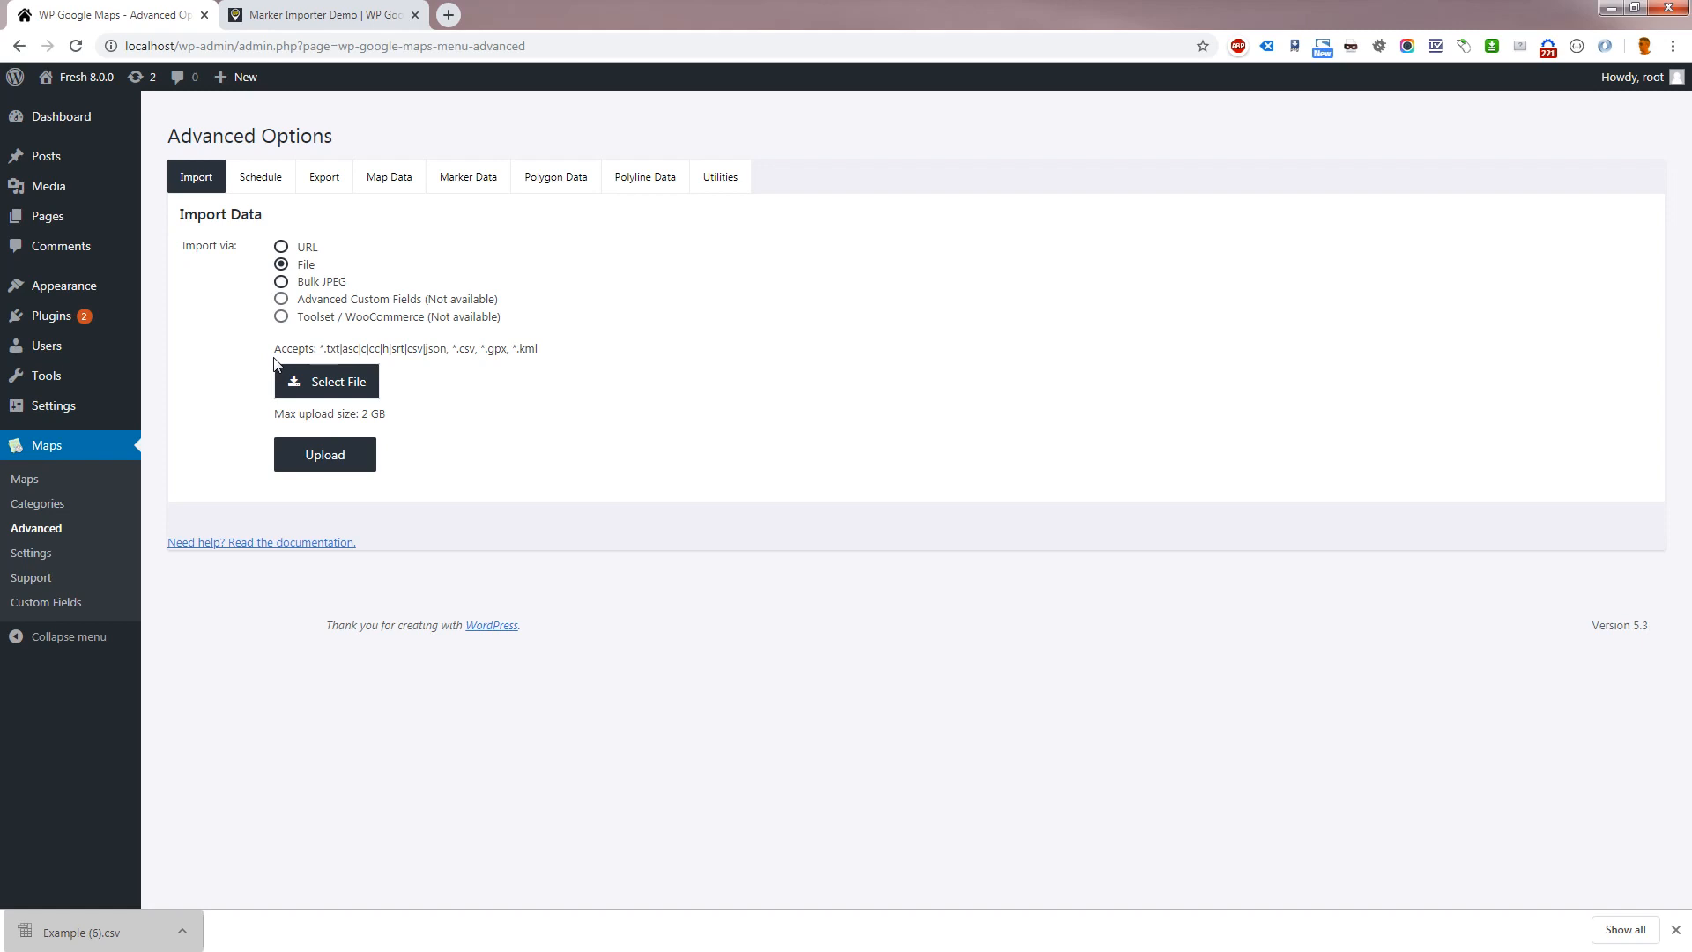
mouse_move(326, 386)
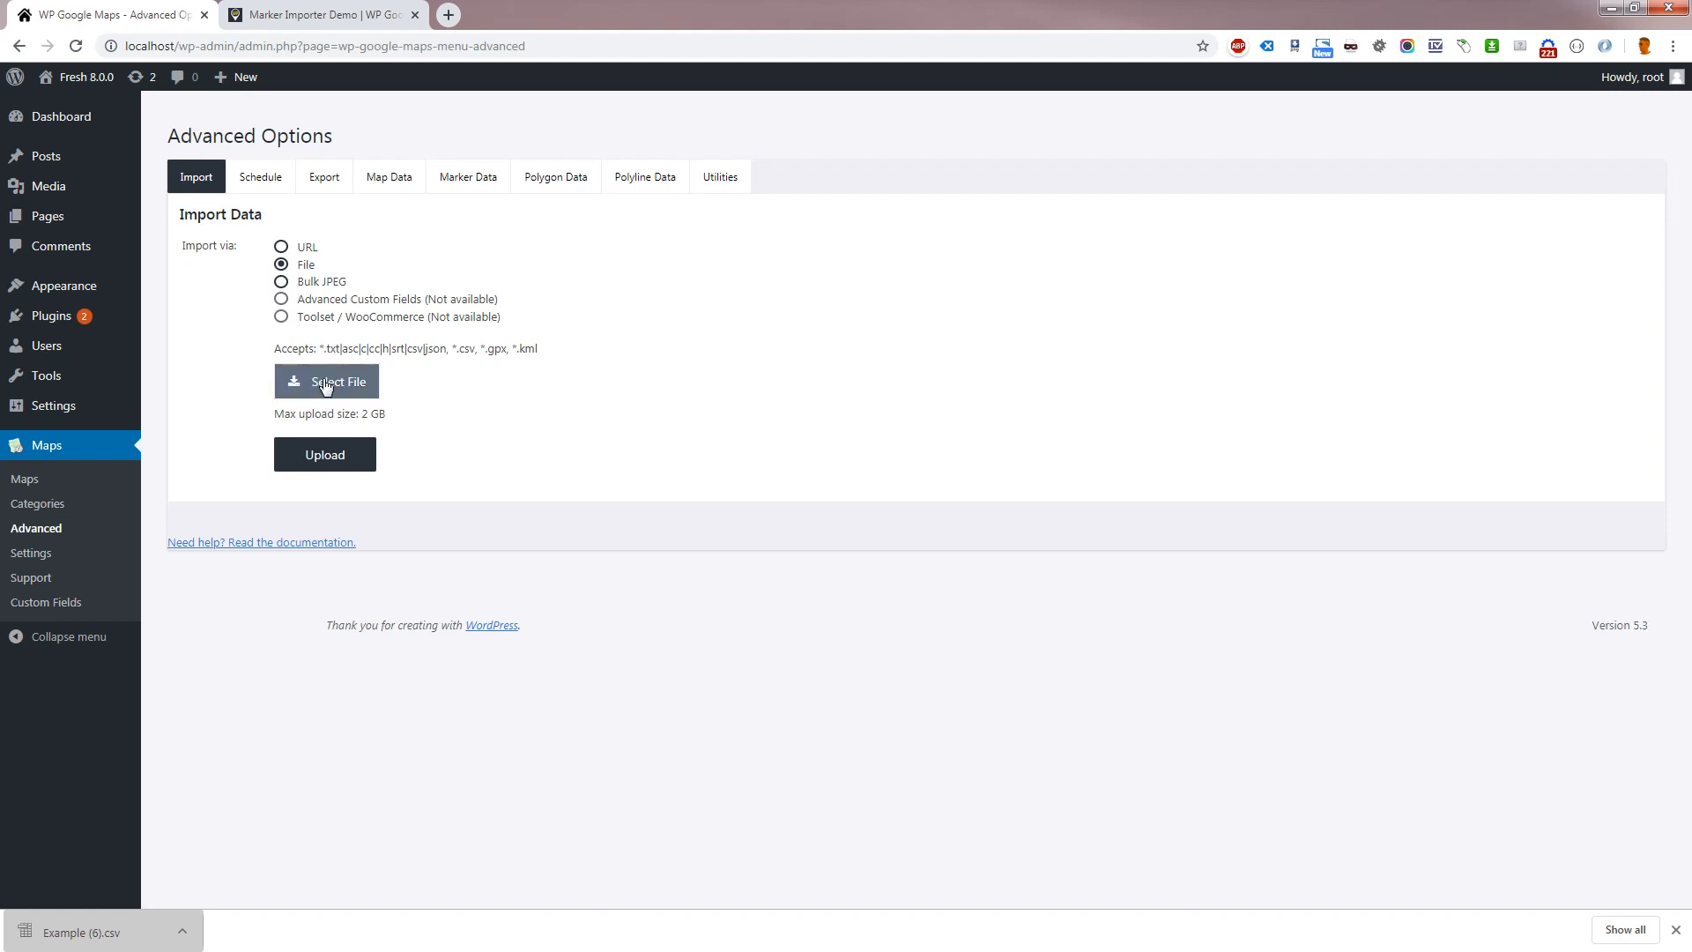
click(325, 381)
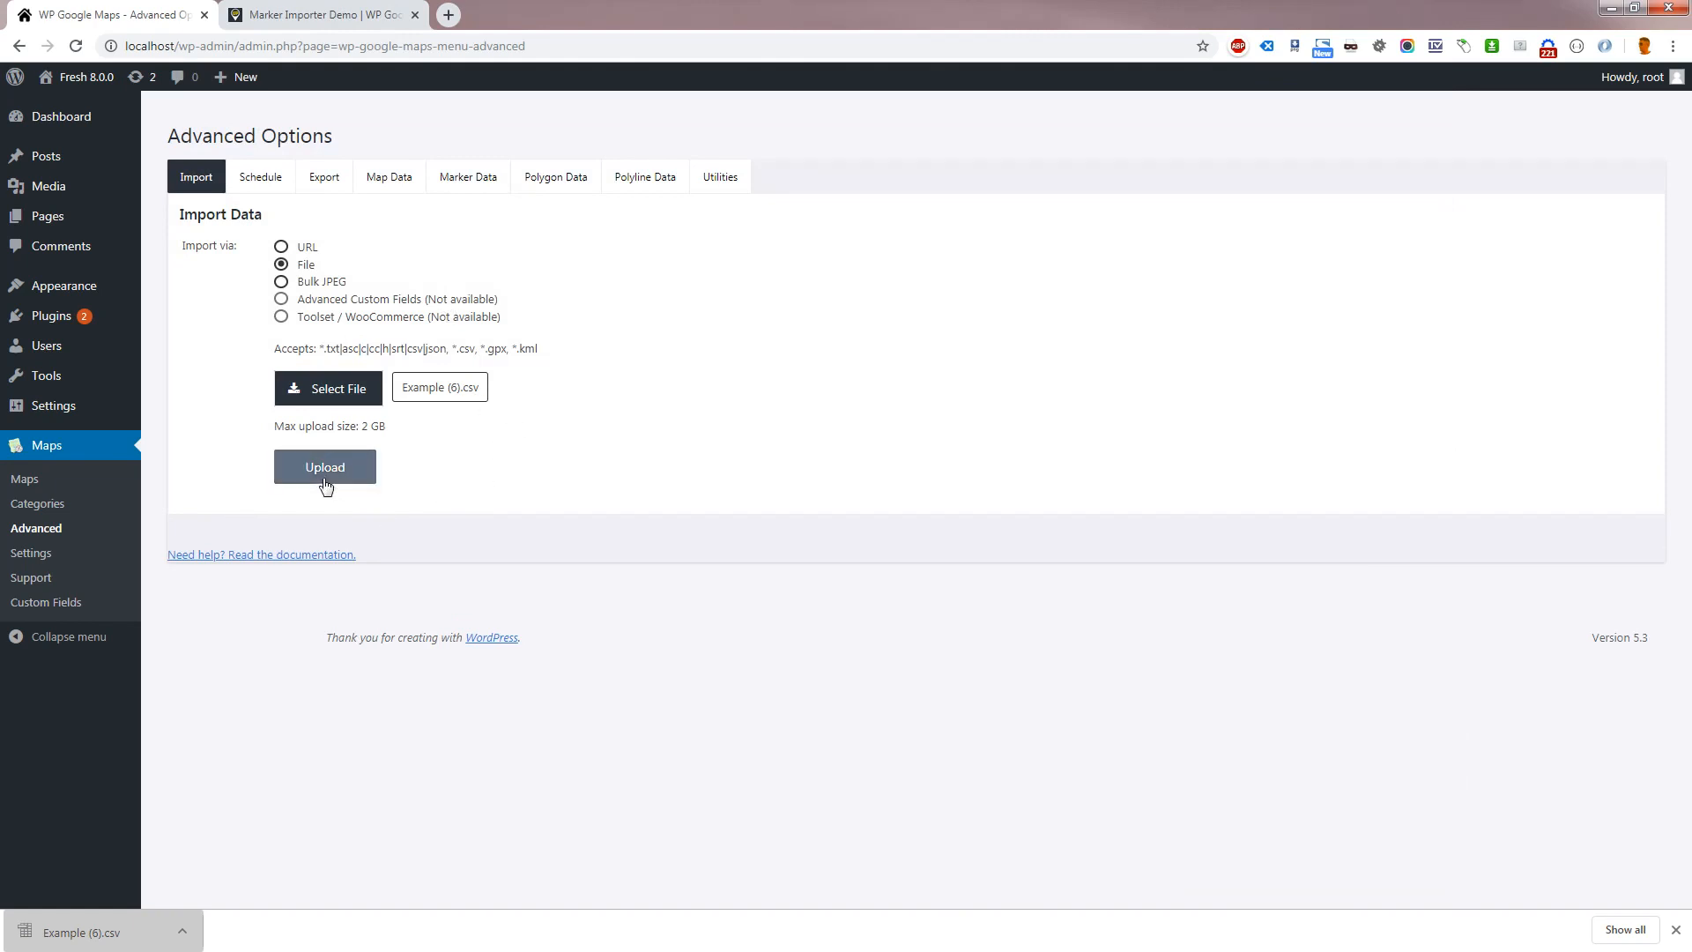
click(324, 467)
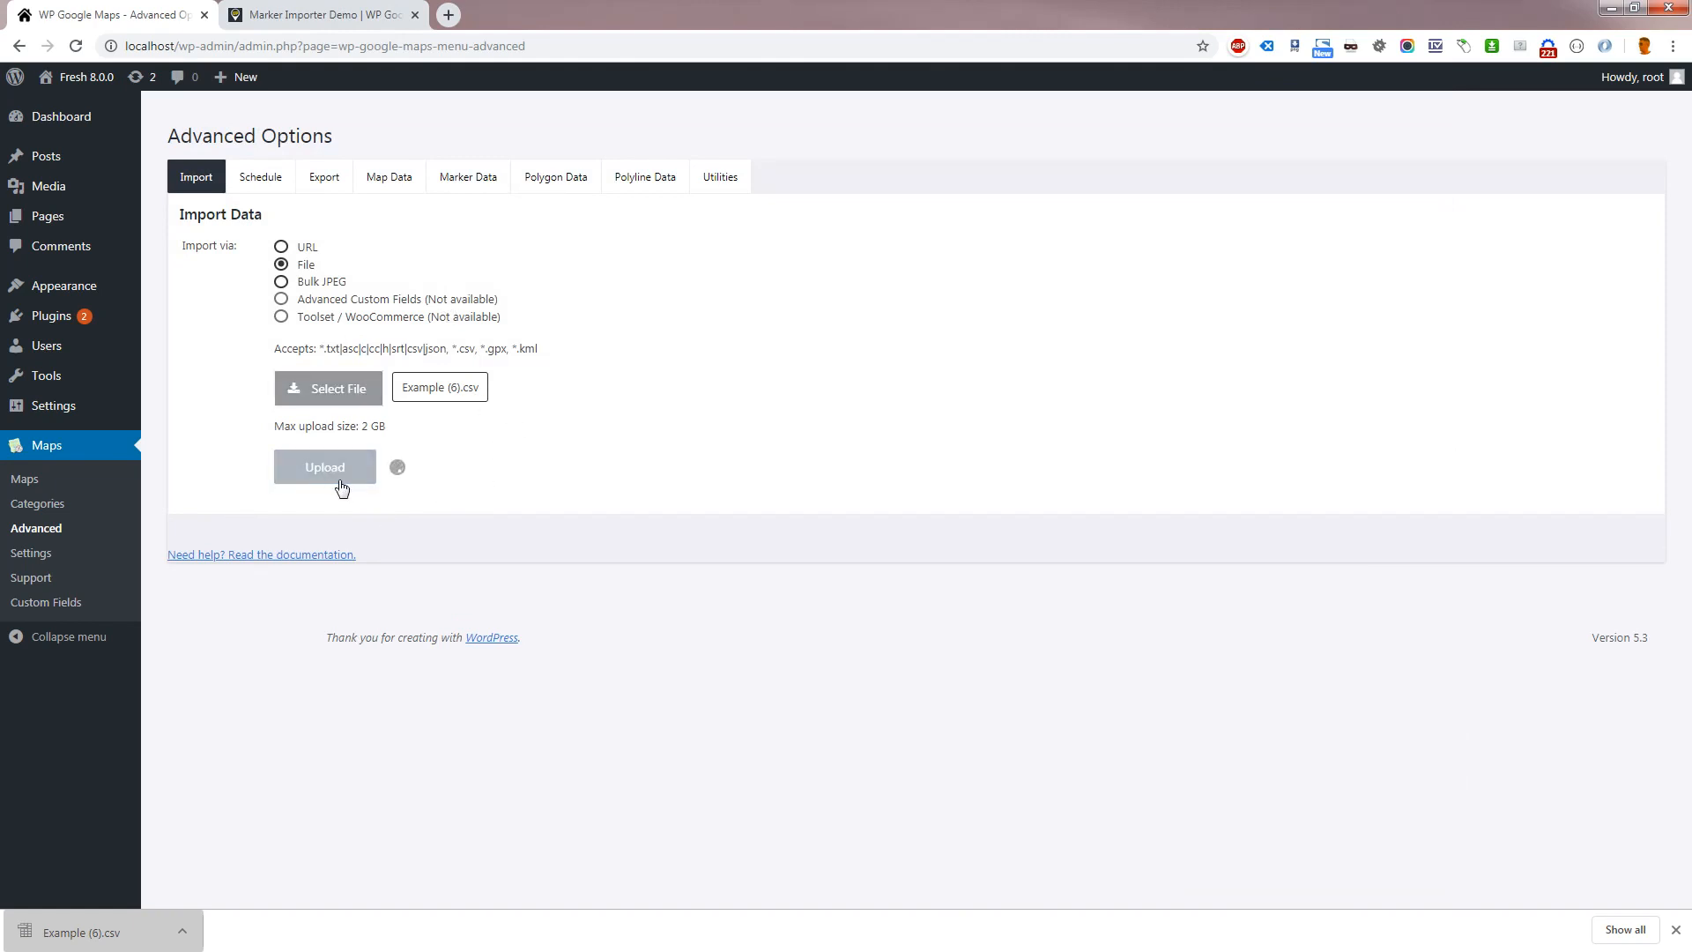
Apply import data to My first map, leaving find-missing-addresses and delete-file off
click(324, 467)
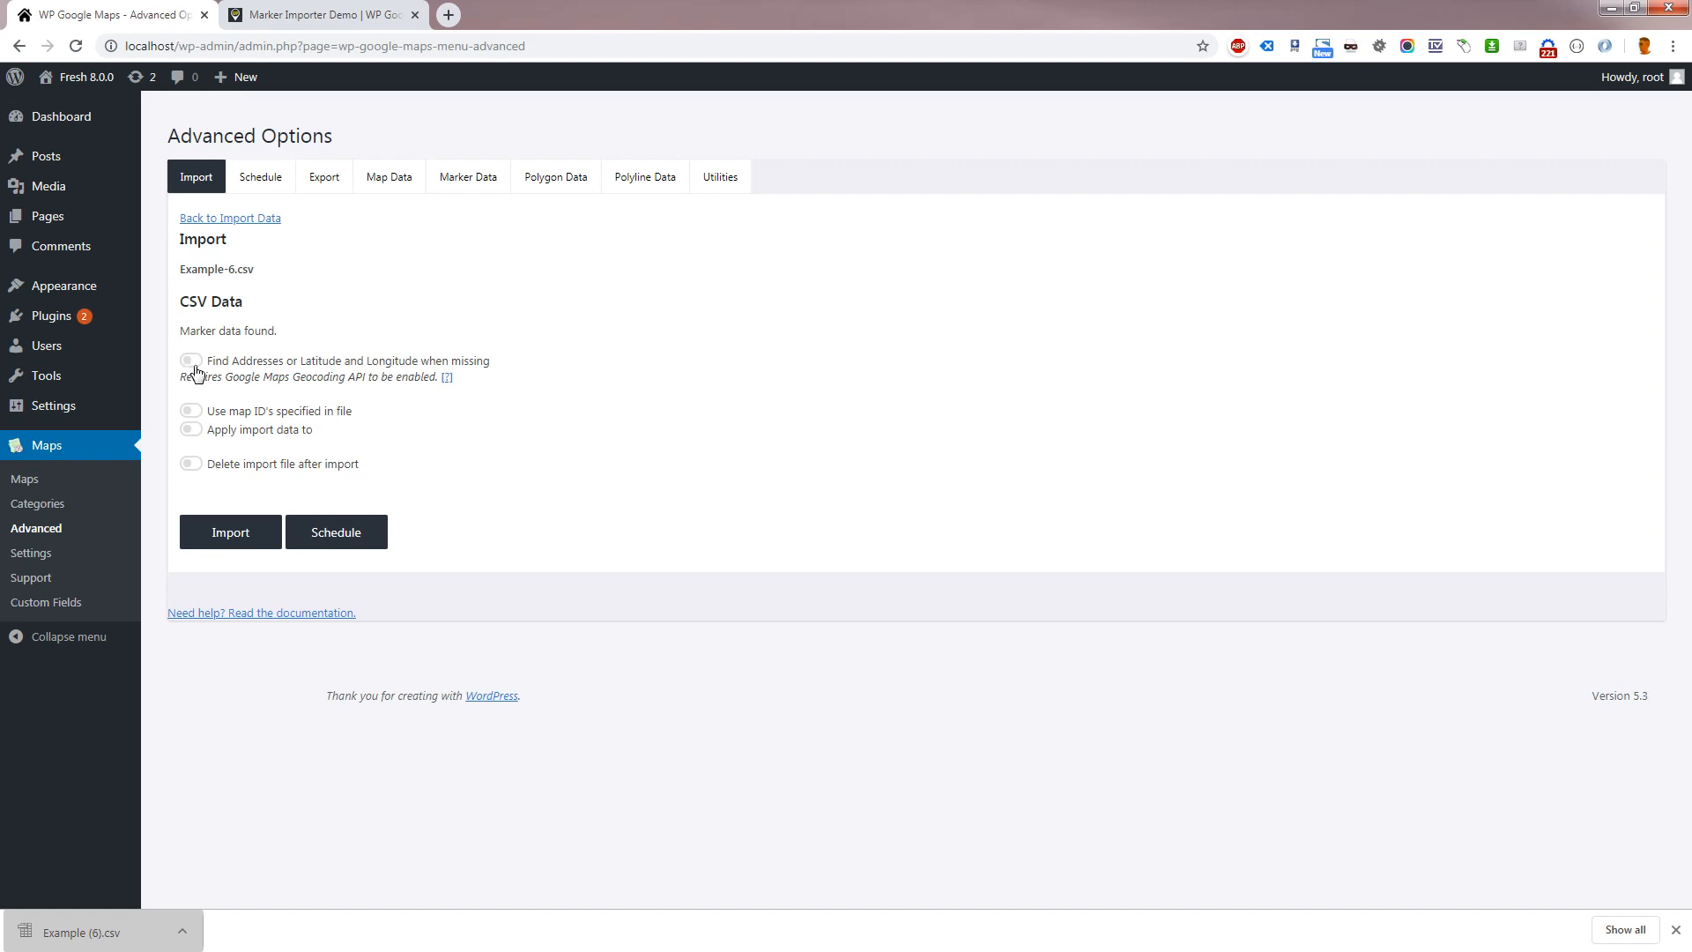
click(190, 361)
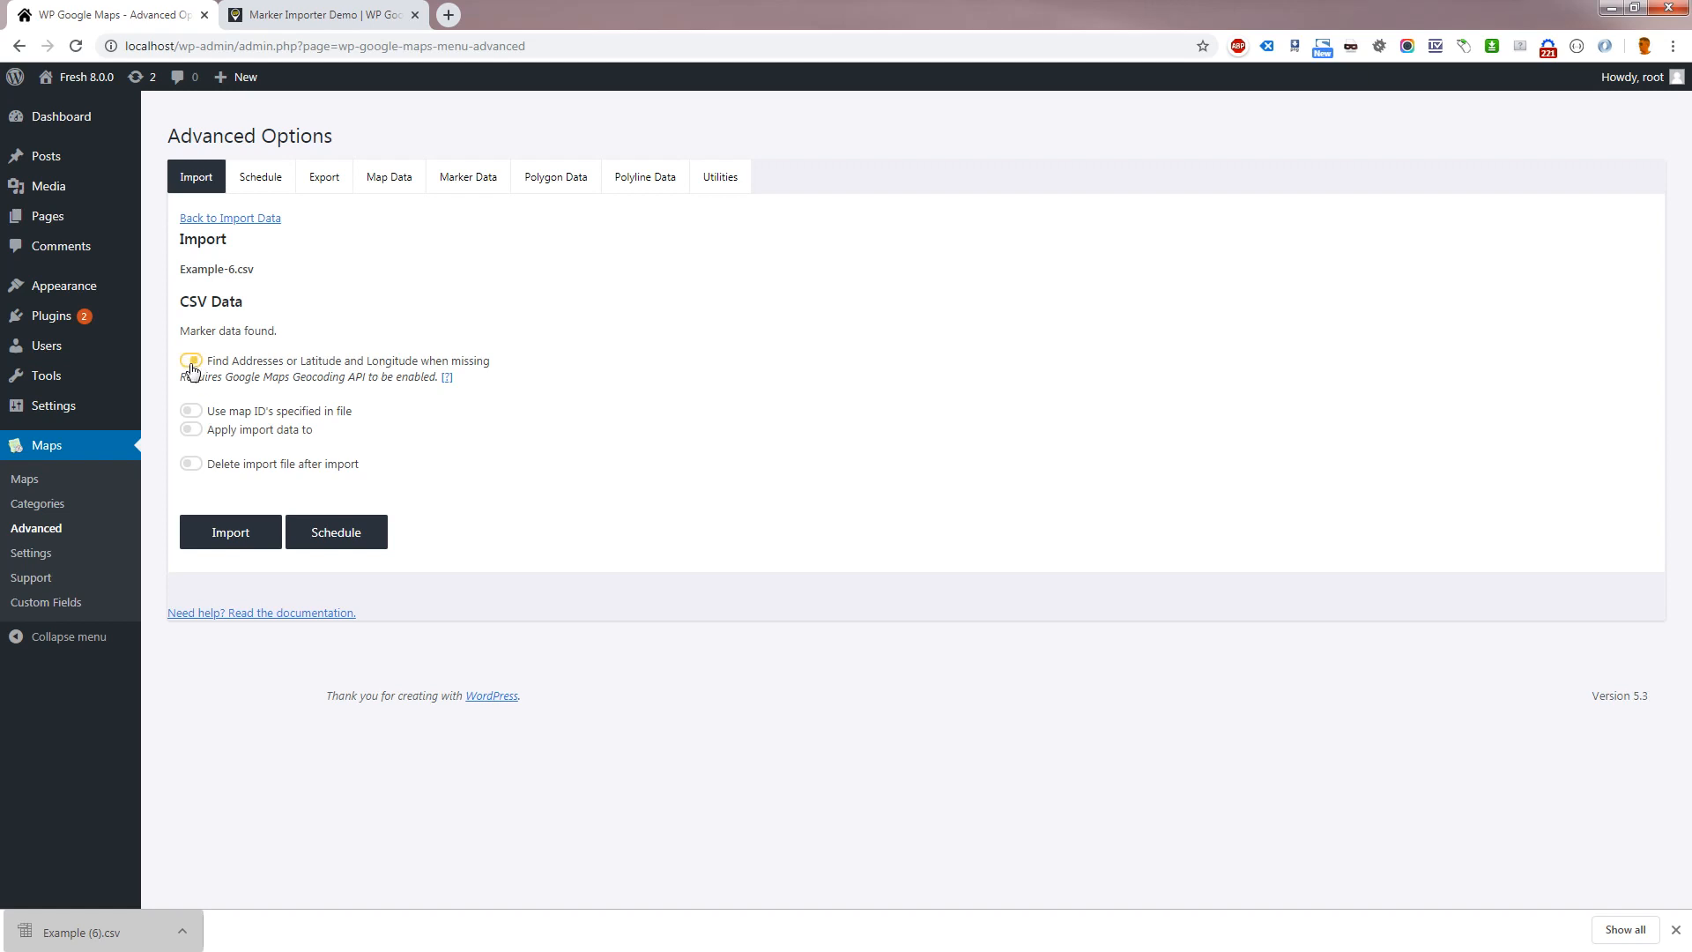
click(190, 361)
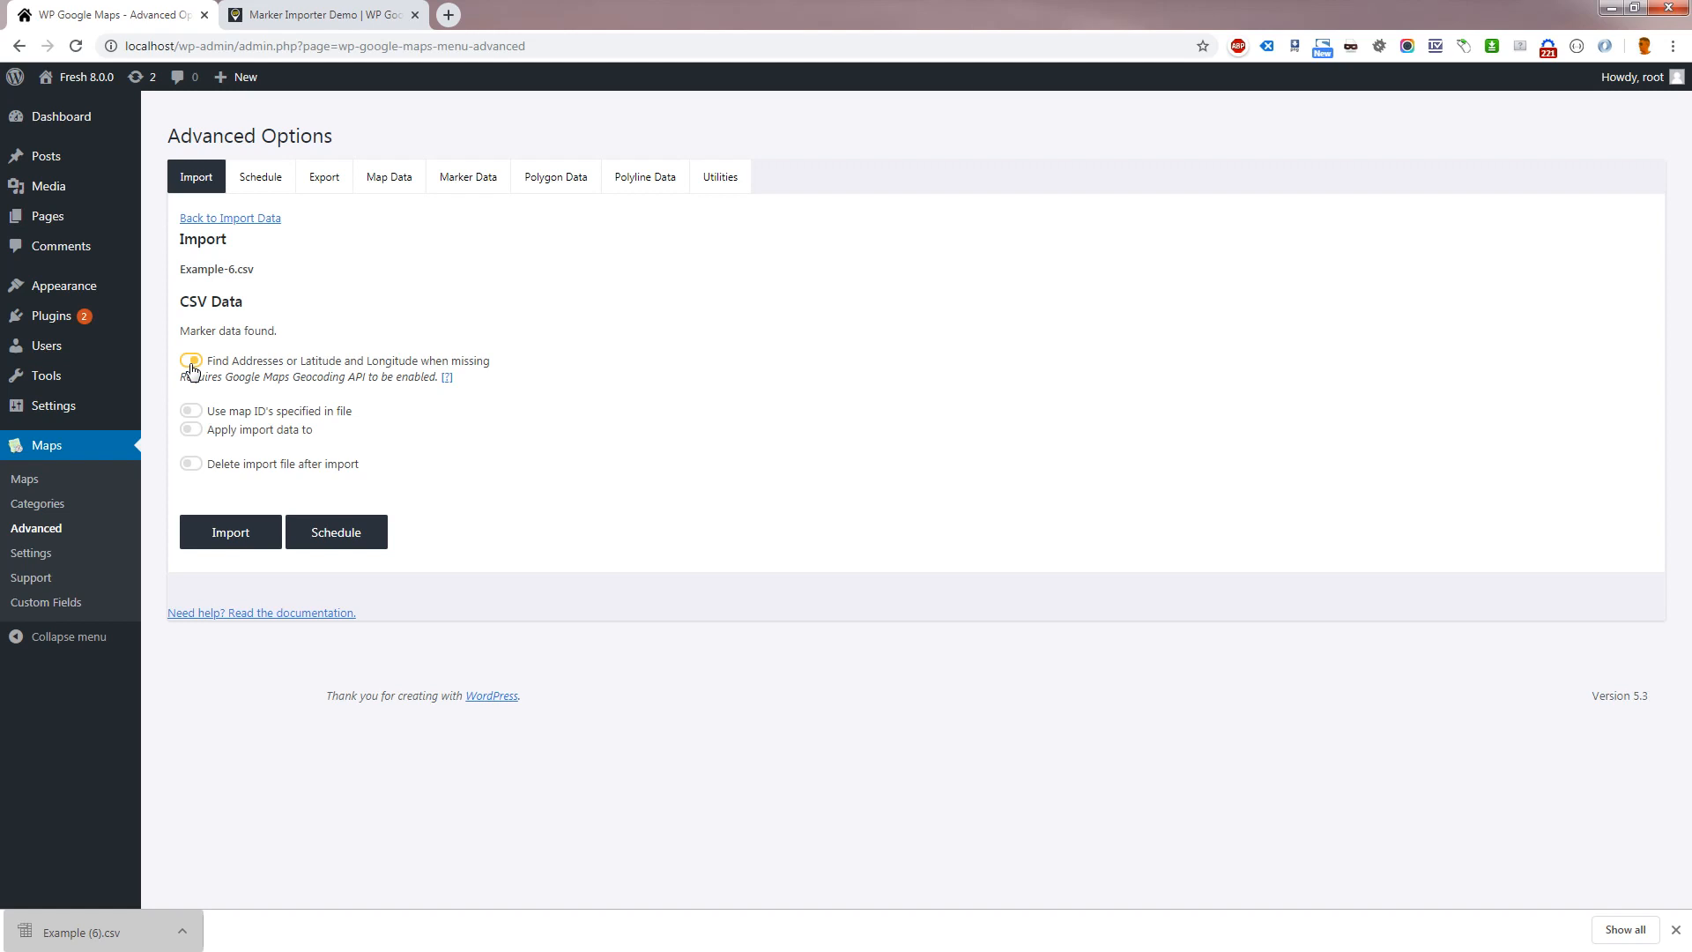
click(191, 362)
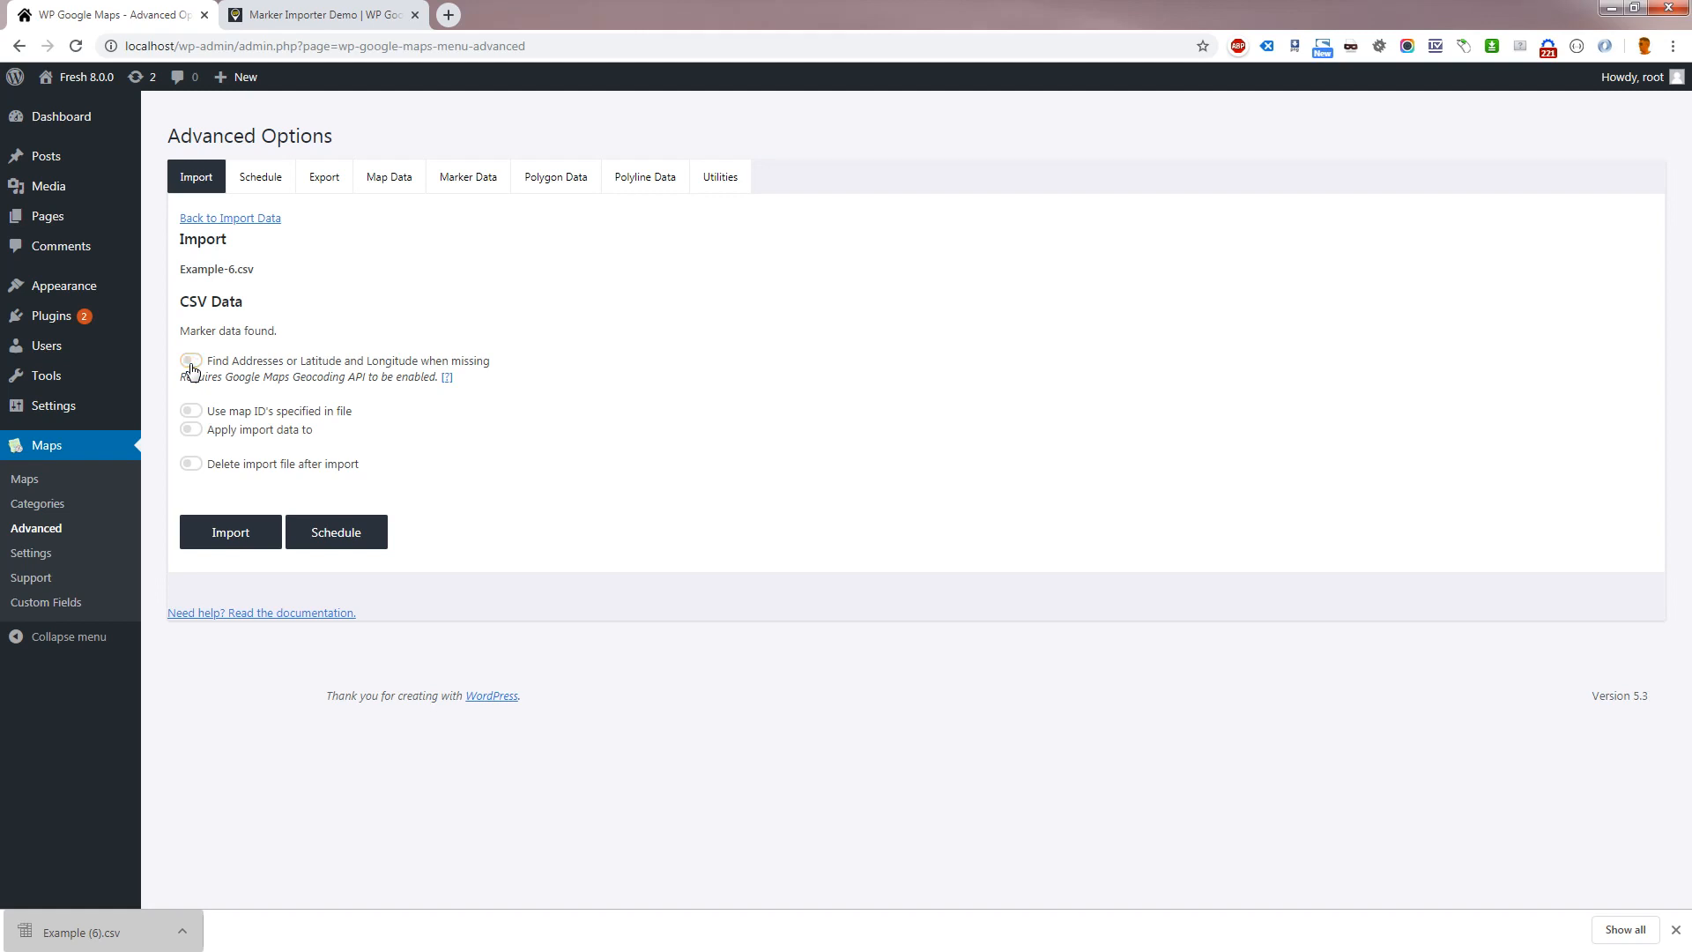
mouse_move(204, 427)
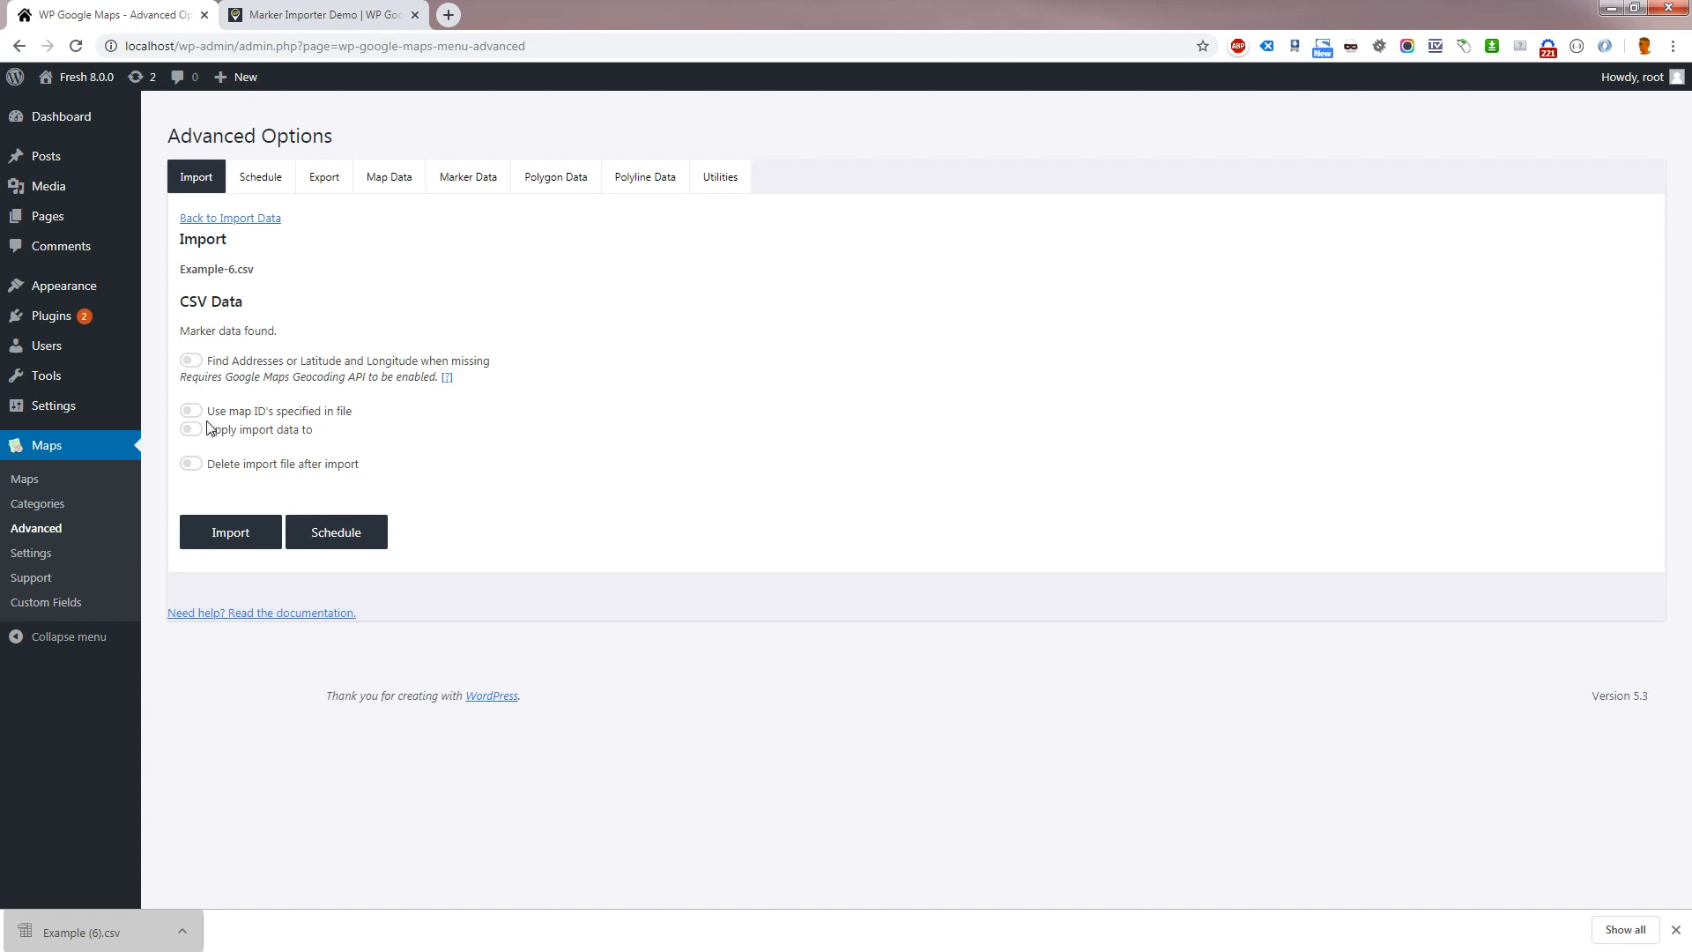
mouse_move(193, 422)
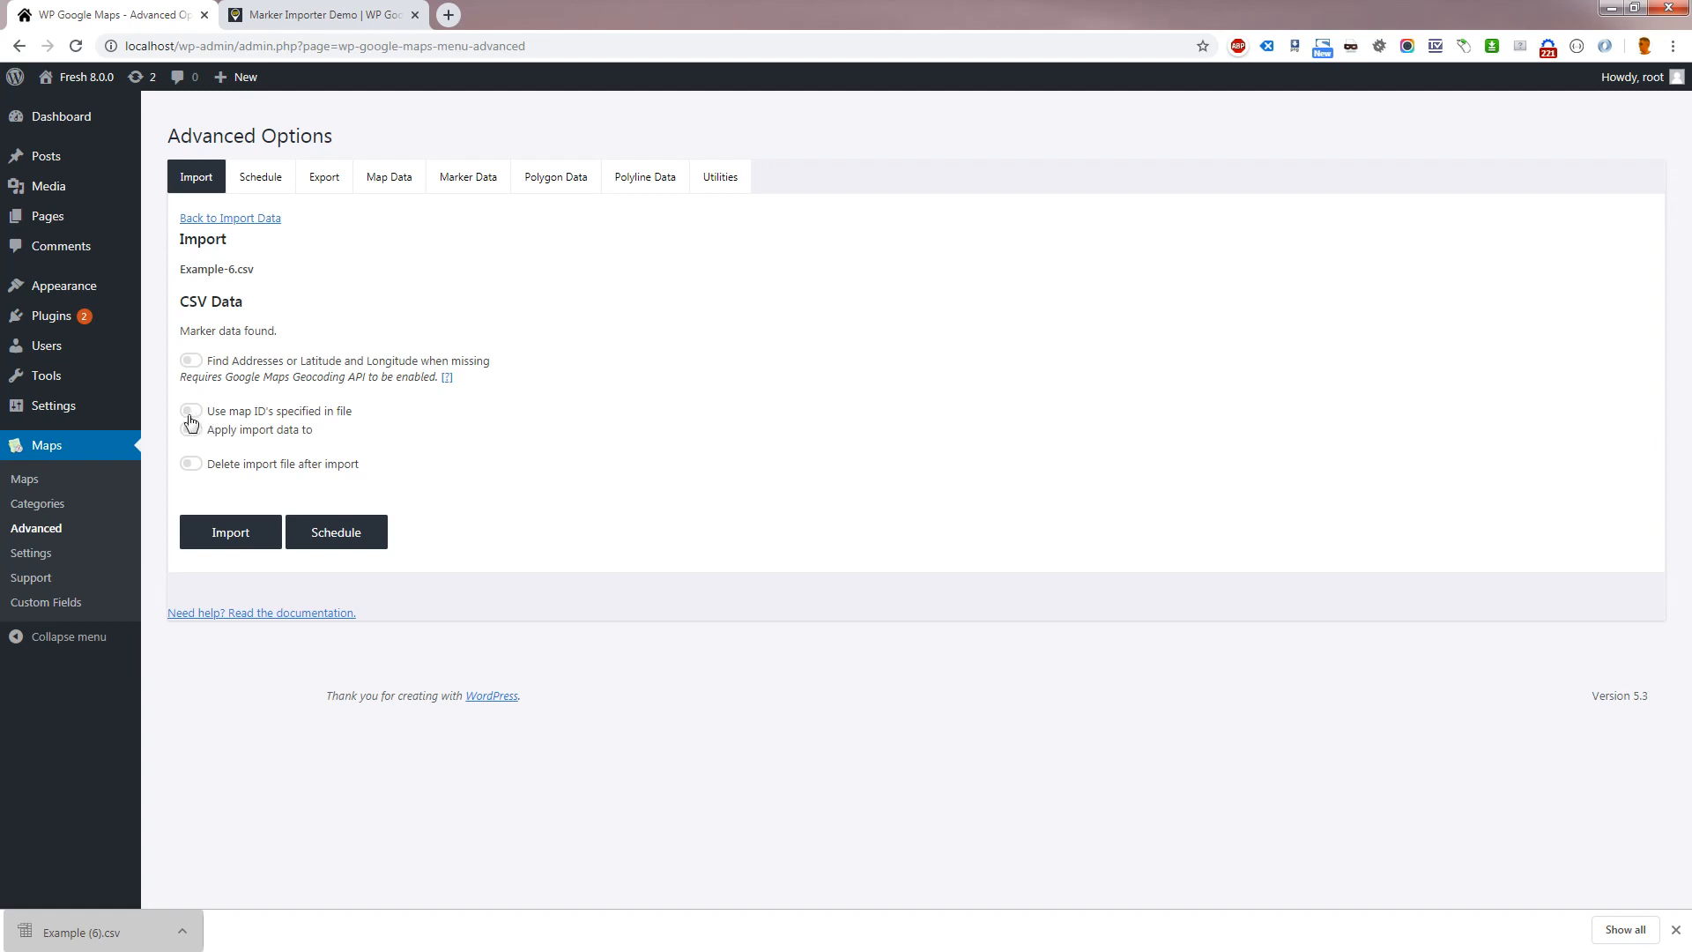
click(191, 411)
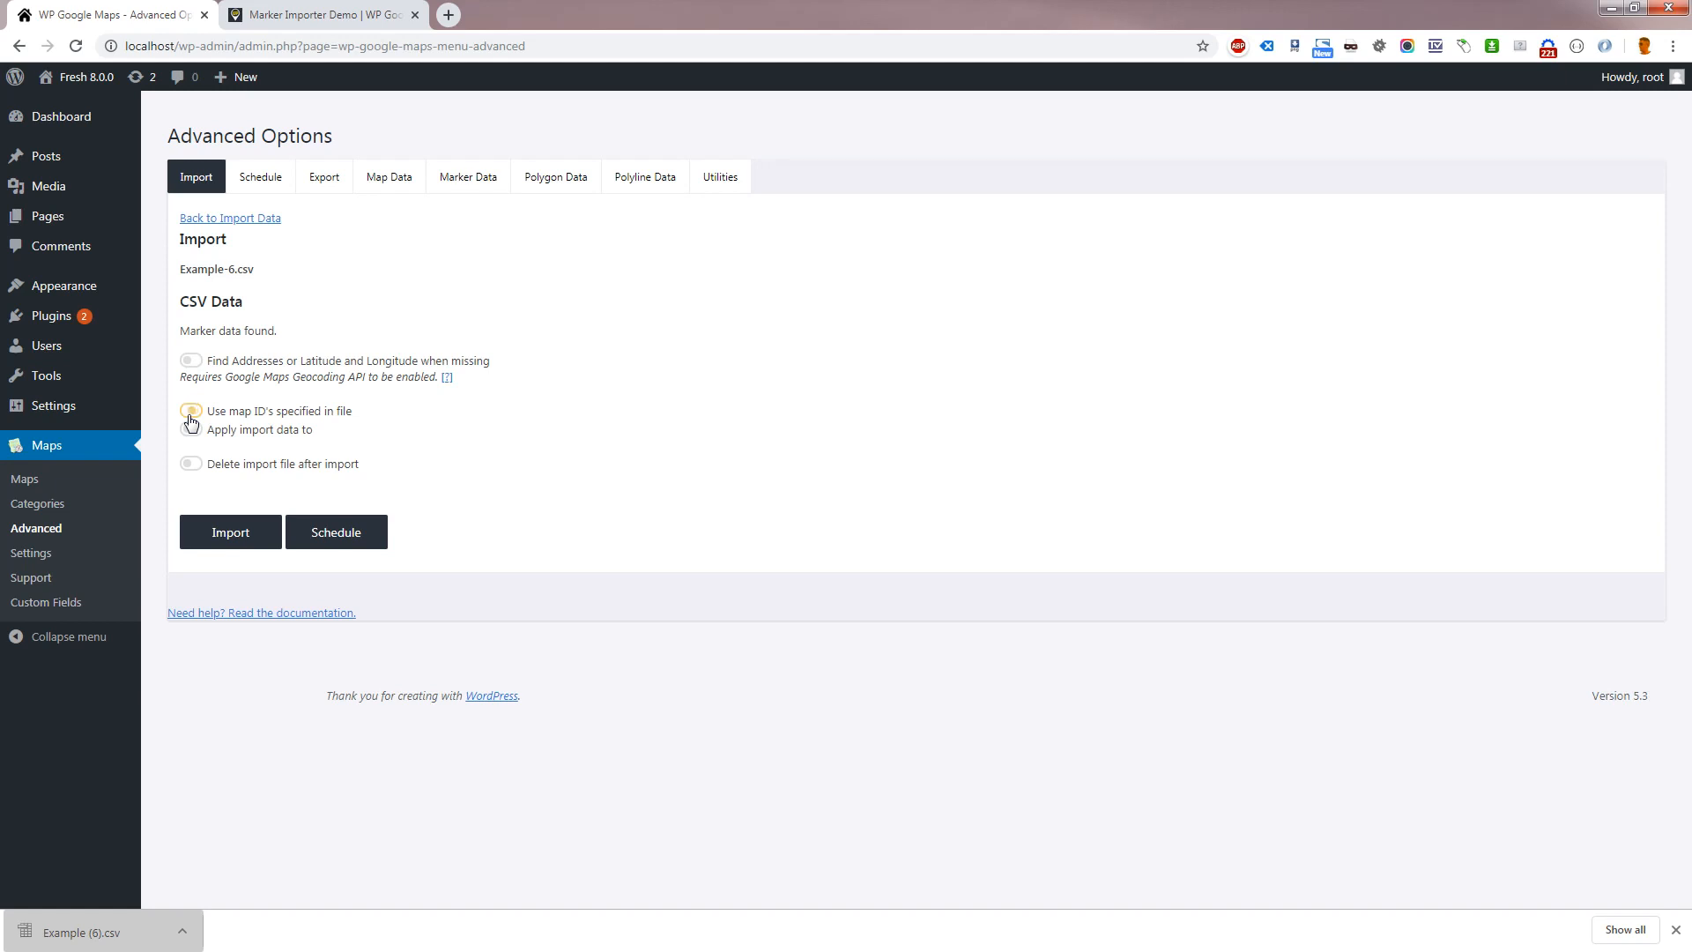
click(190, 429)
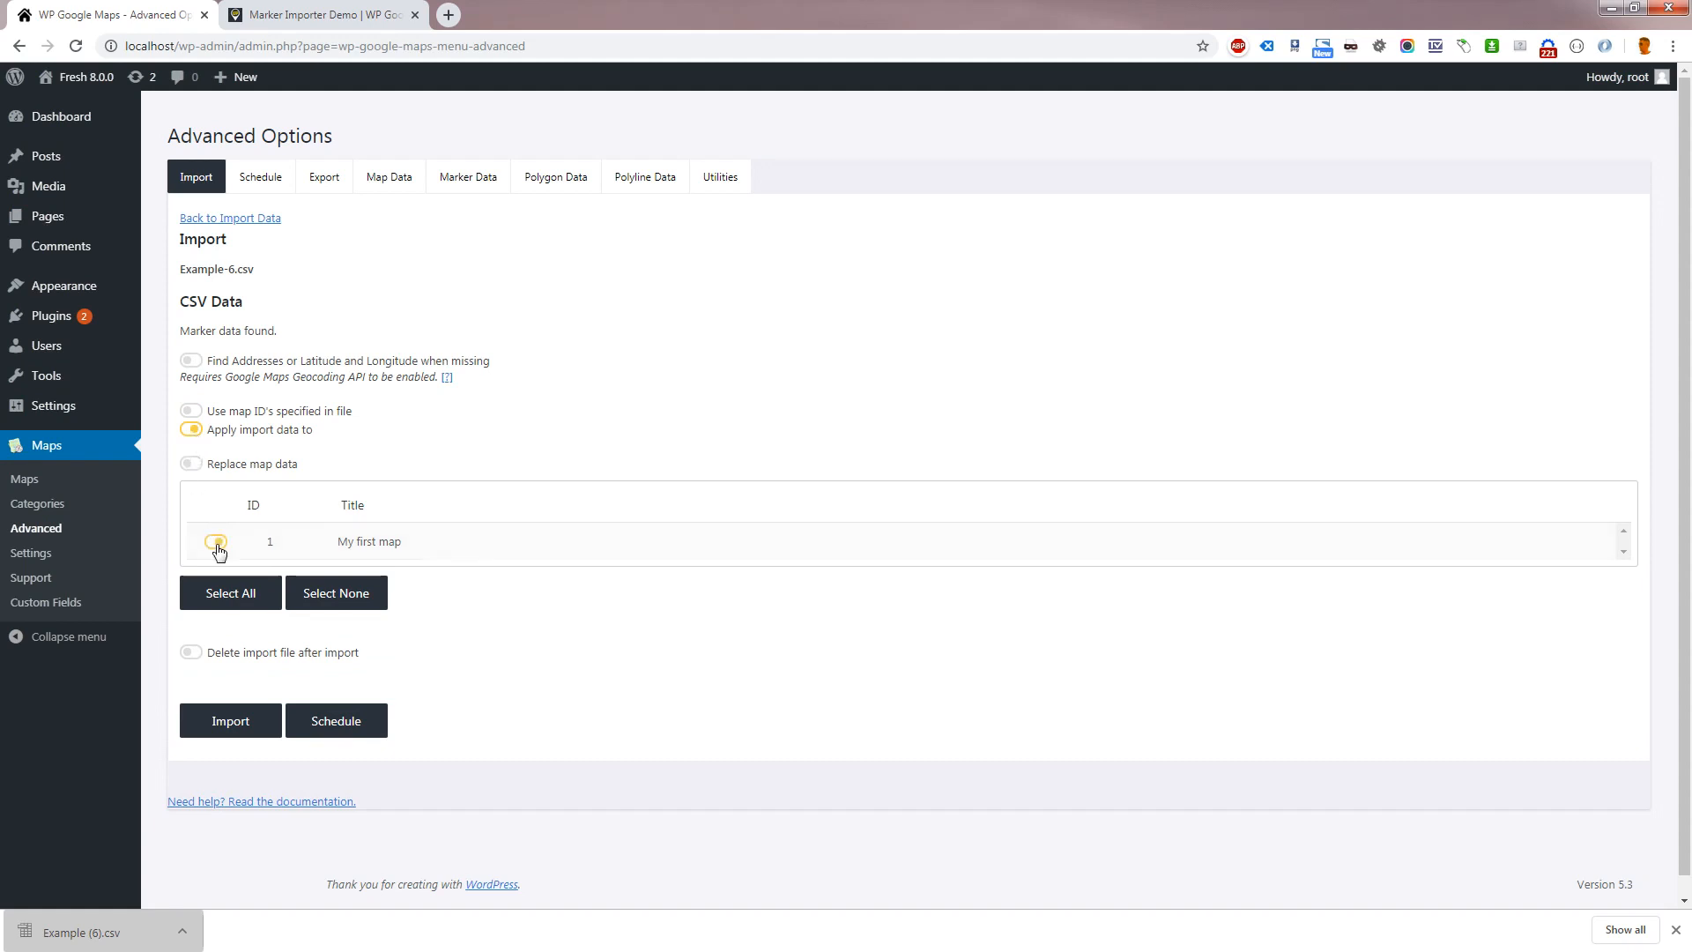
click(216, 541)
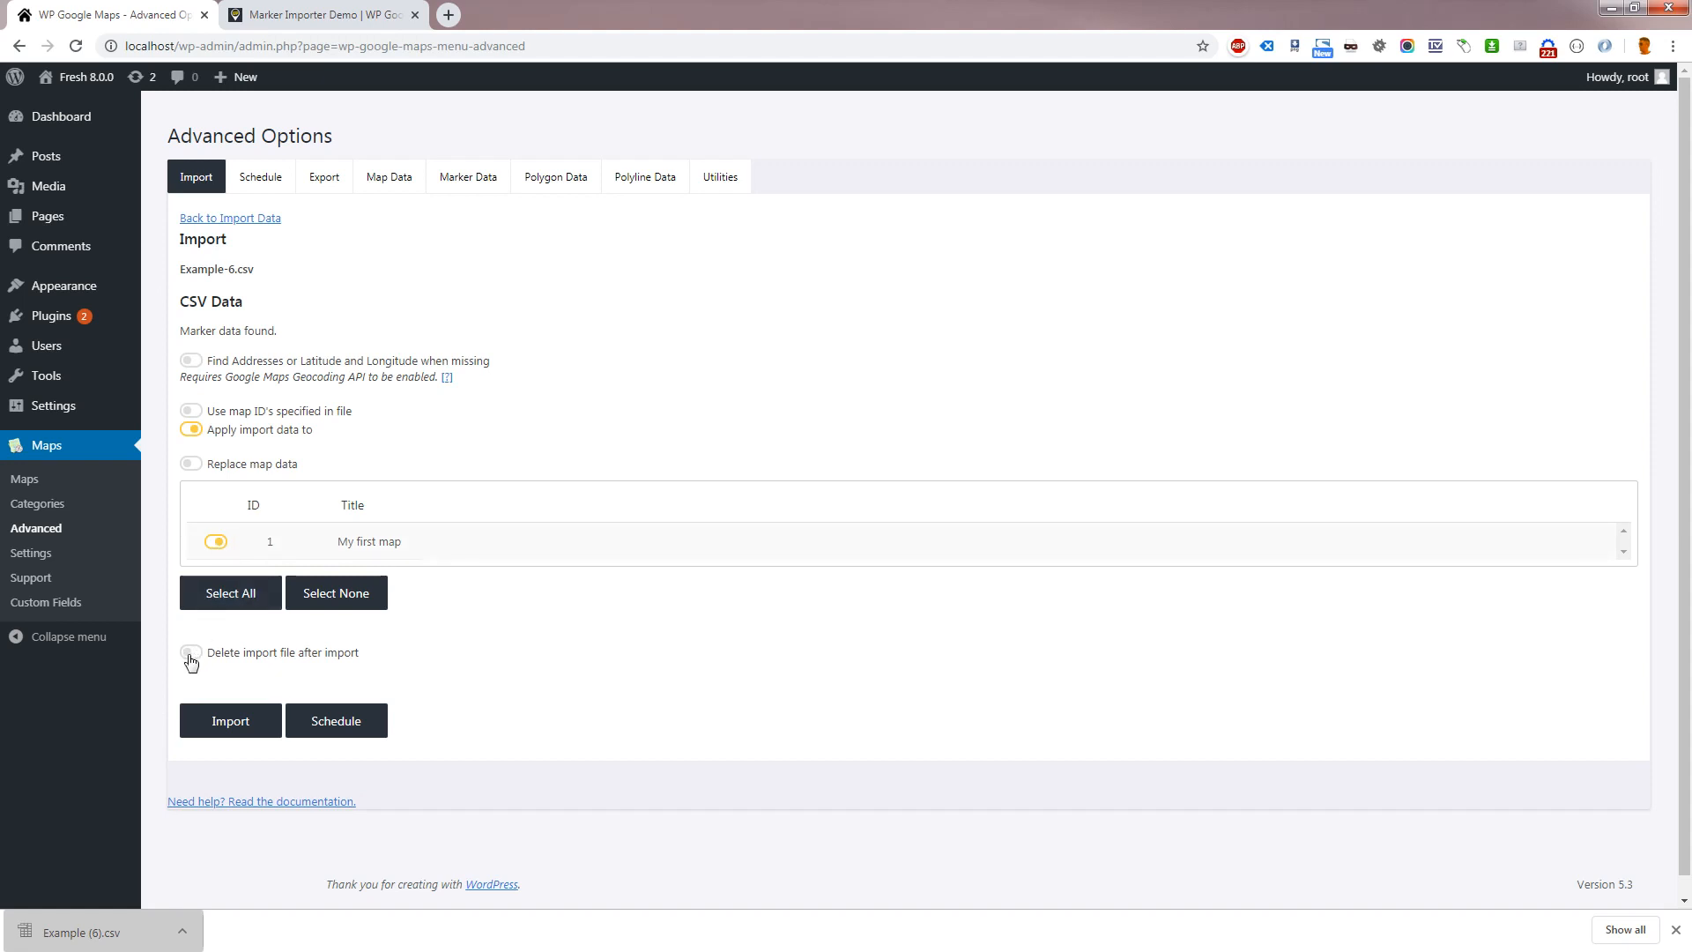
click(190, 652)
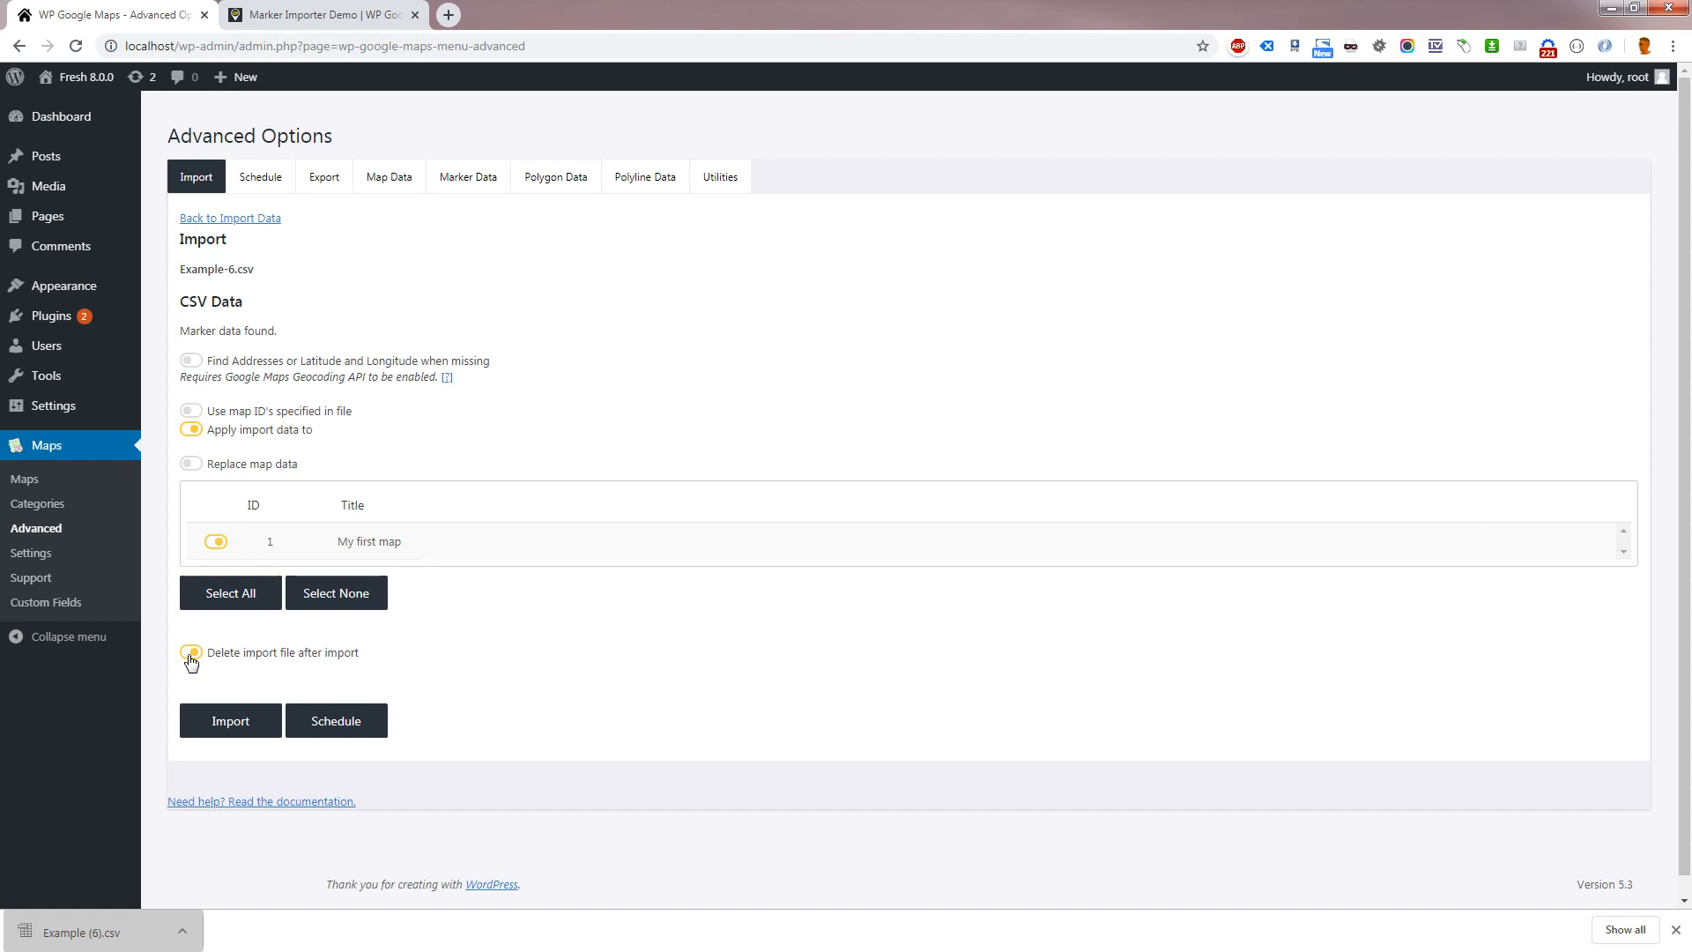
click(191, 653)
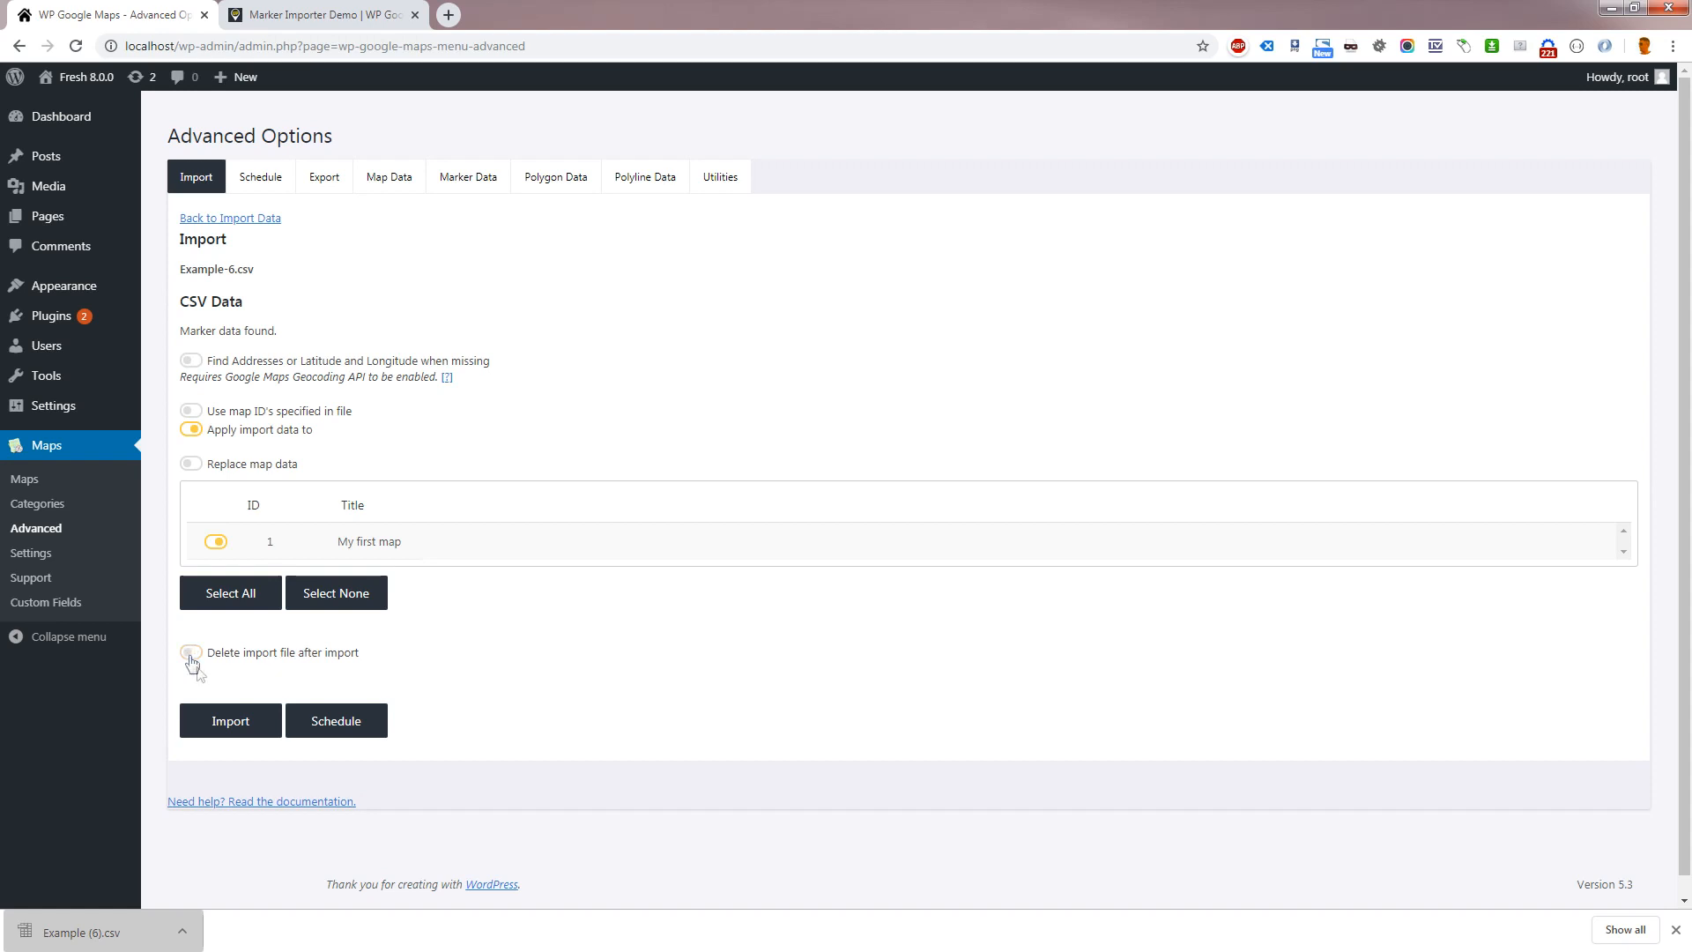
mouse_move(322, 721)
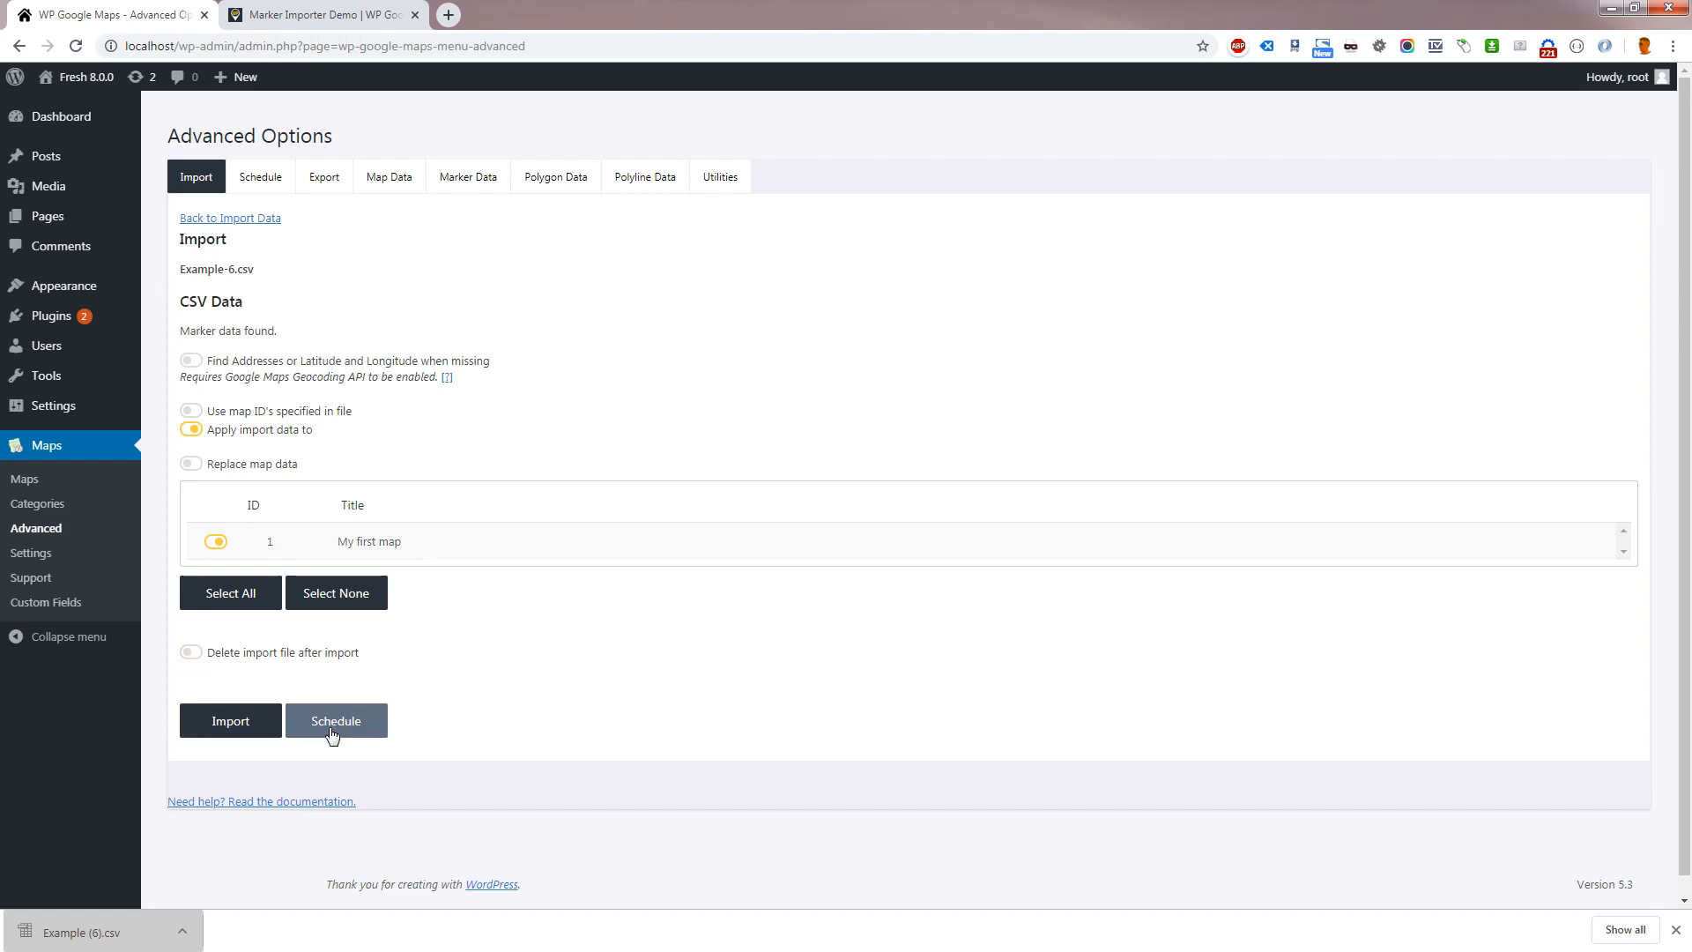
mouse_move(253, 762)
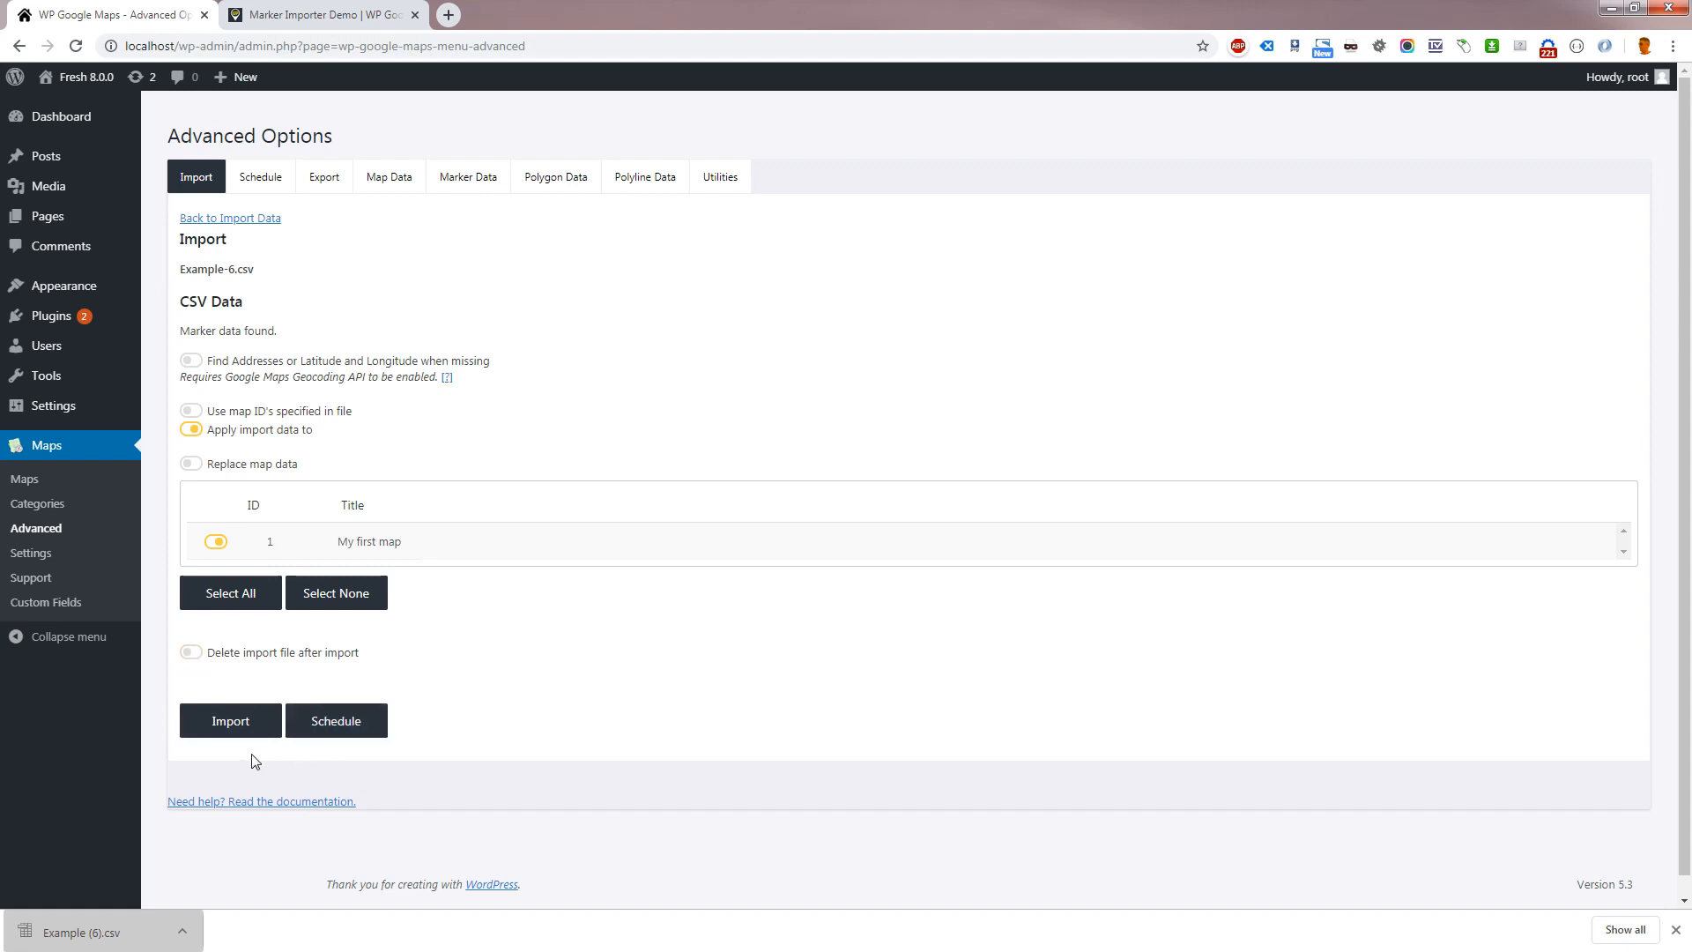
Import the Example-6.csv markers, then open the Maps list
click(230, 720)
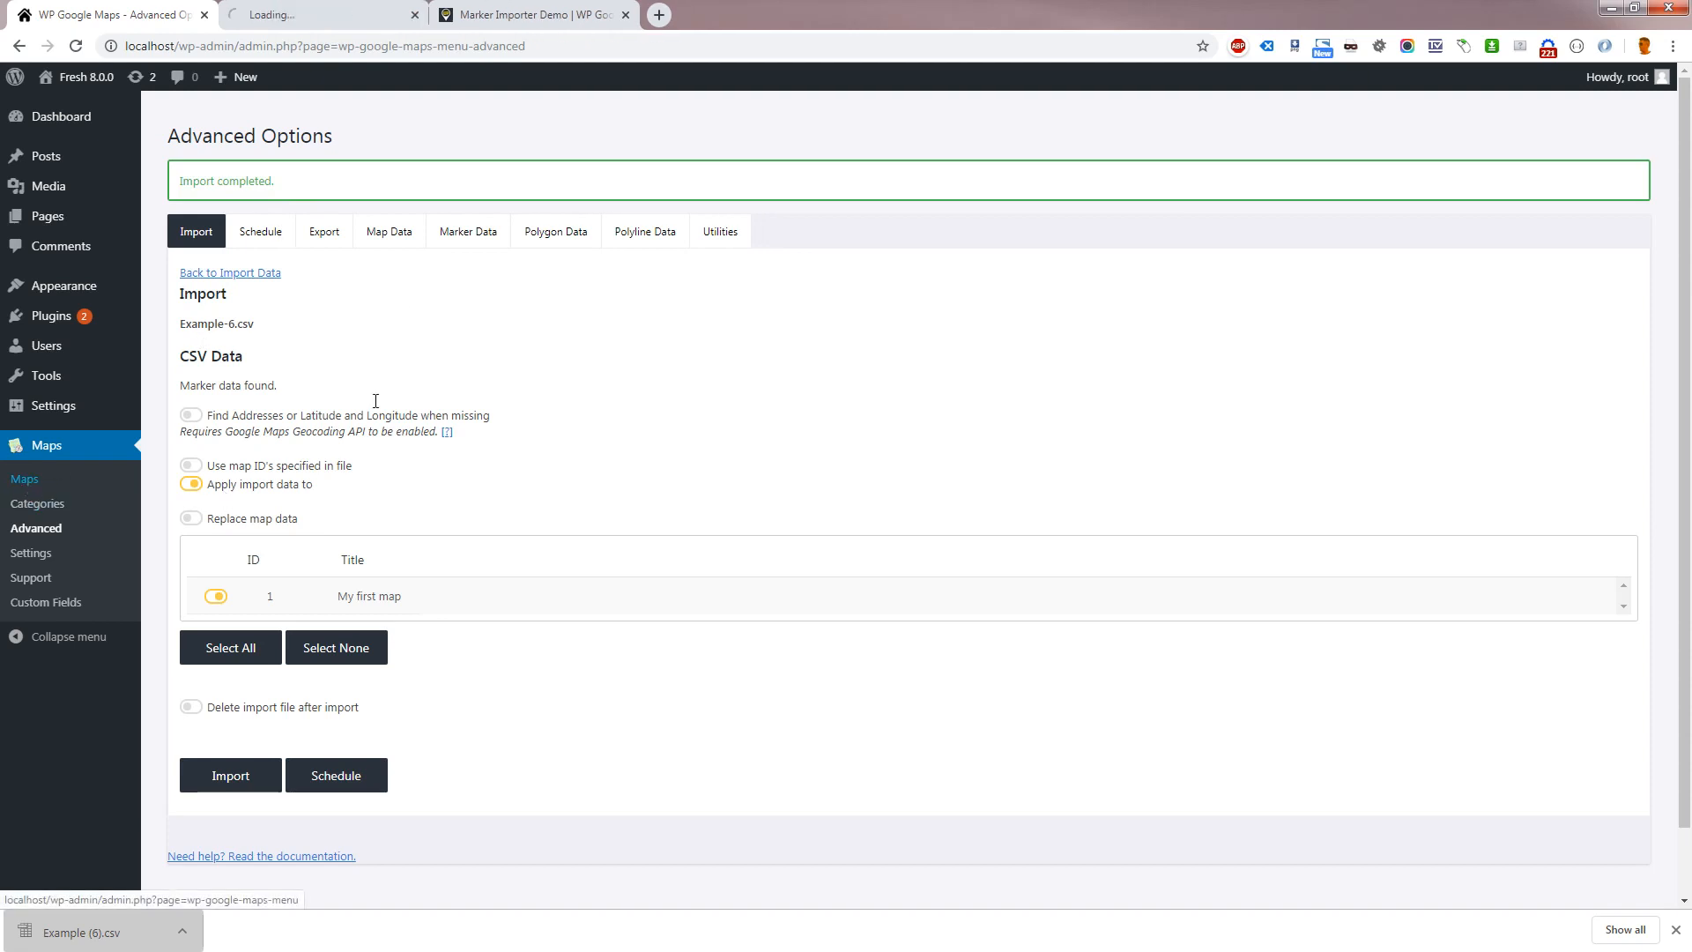
click(24, 479)
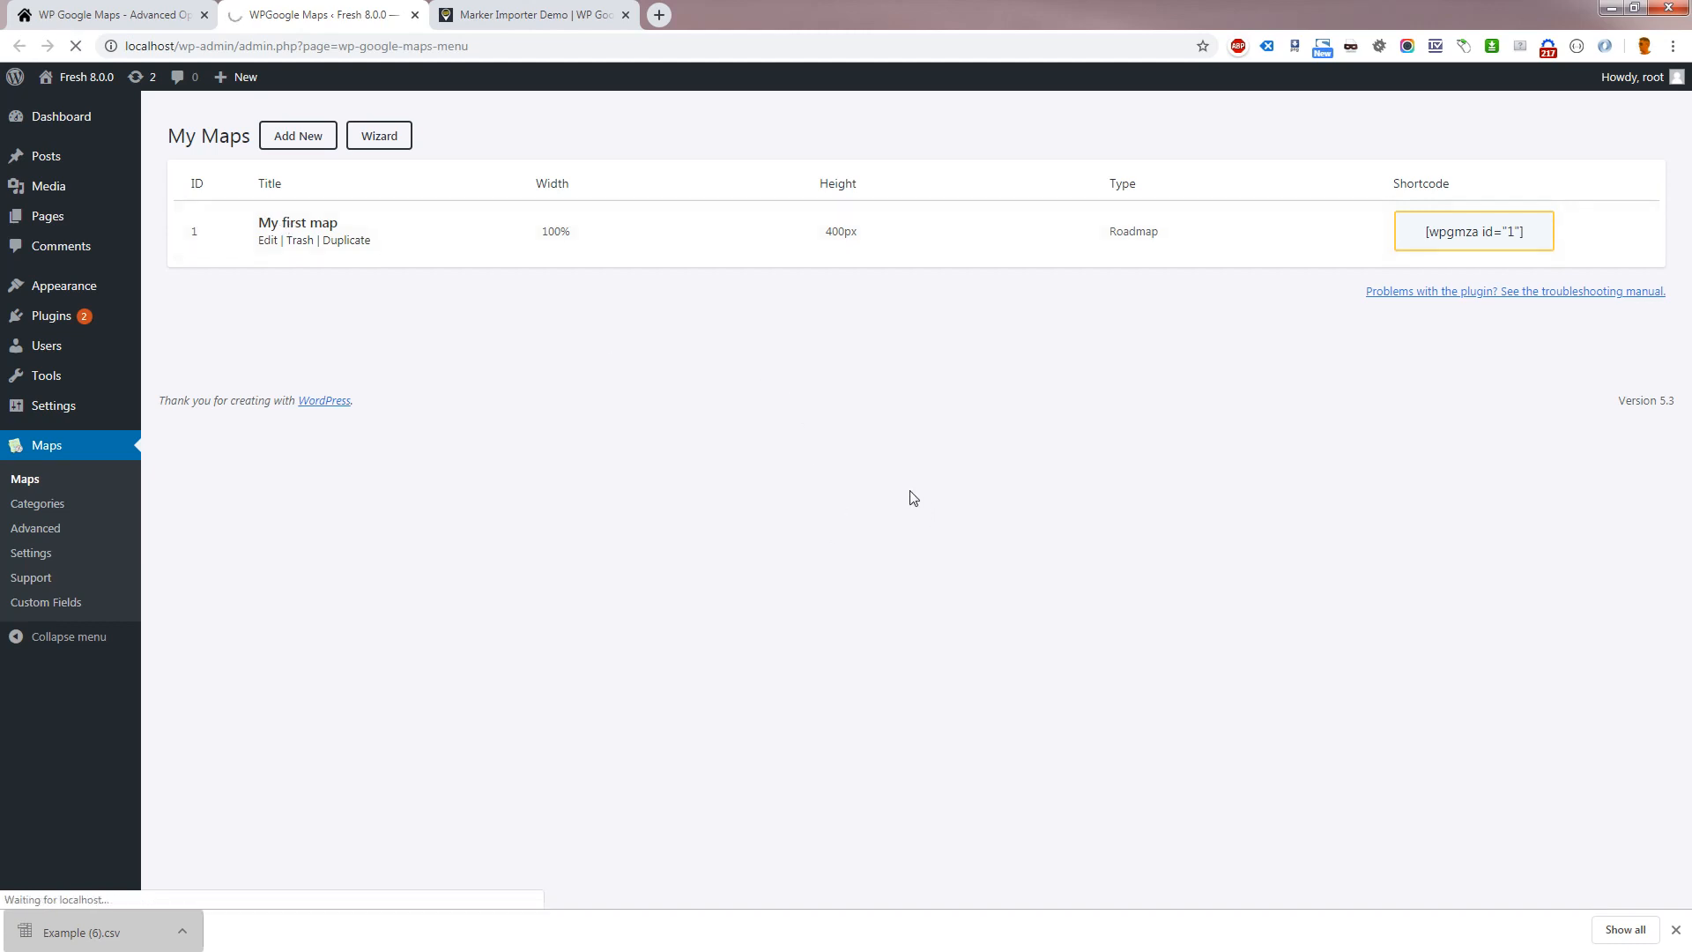
mouse_move(889, 480)
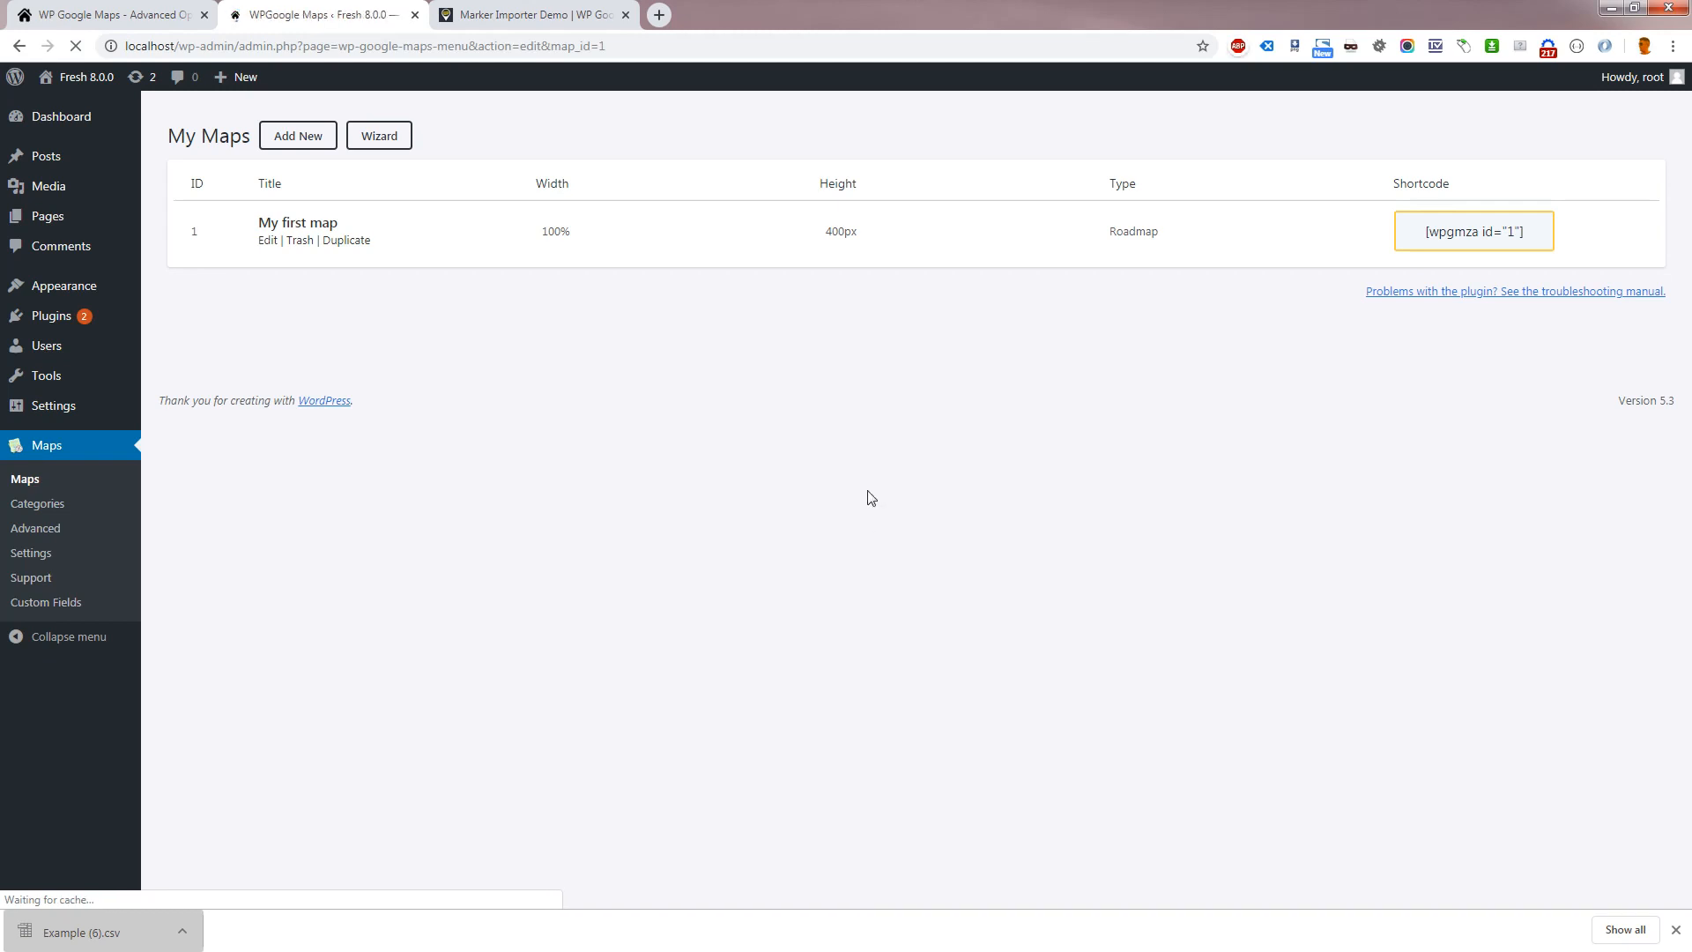
Open My first map's editor and scroll to the imported markers across China
click(266, 240)
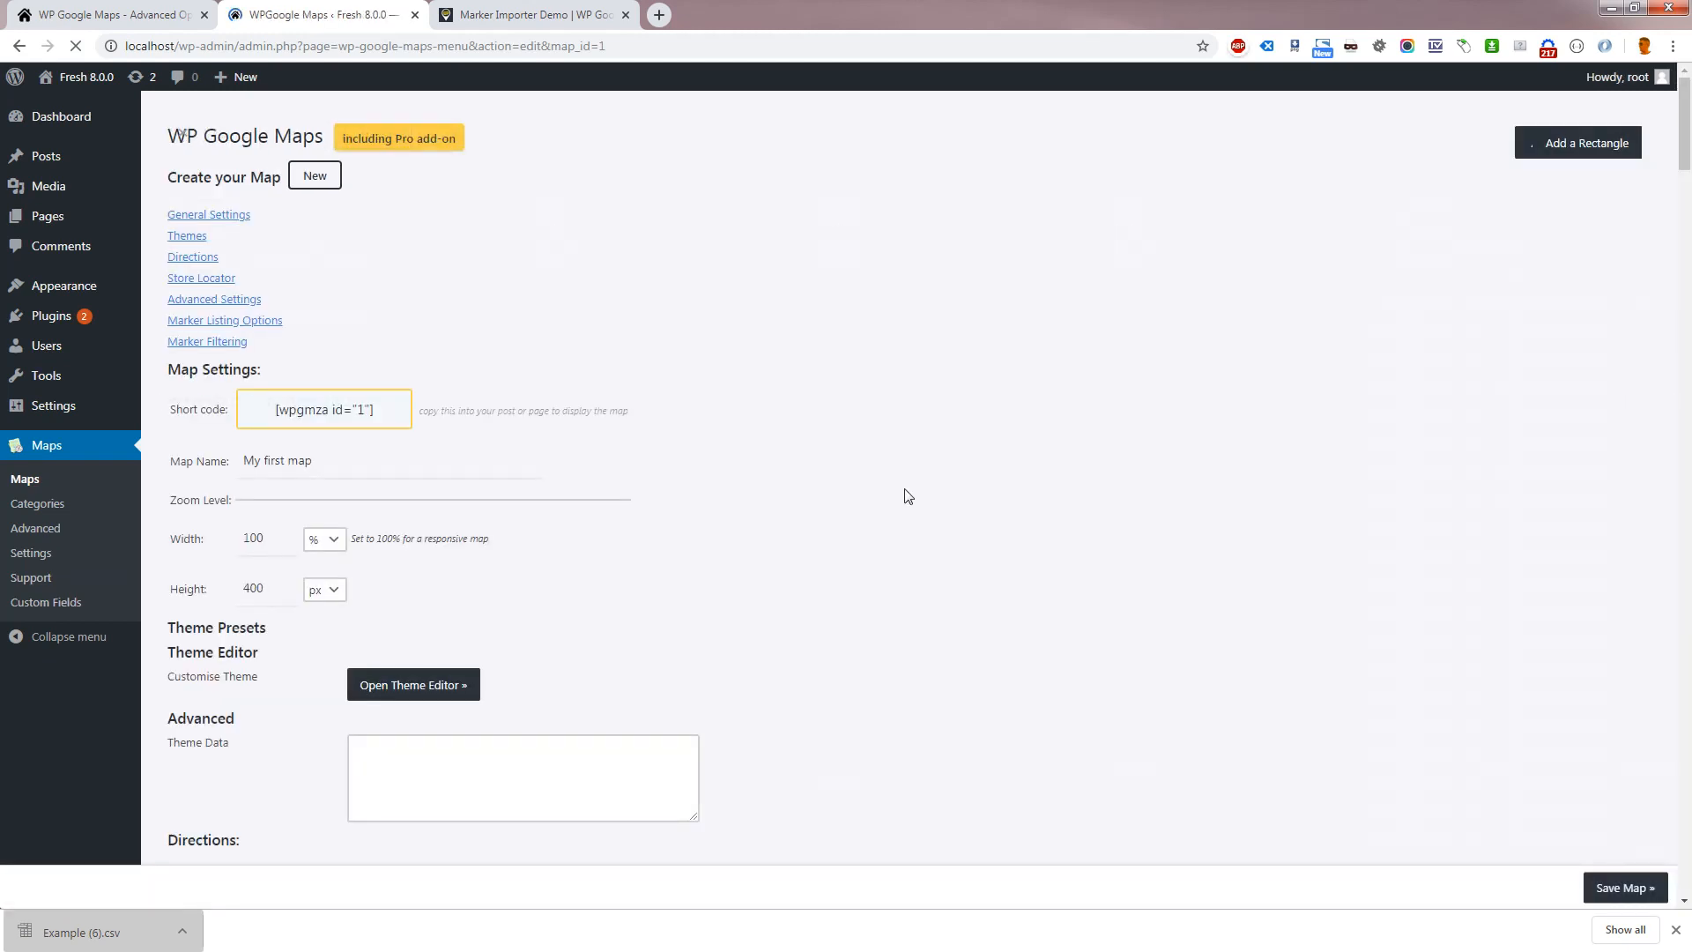
scroll(down, 3)
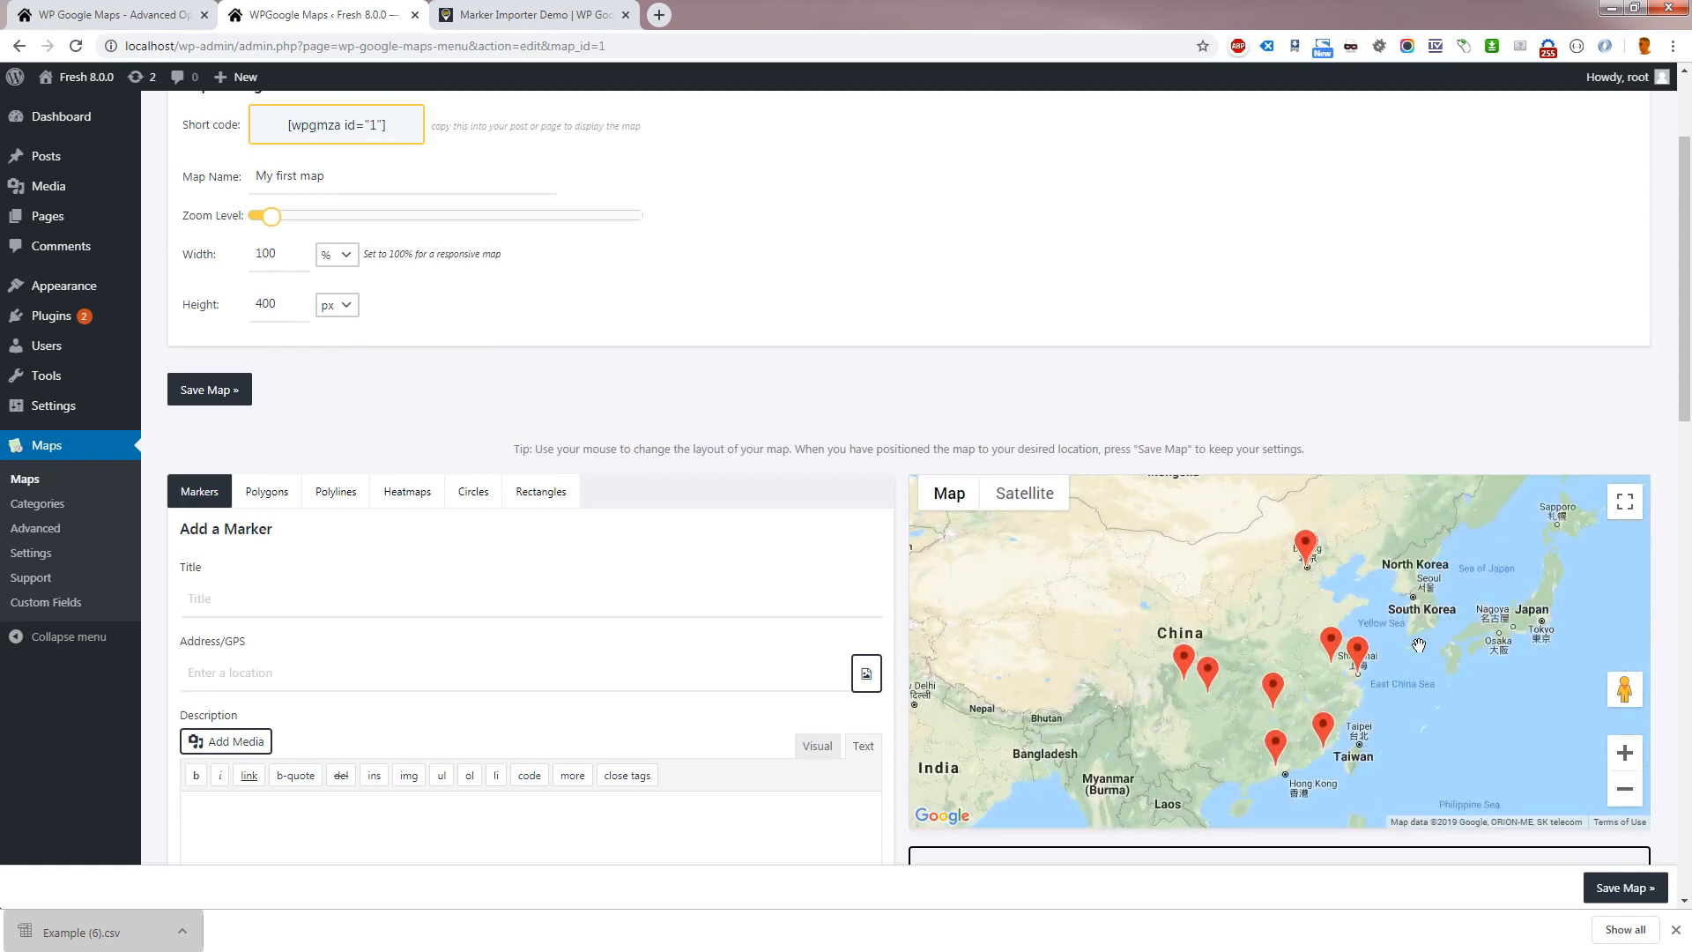
mouse_move(578, 506)
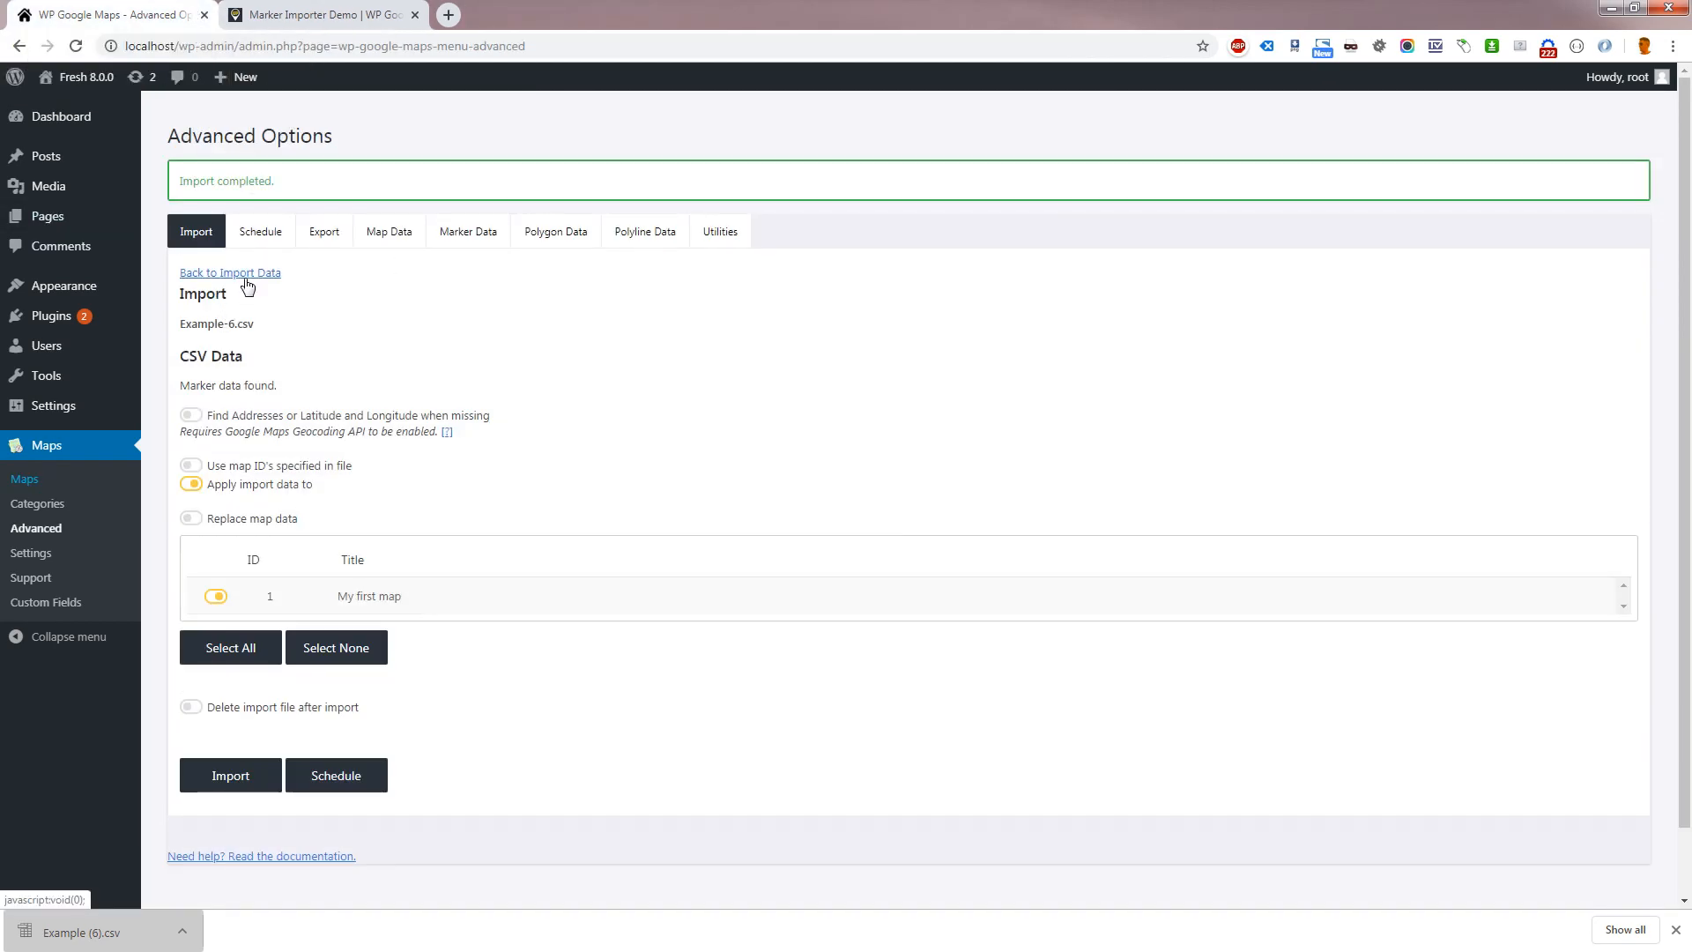
click(229, 272)
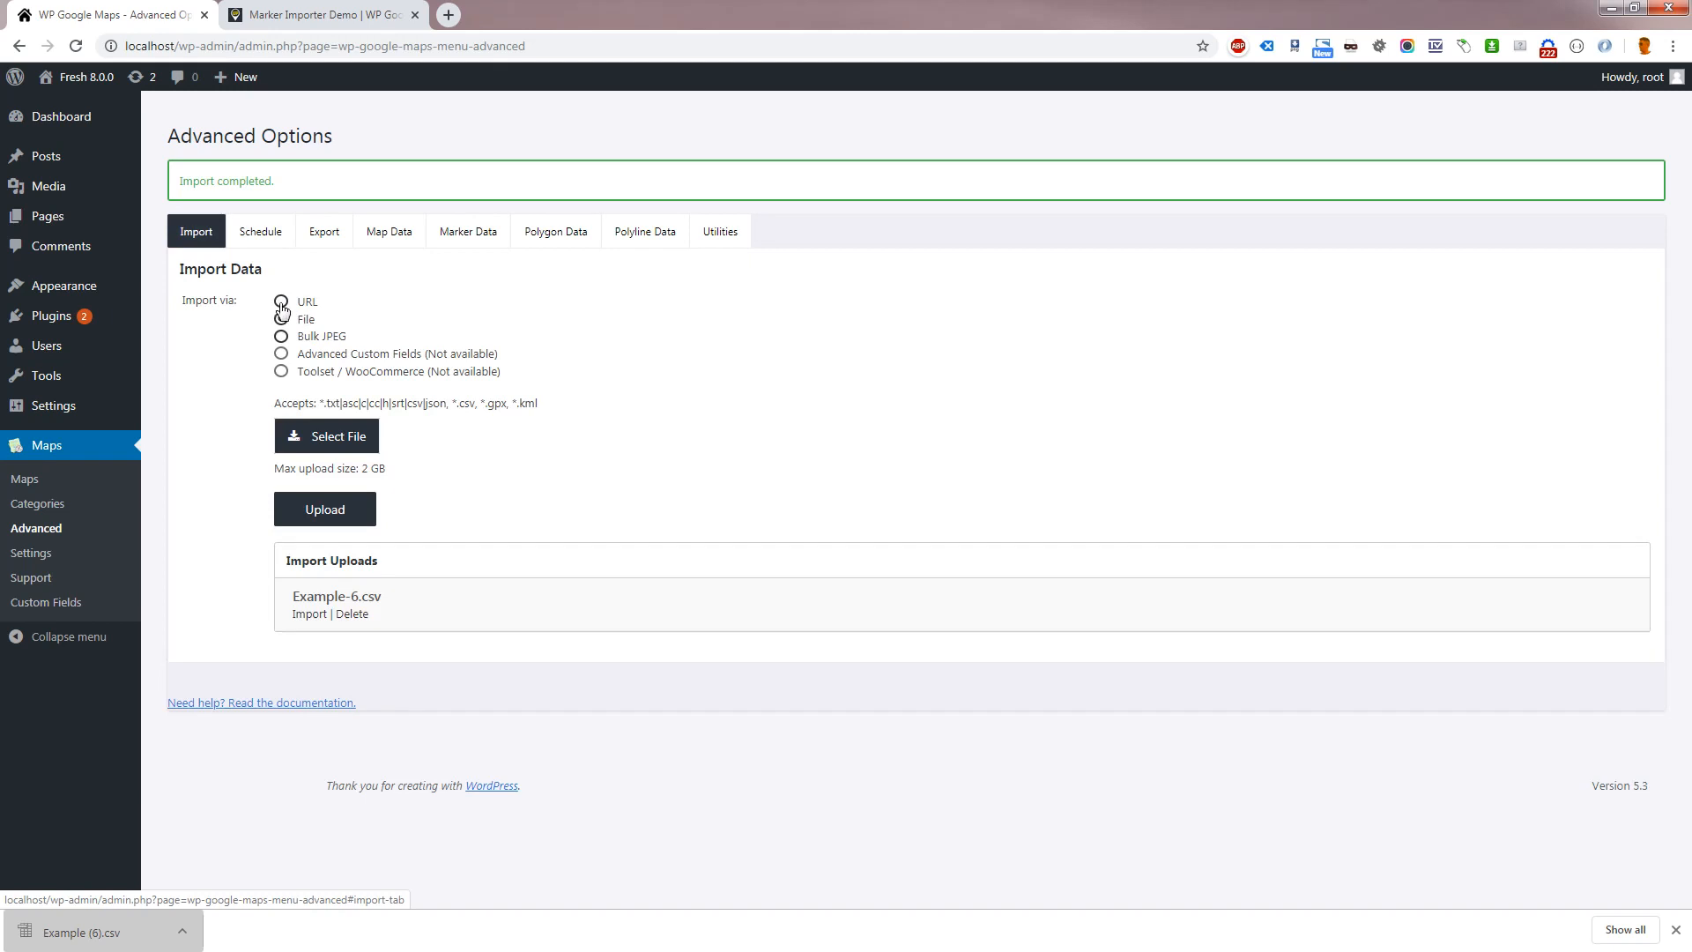
click(317, 16)
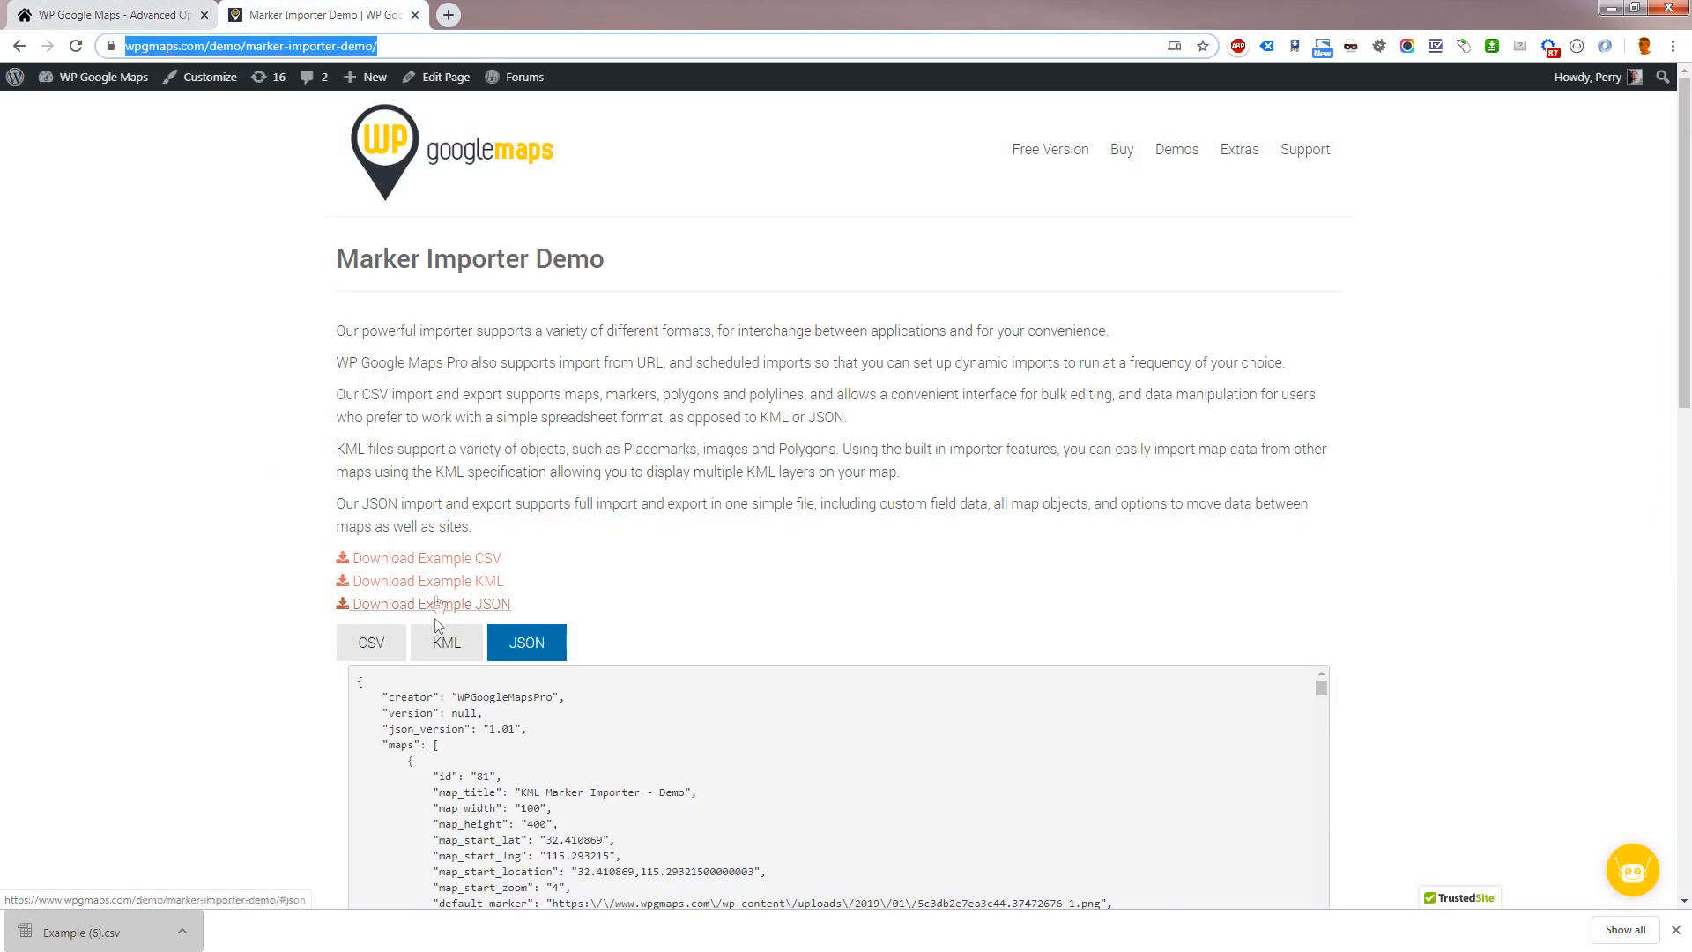
right_click(409, 557)
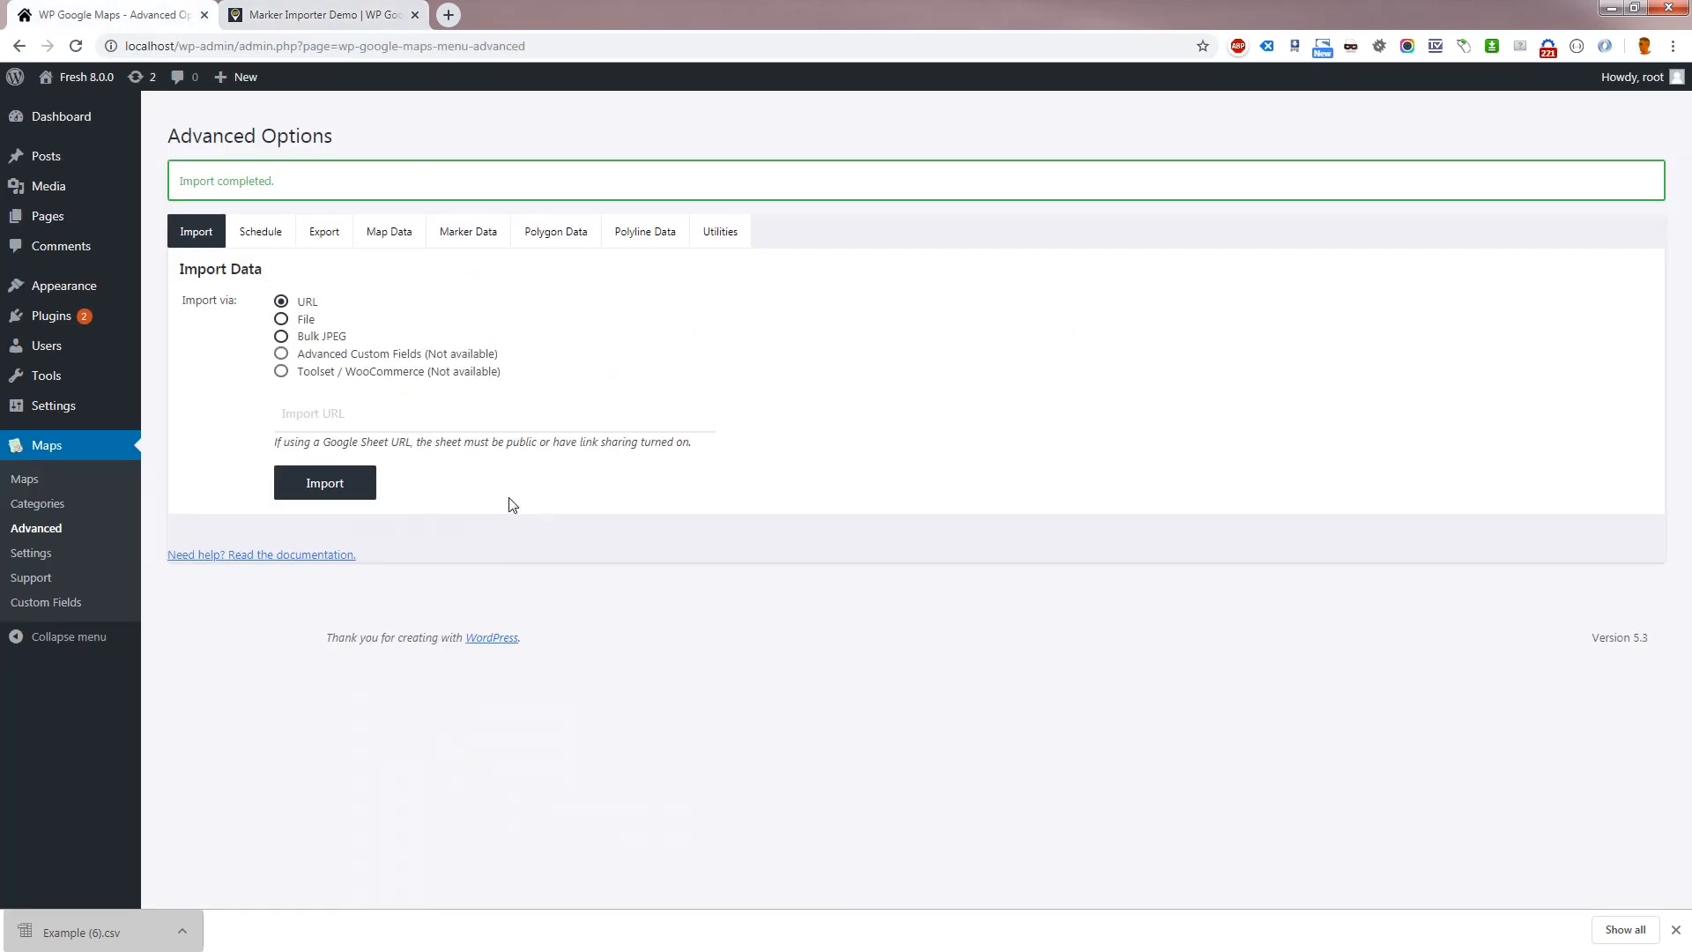
text(https://www.wpgmaps.com/wp-content/uploads/Example.csv)
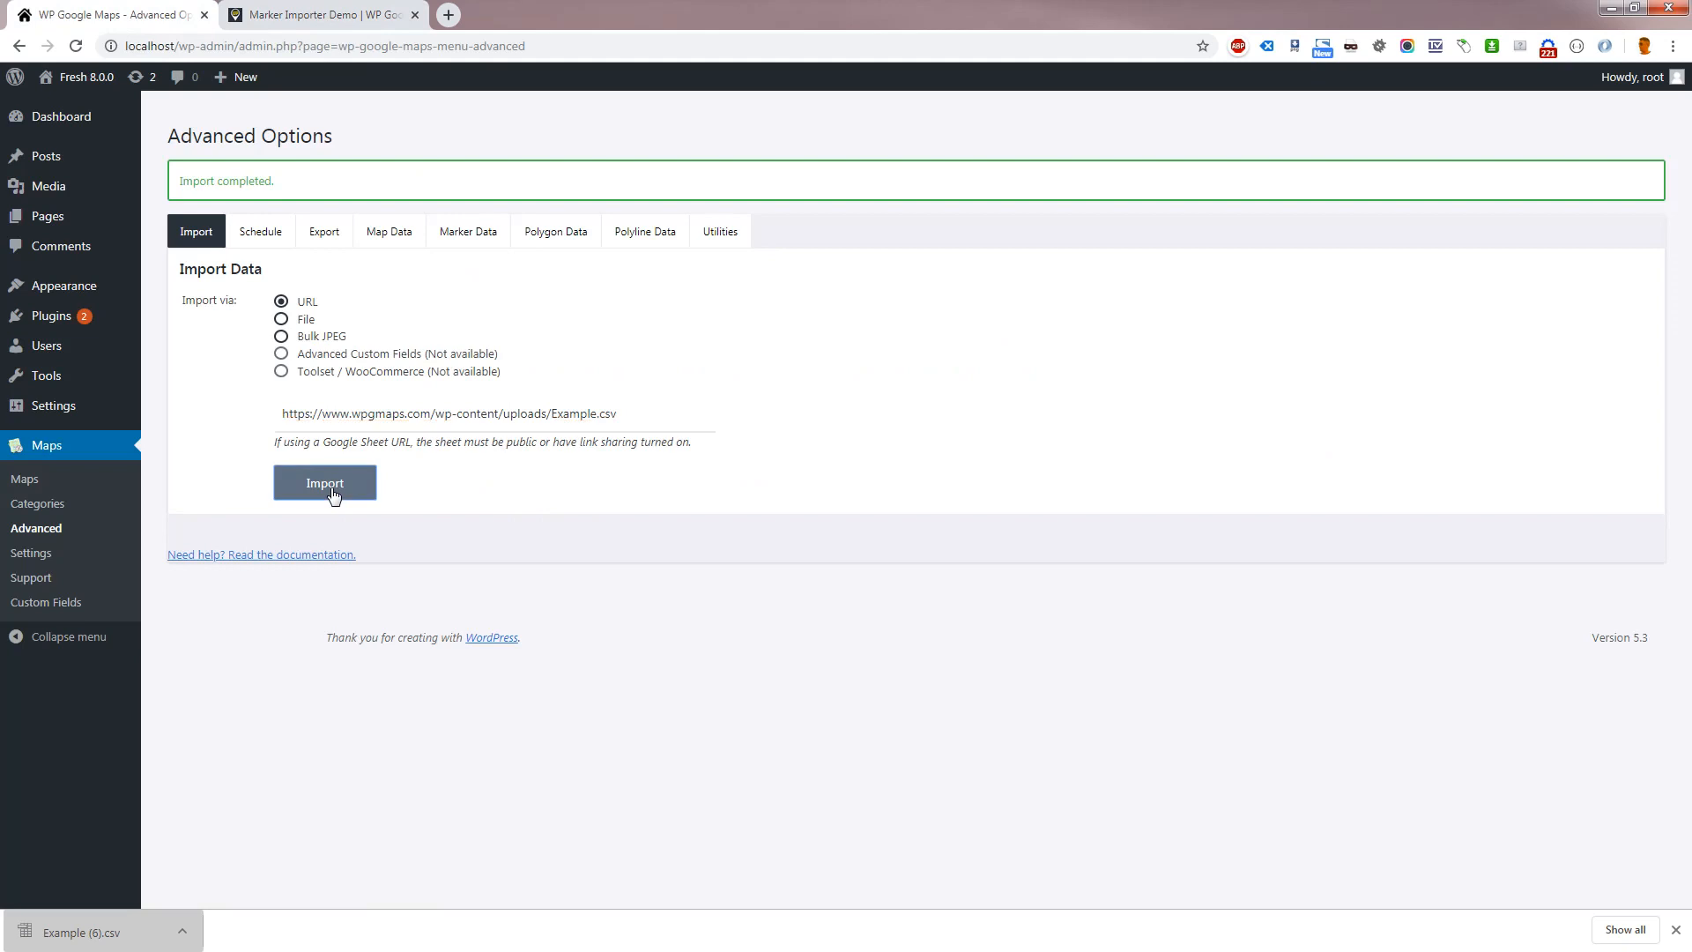
click(324, 483)
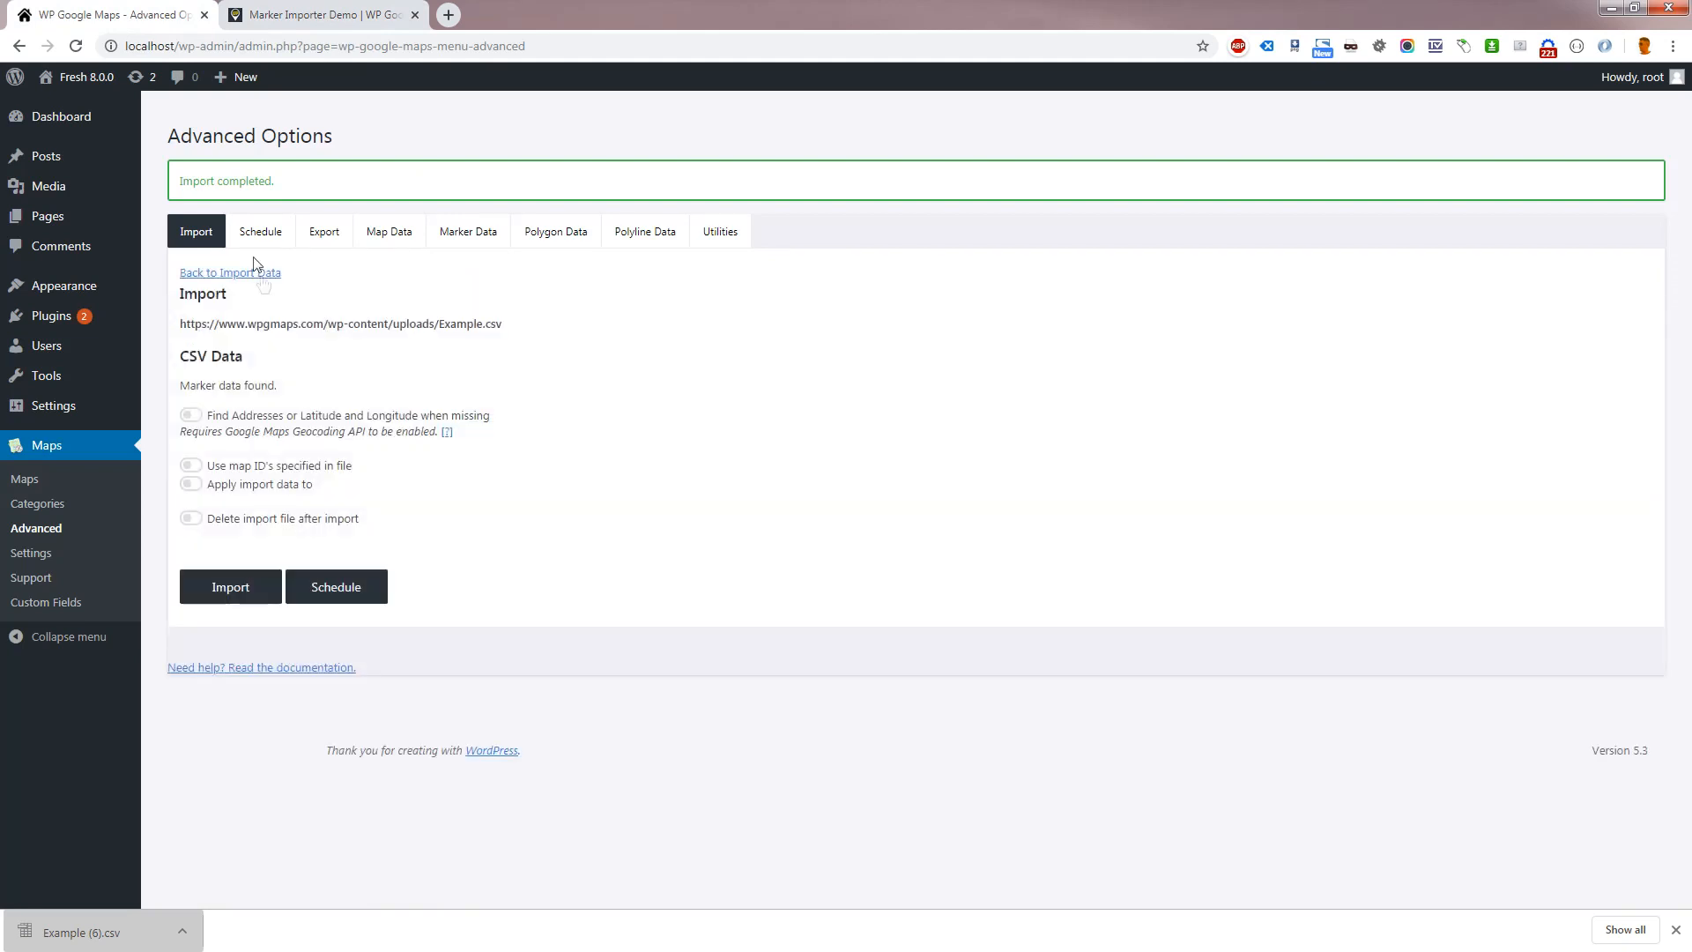
Schedule the import once daily from 26/11/2019, applying data to My first map
click(336, 587)
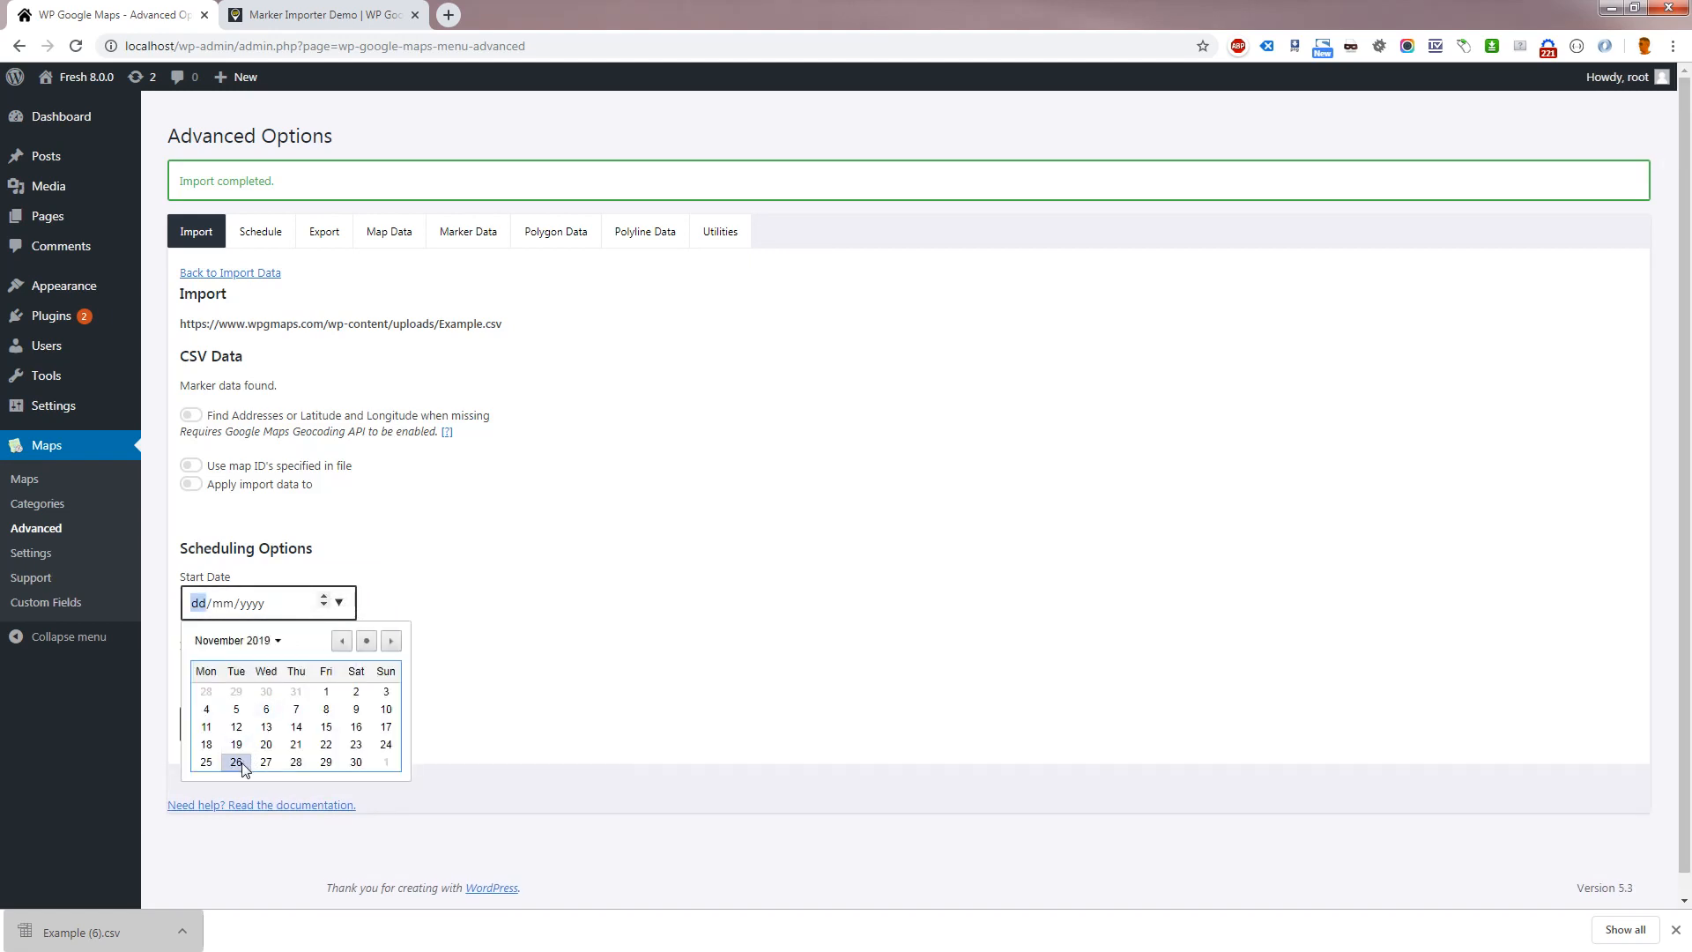
click(267, 667)
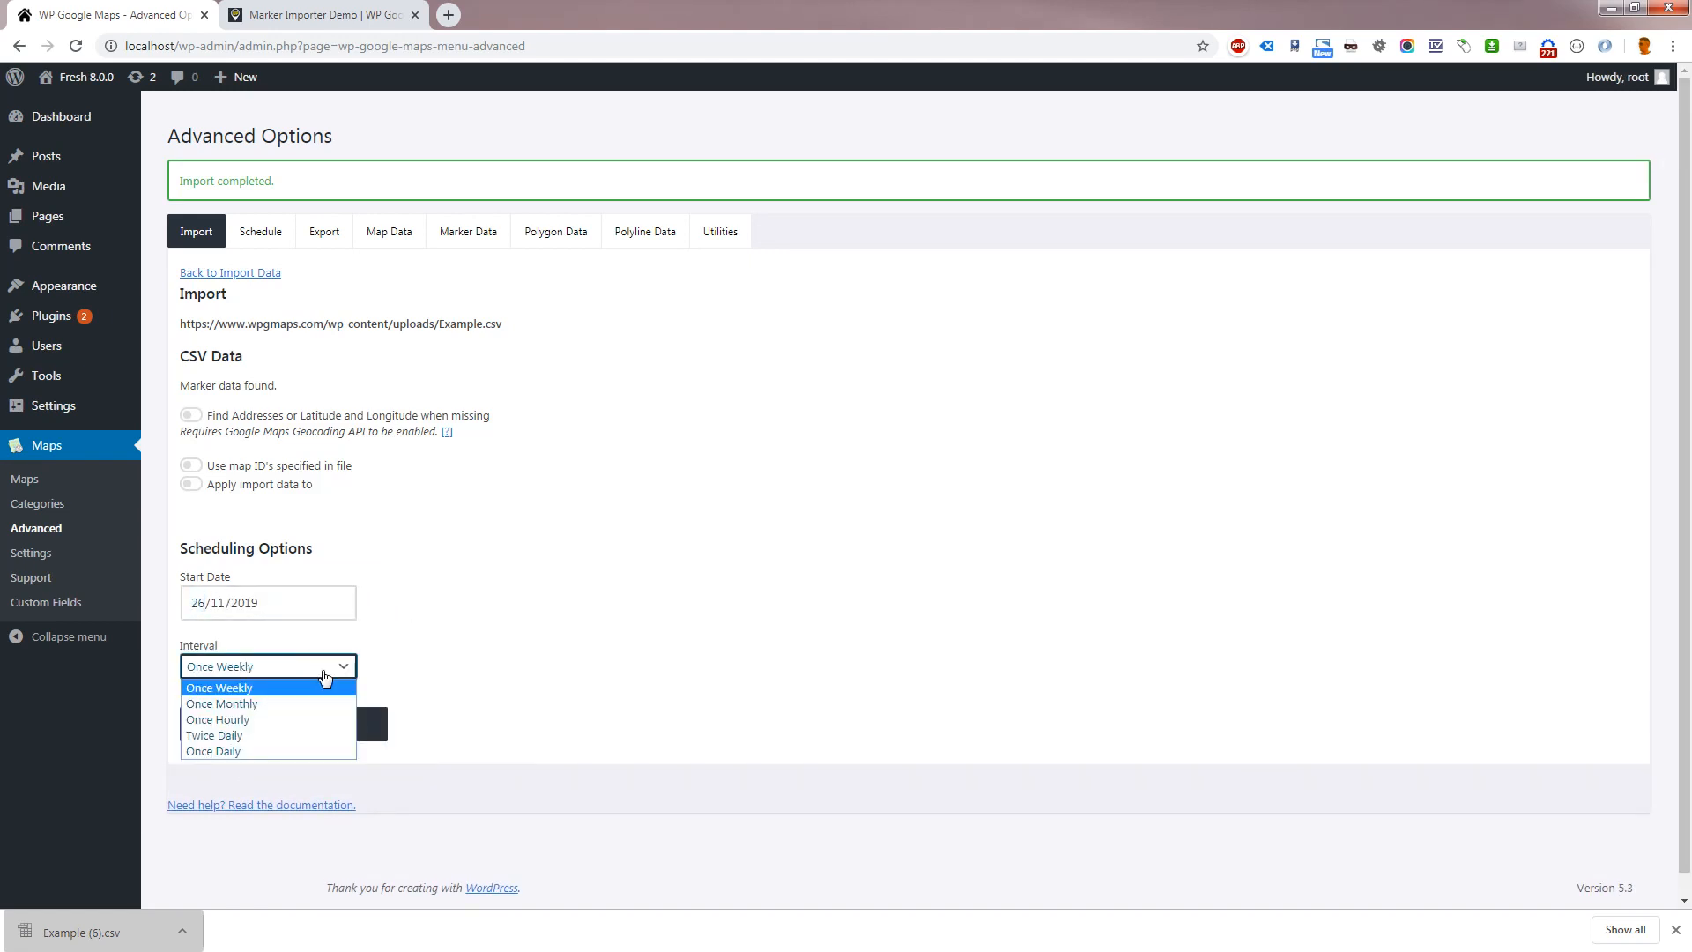
mouse_move(316, 731)
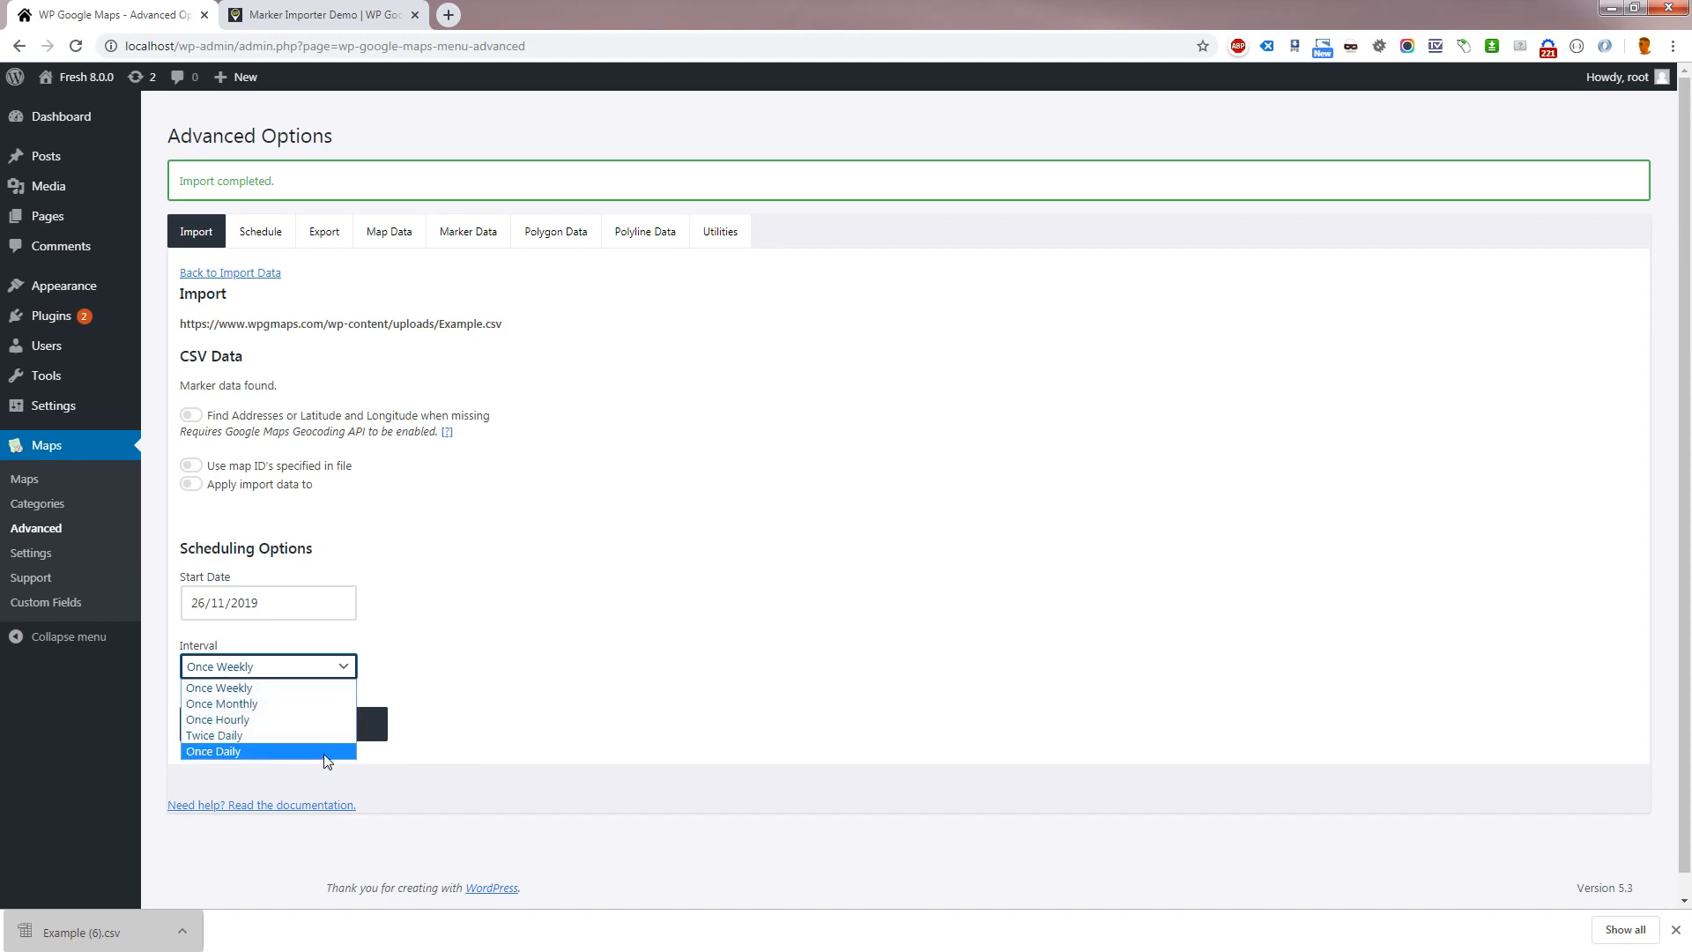
click(213, 751)
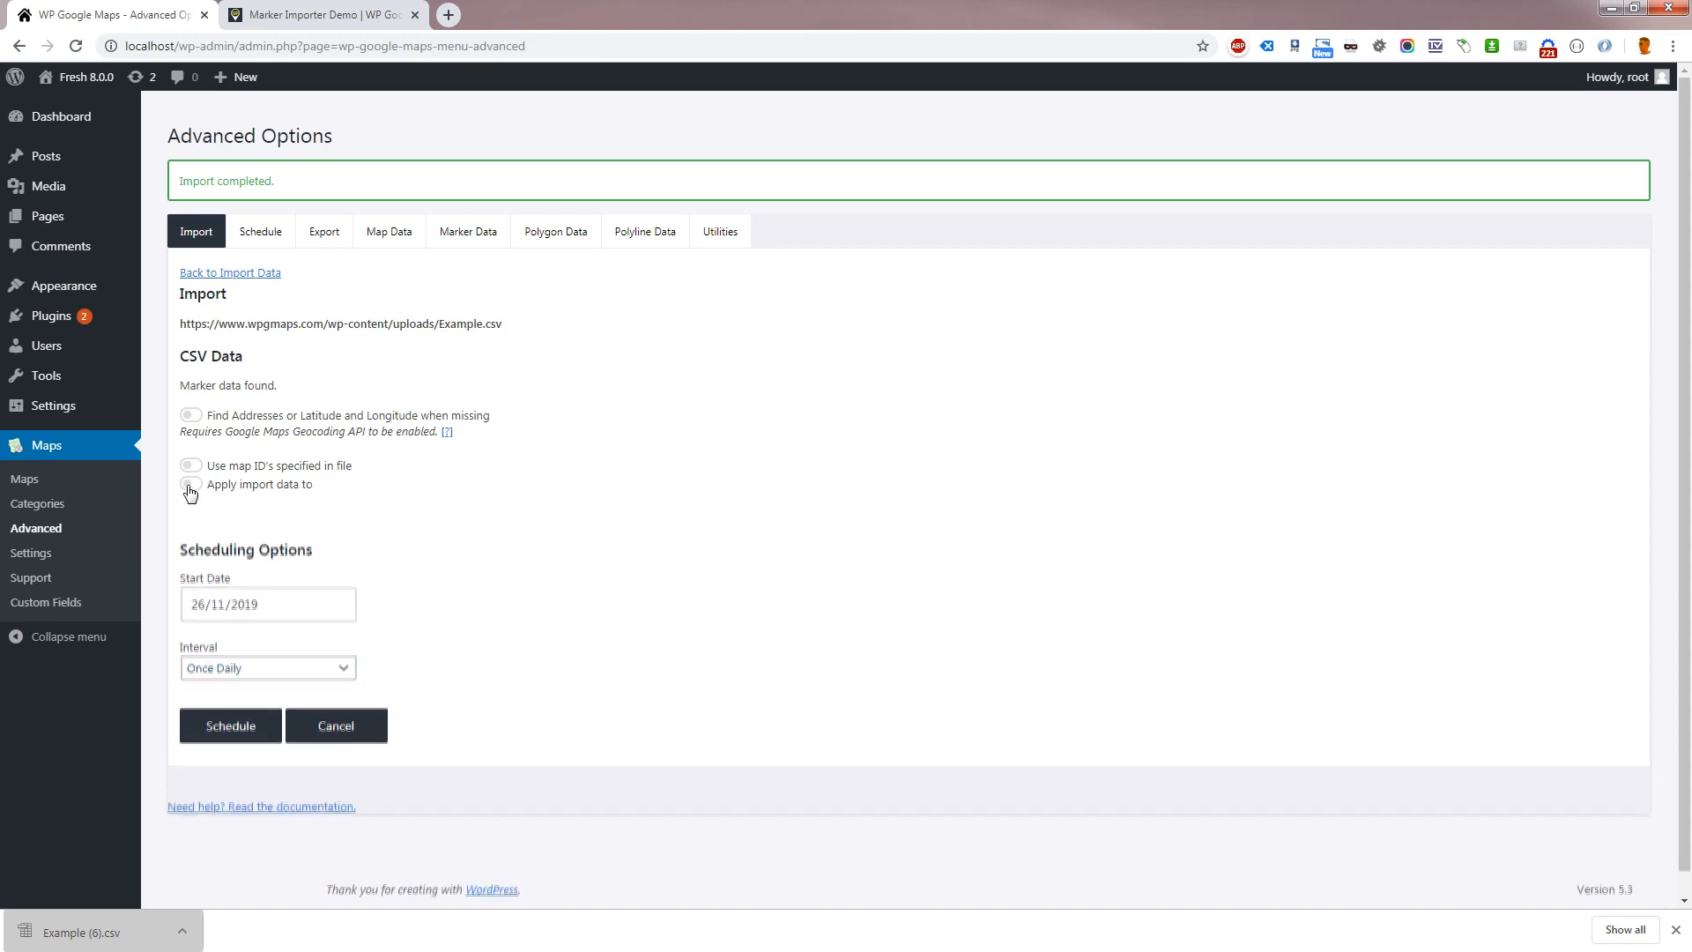
click(191, 484)
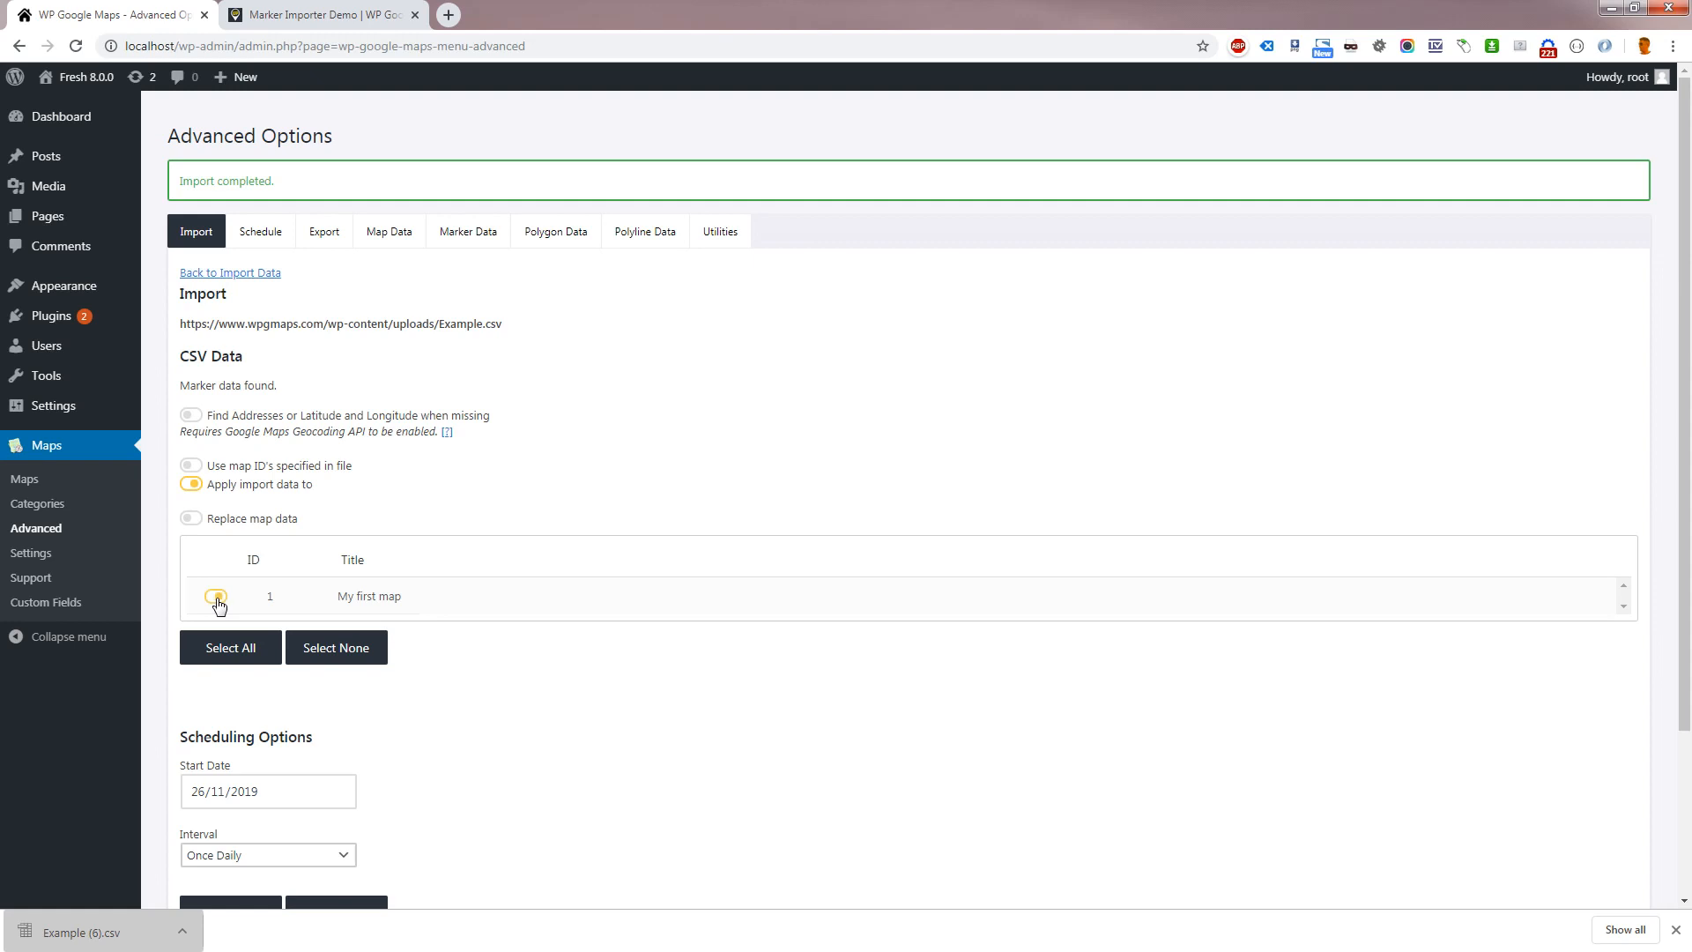
click(215, 596)
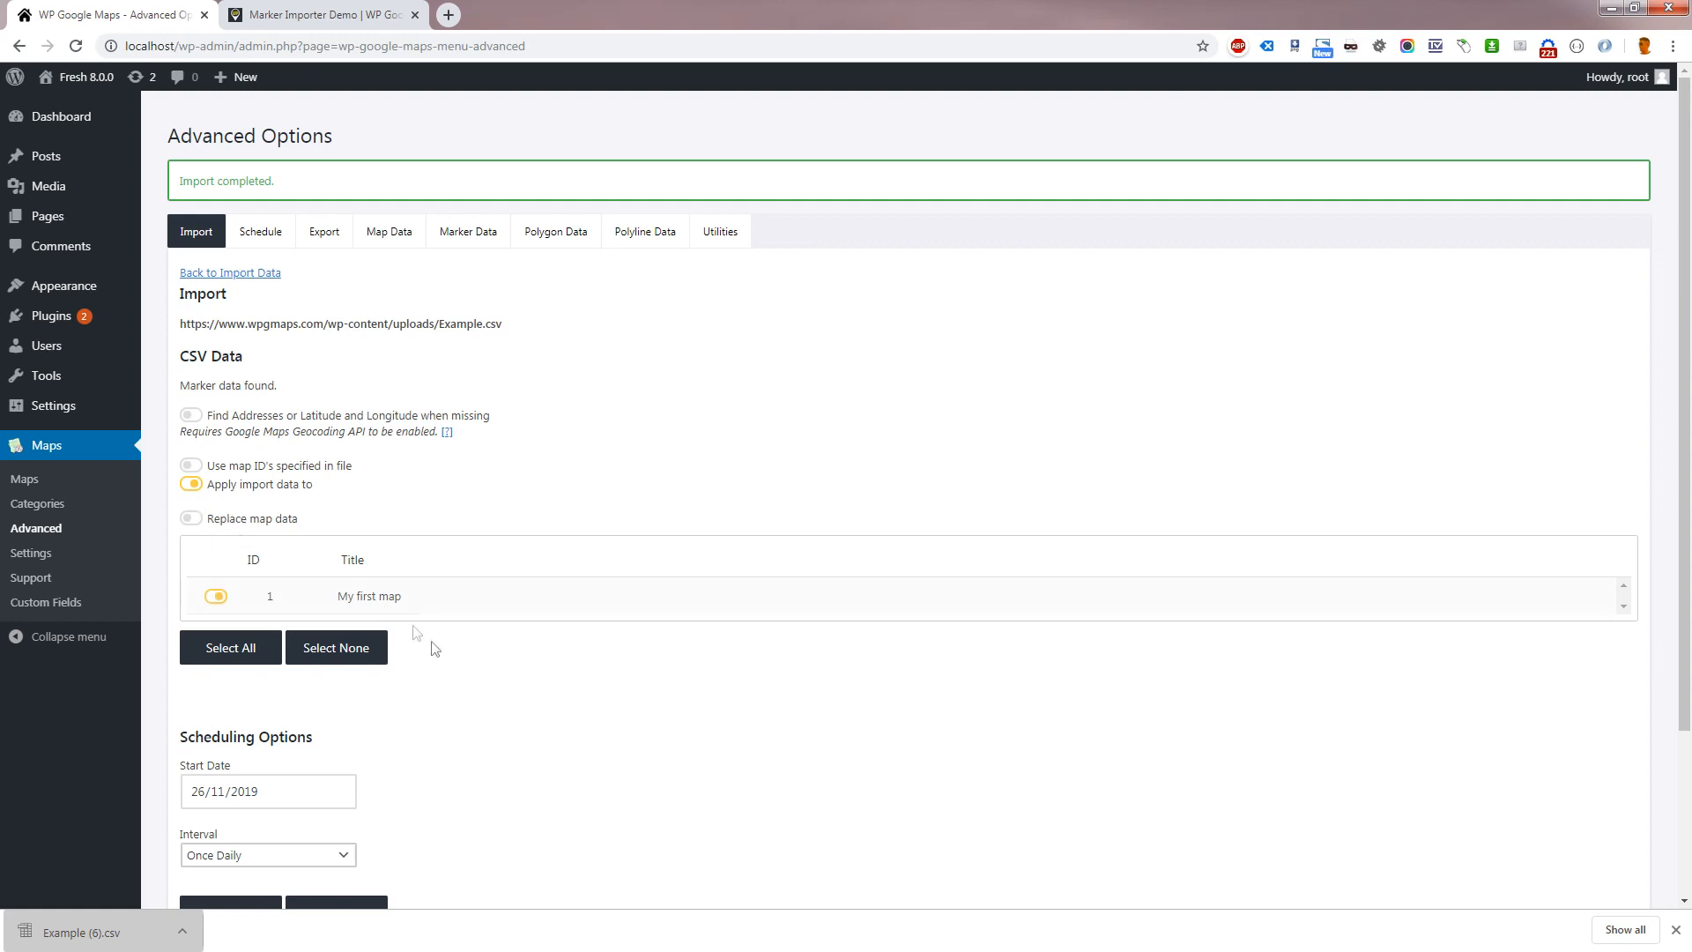
scroll(down, 3)
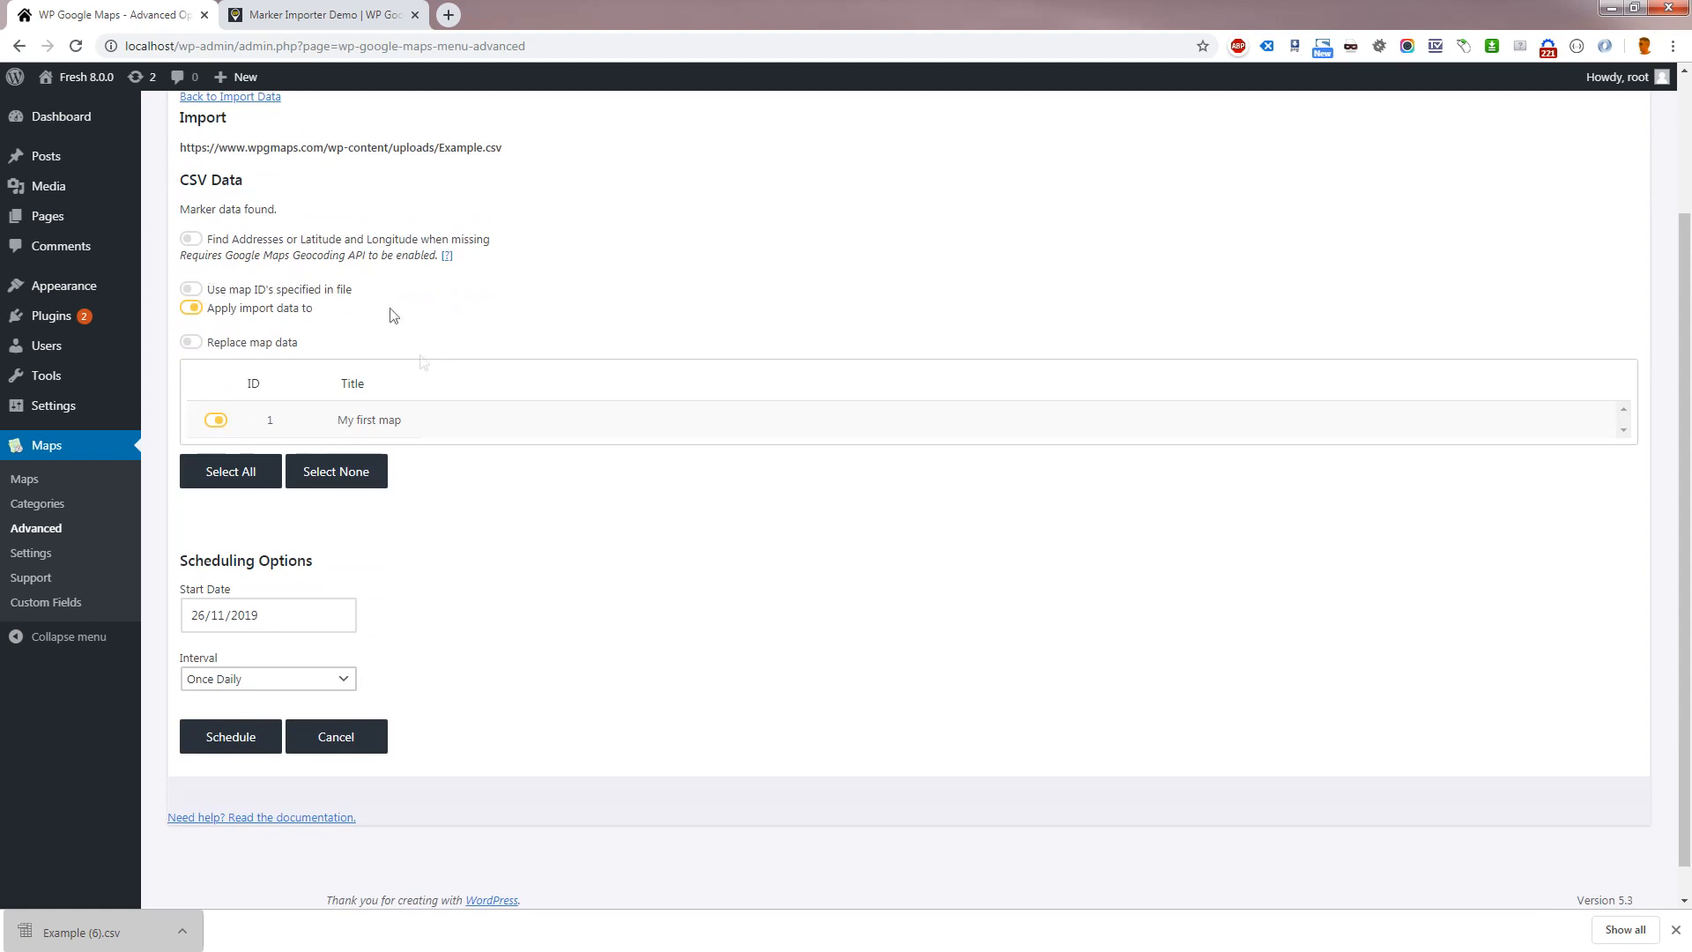
mouse_move(498, 656)
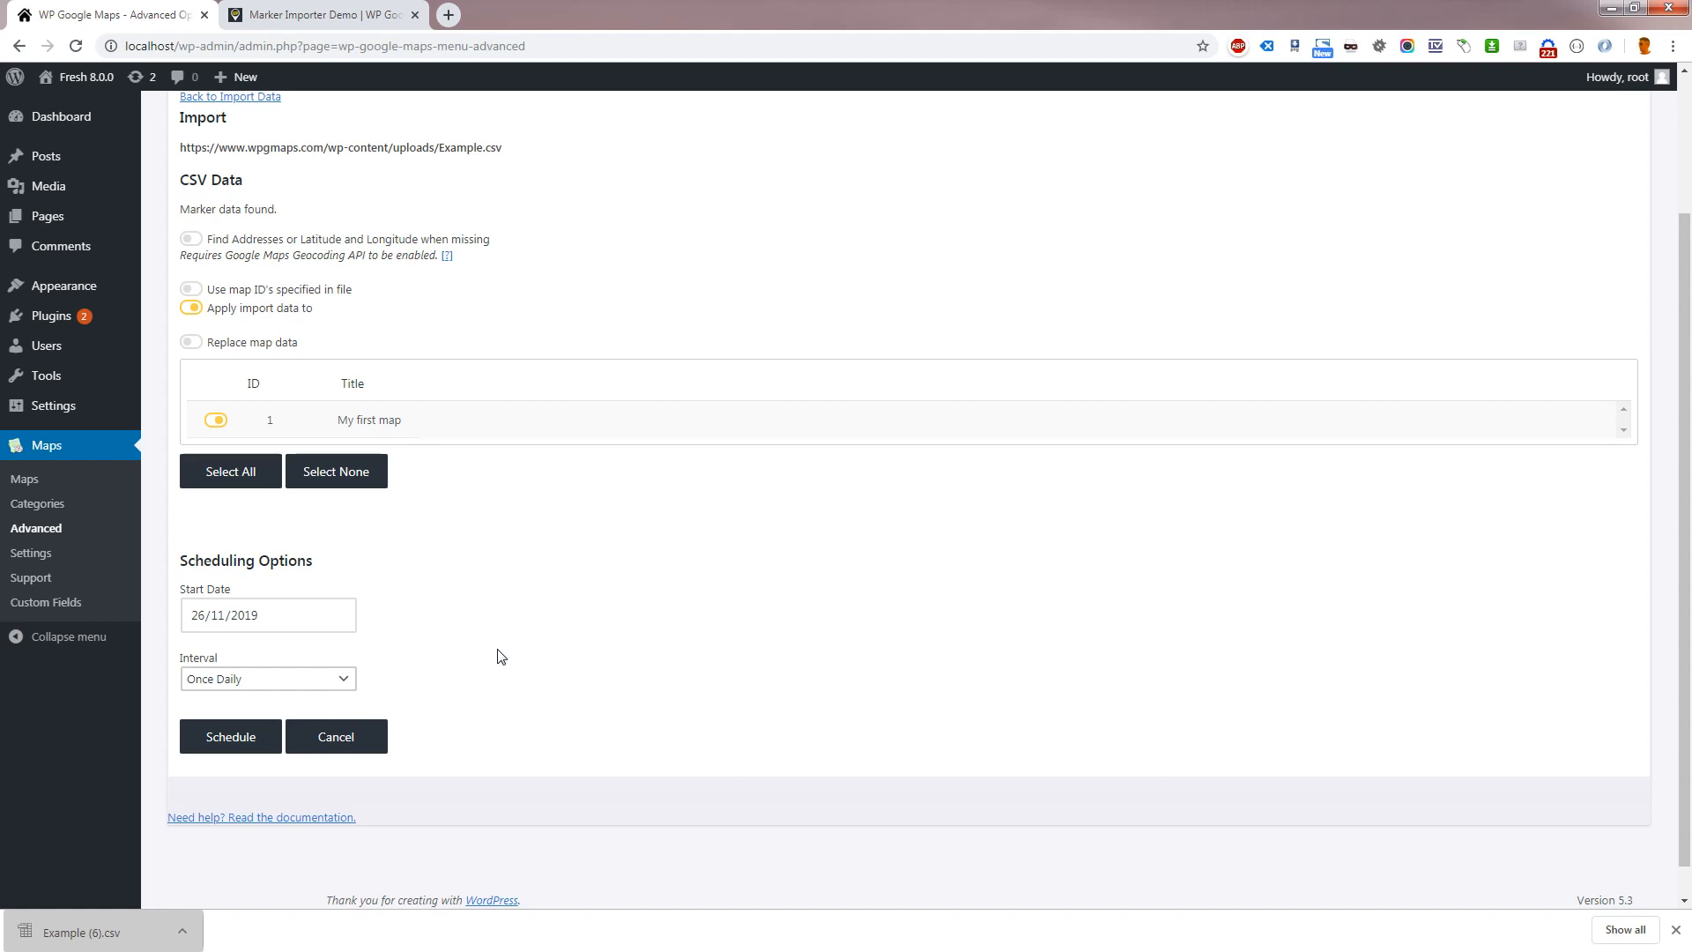
mouse_move(451, 649)
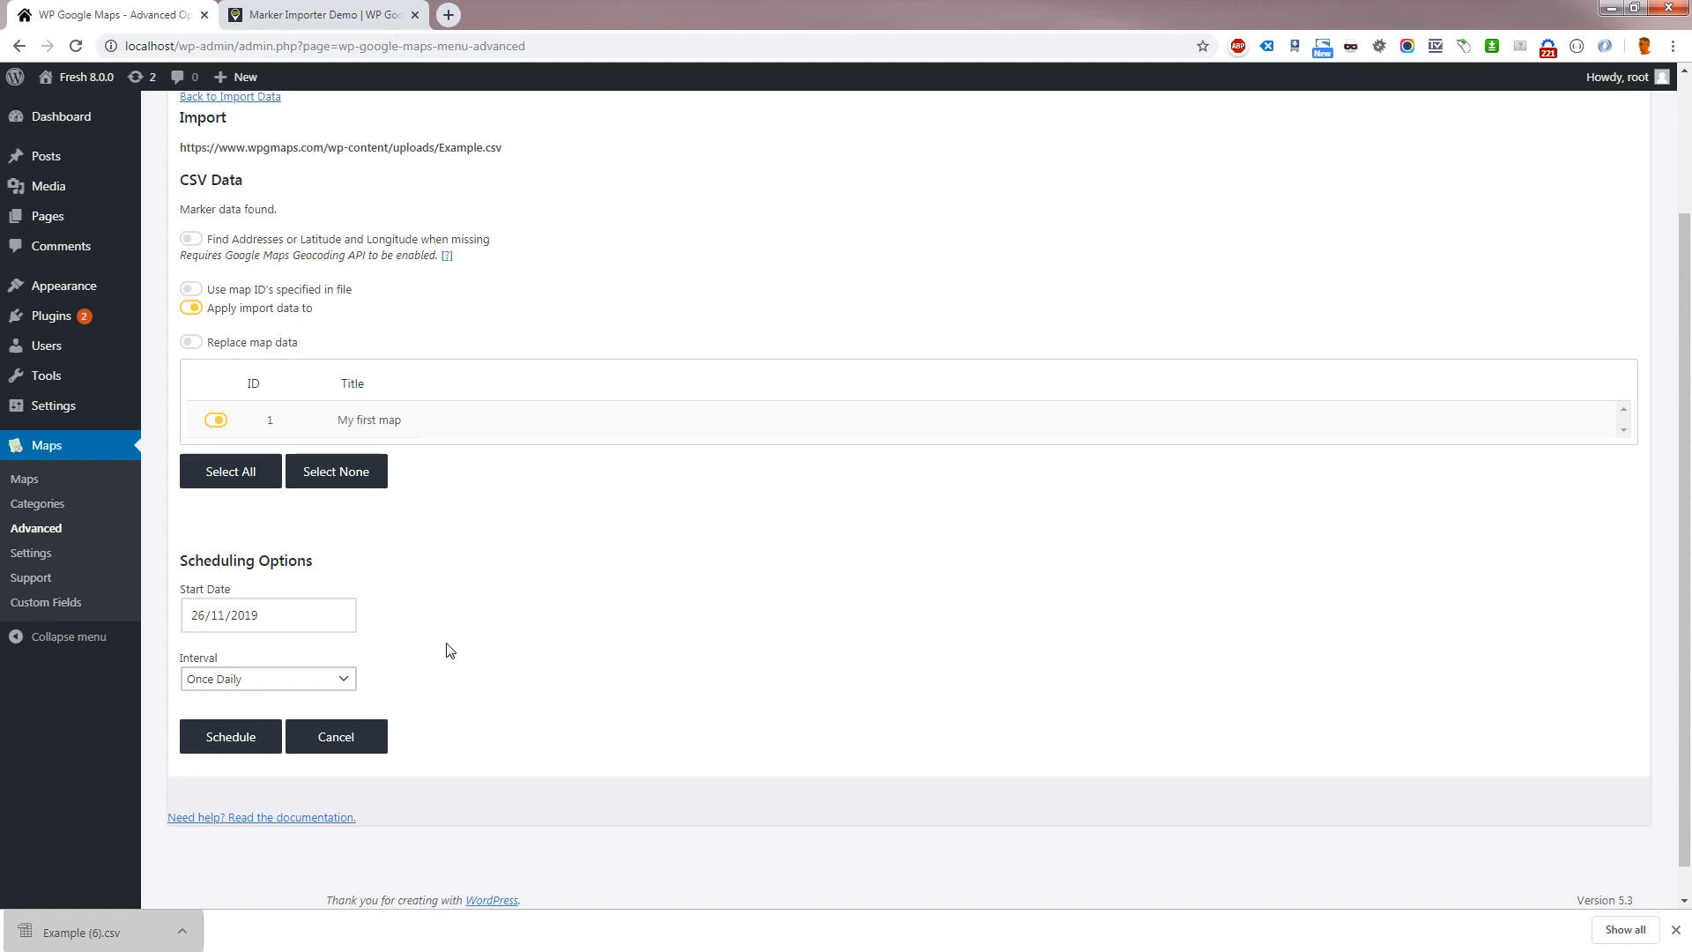
Save the daily Example.csv import schedule and view it under the Schedule tab
click(230, 736)
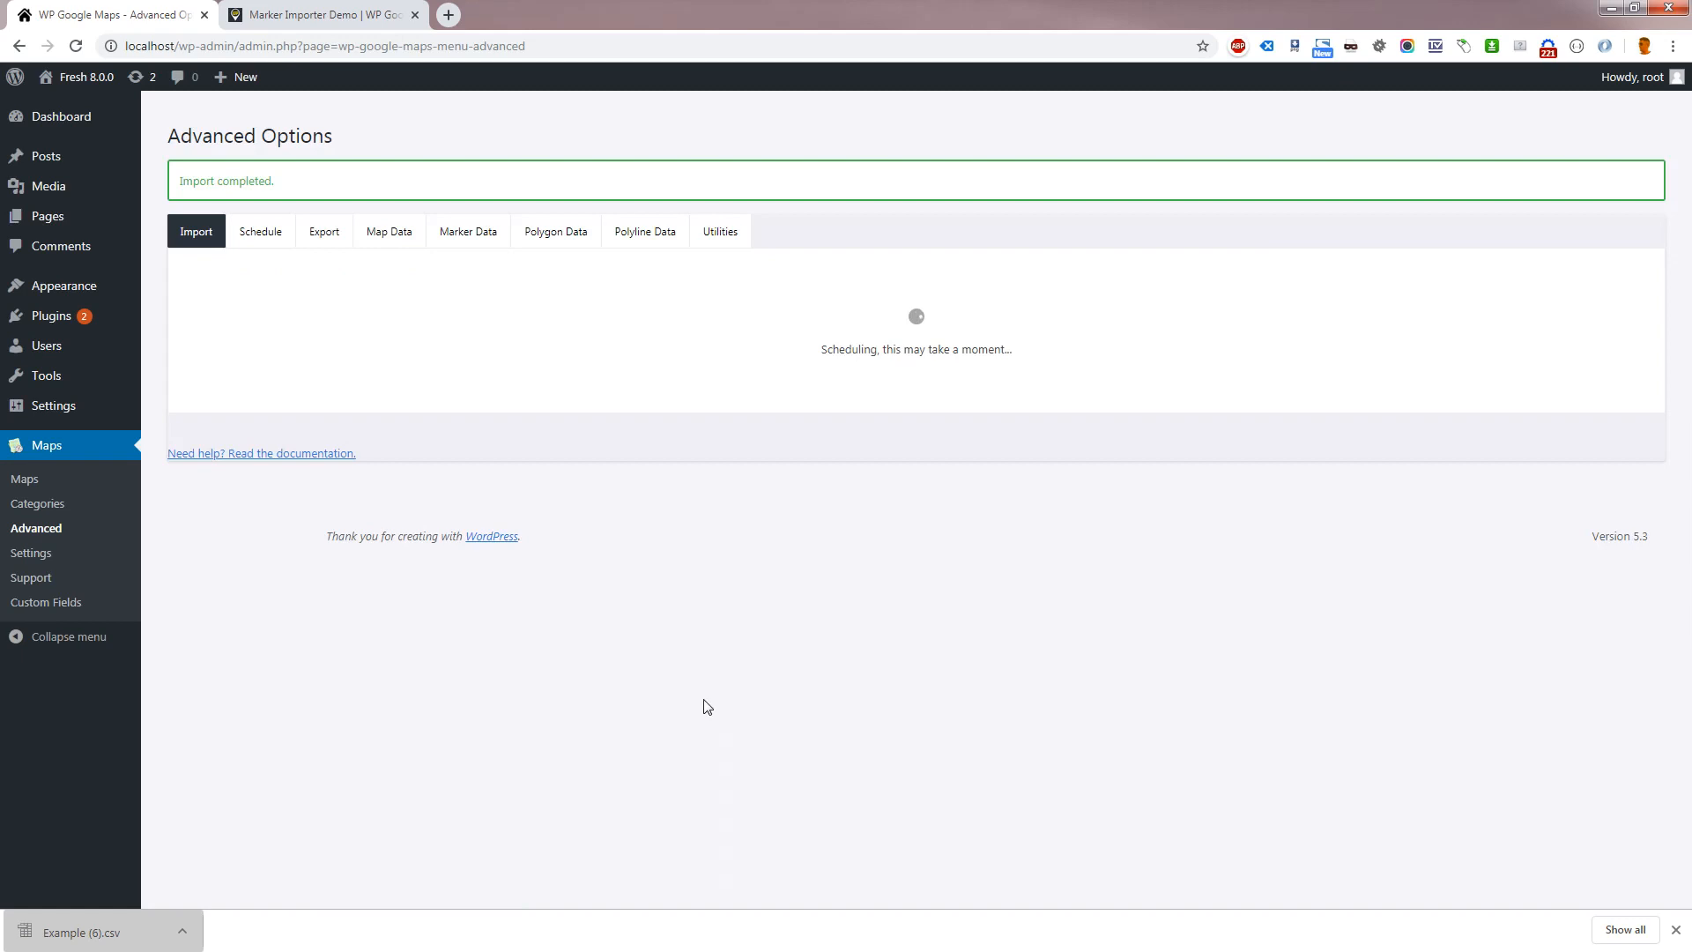
click(261, 230)
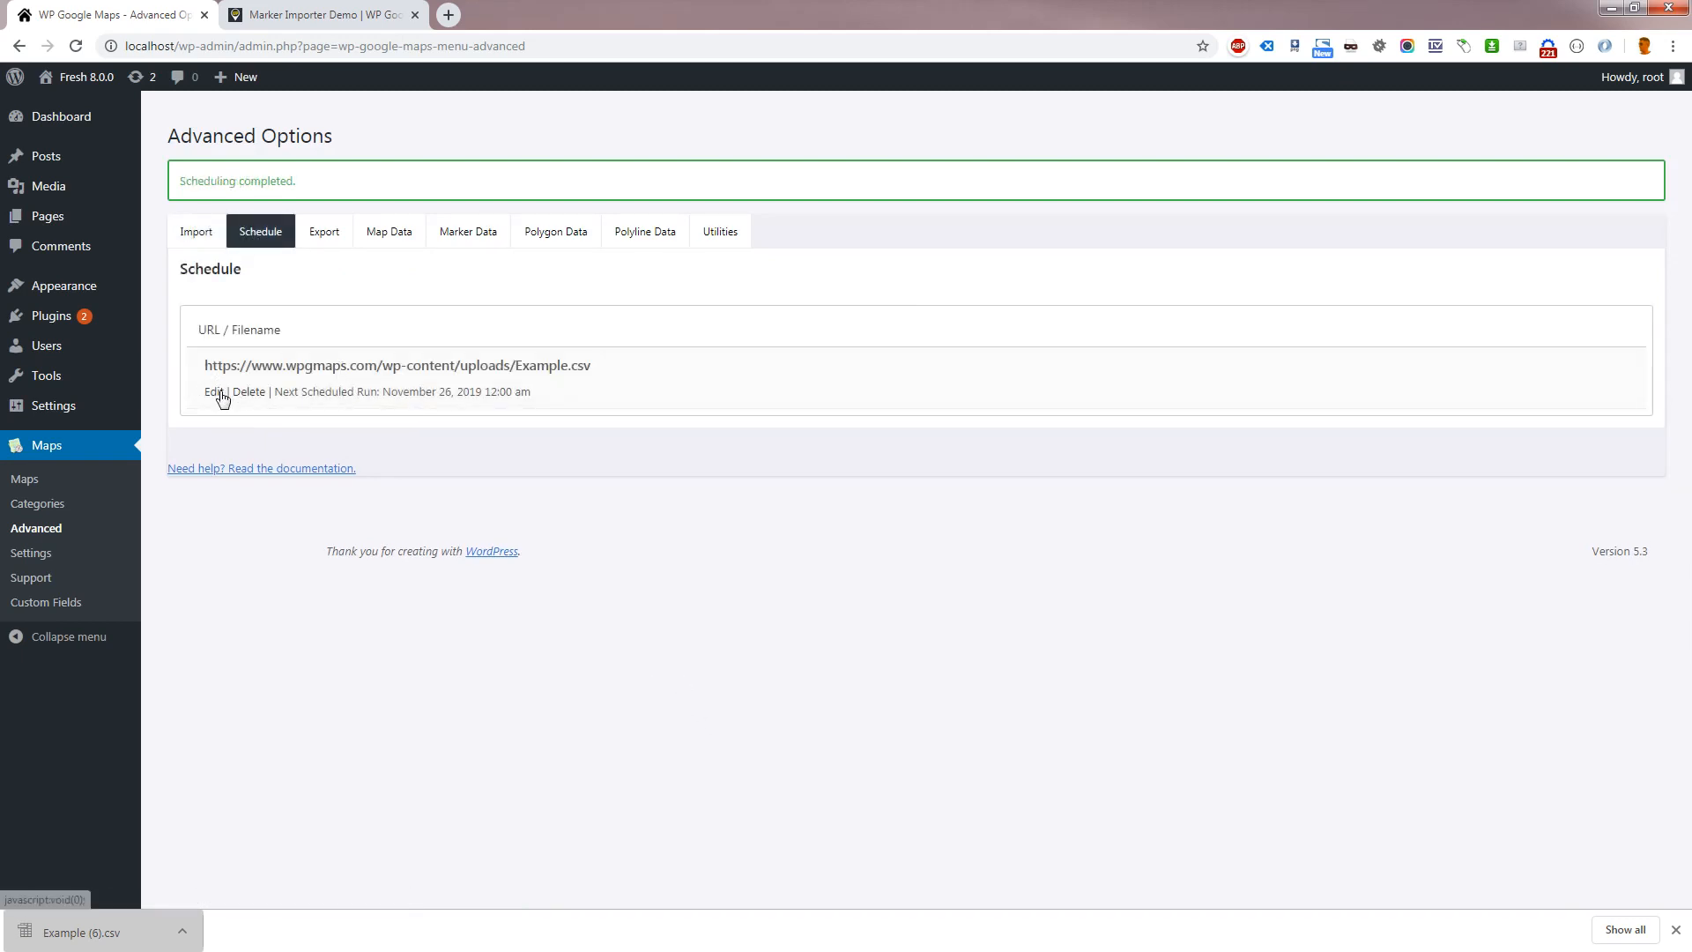
mouse_move(254, 397)
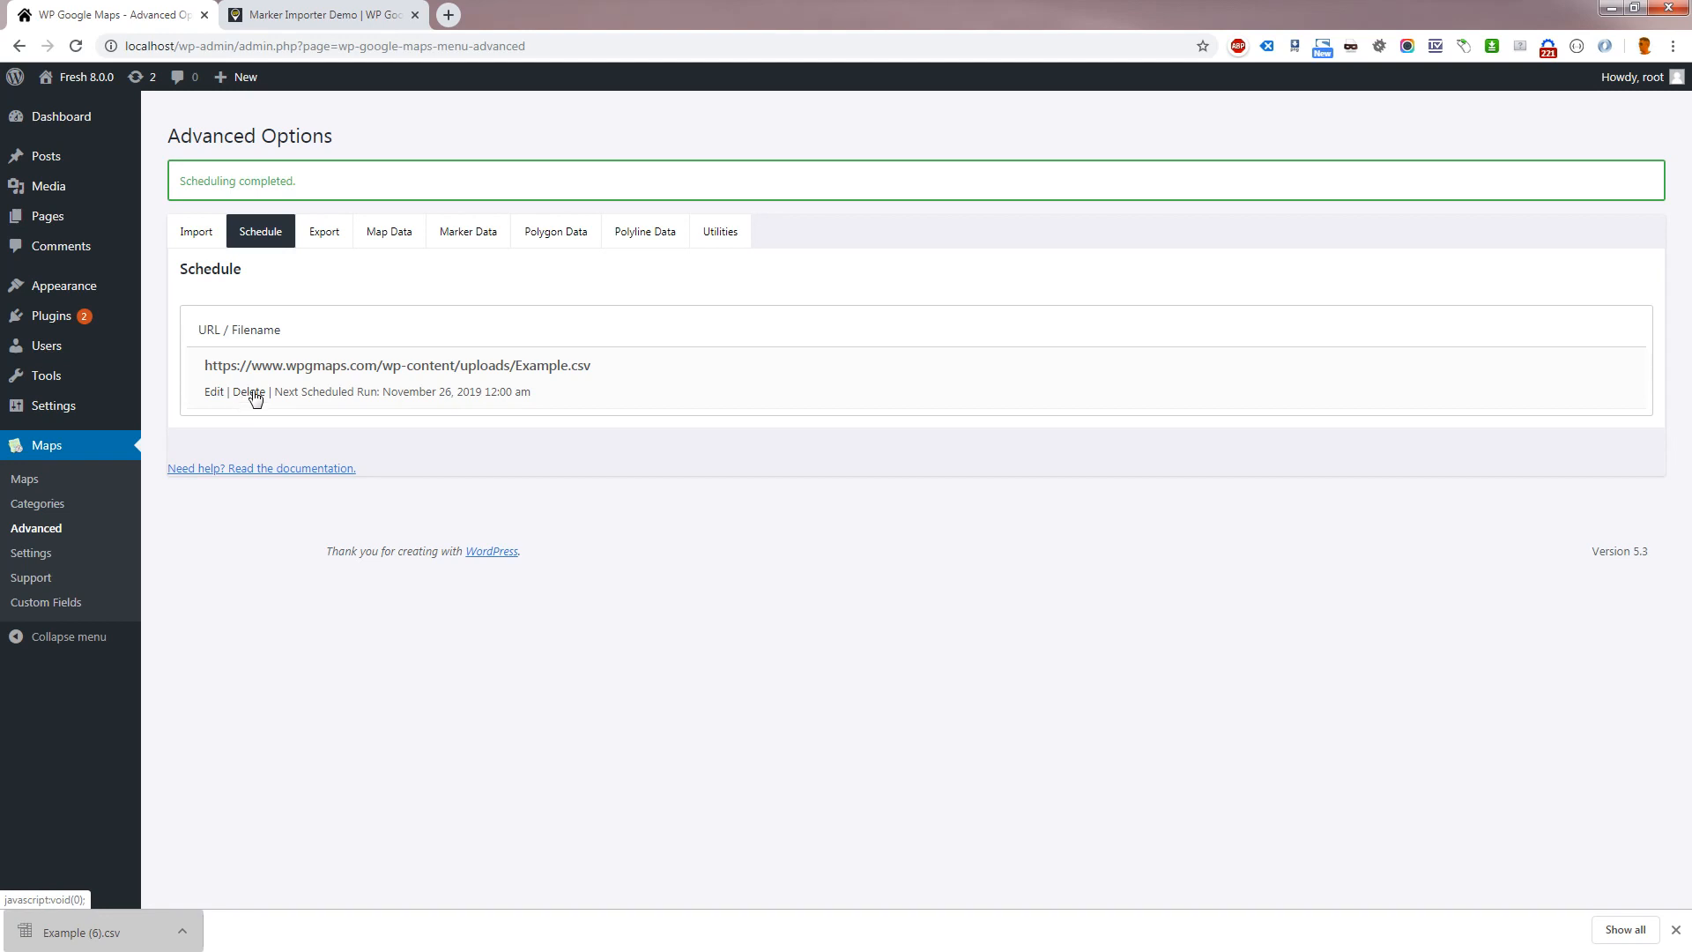
mouse_move(275, 437)
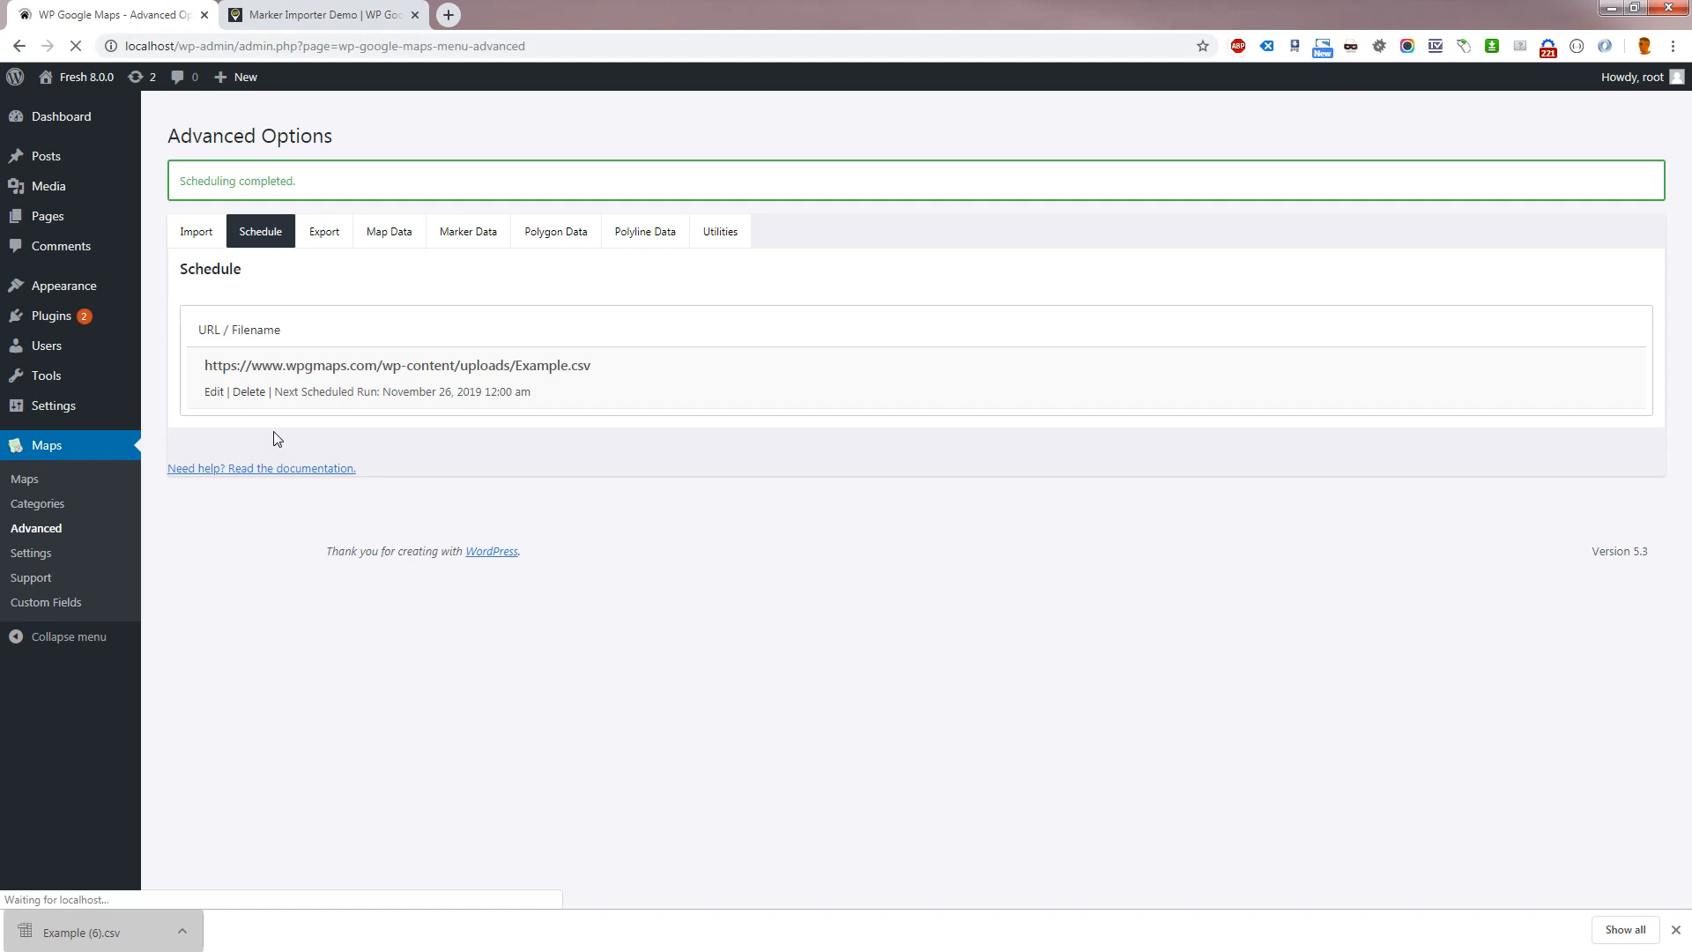
Reload the Advanced page and open the Example.csv scheduled import's log from the Schedule list
click(196, 176)
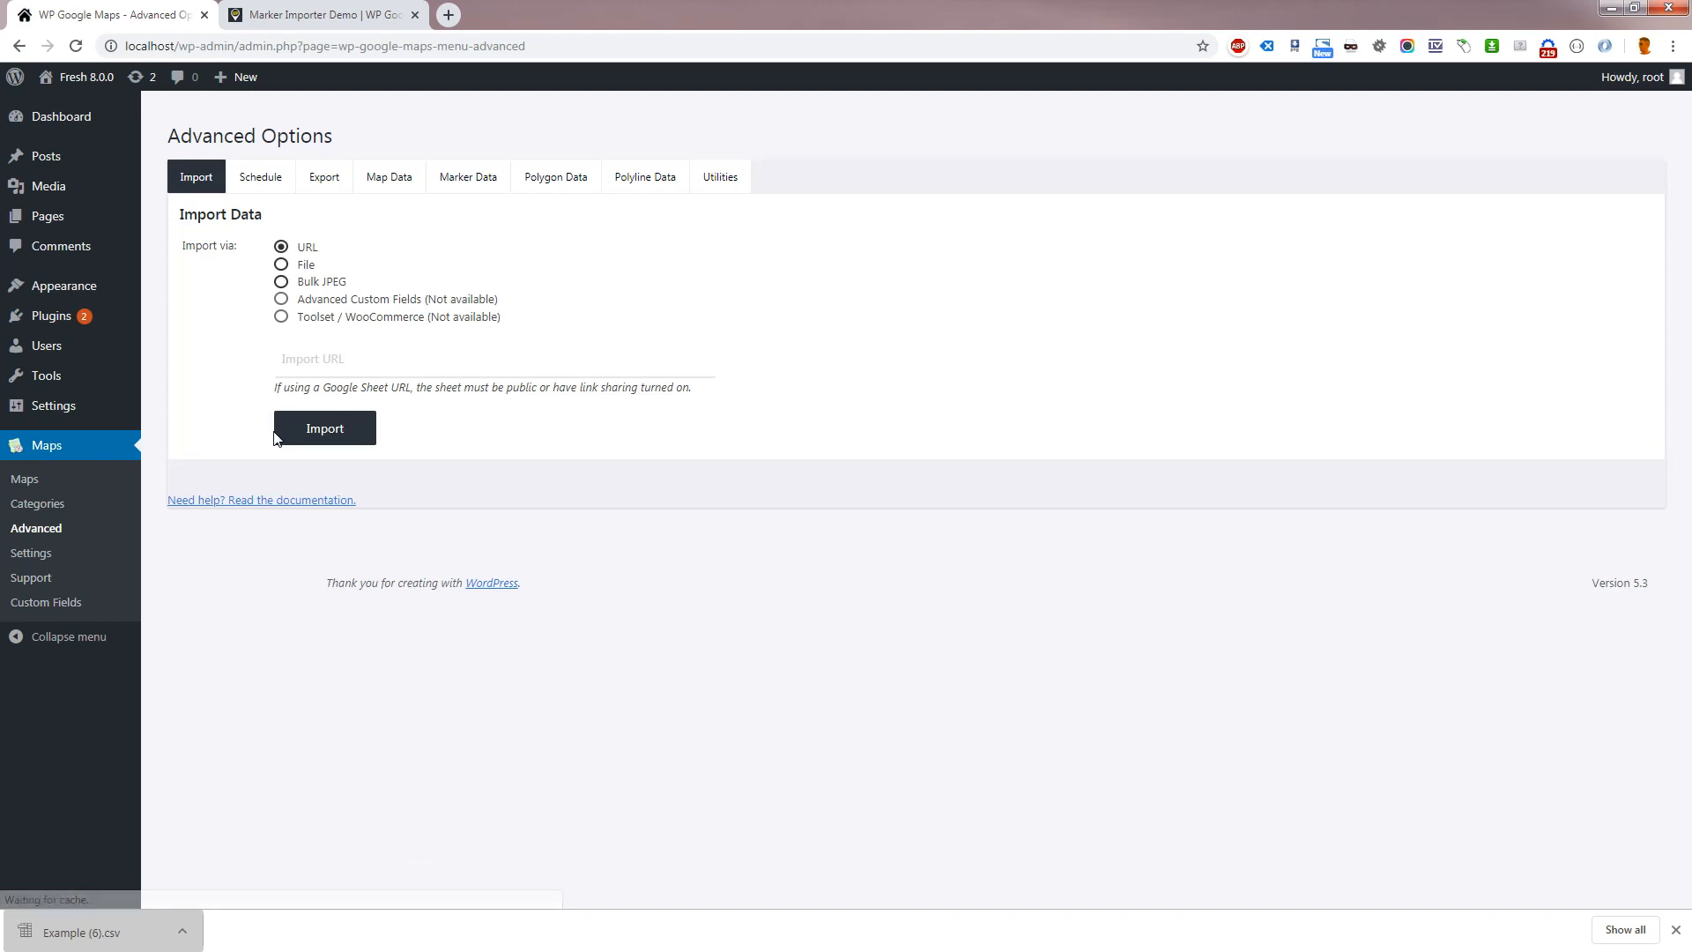
click(260, 176)
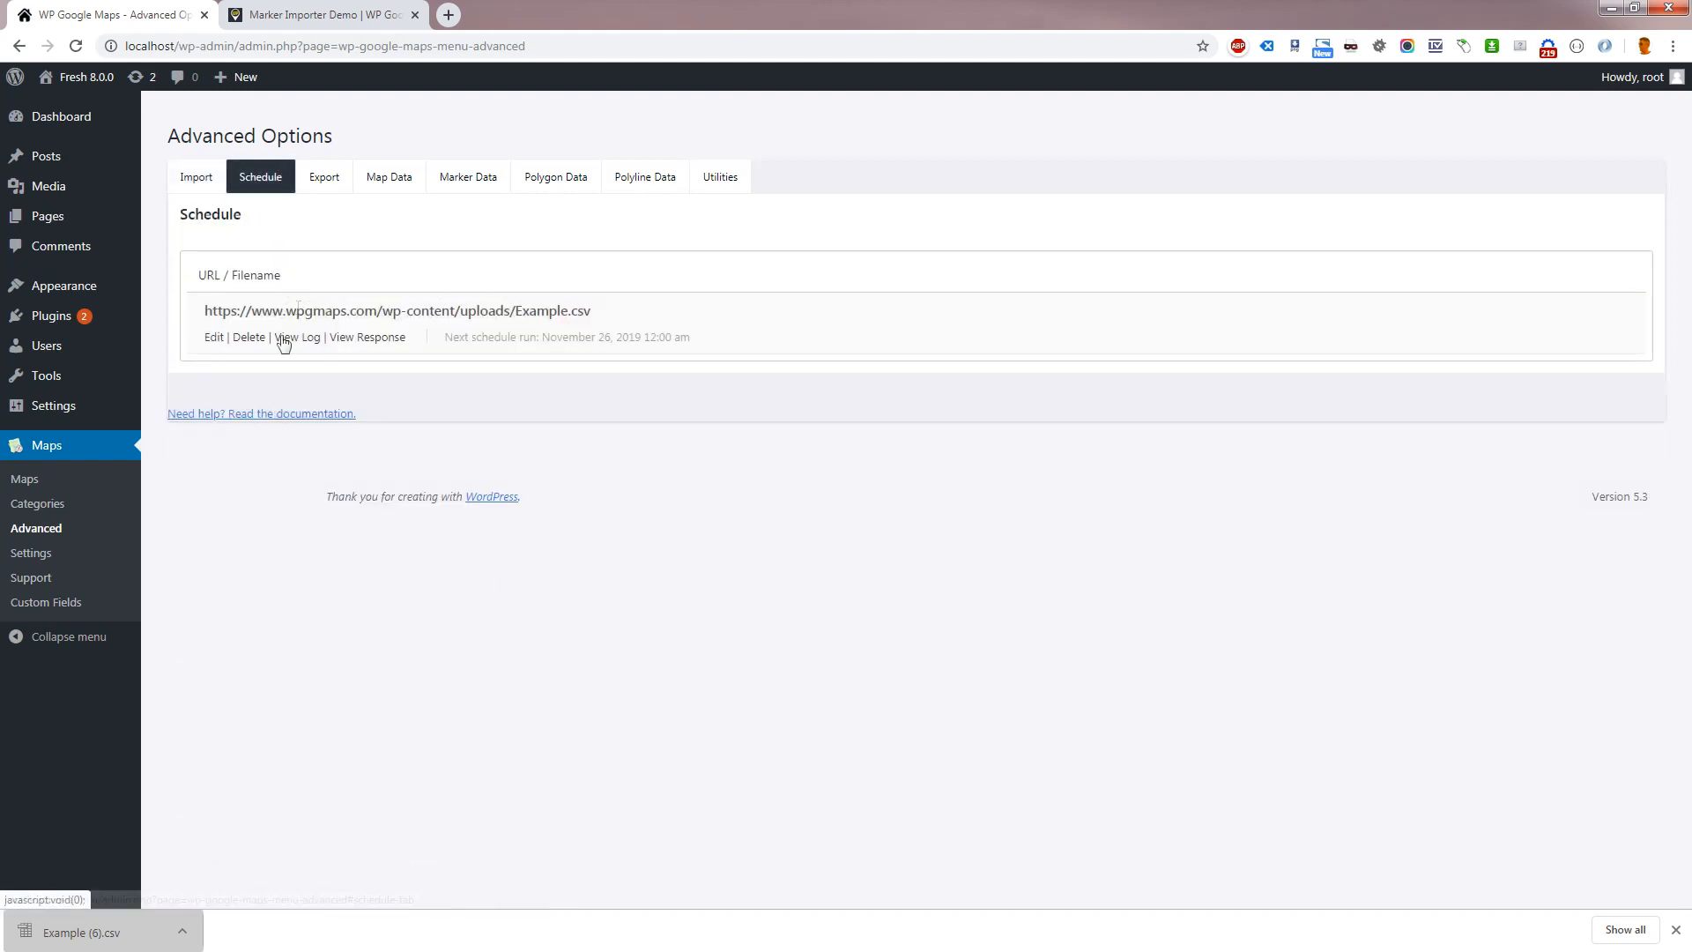
mouse_move(302, 348)
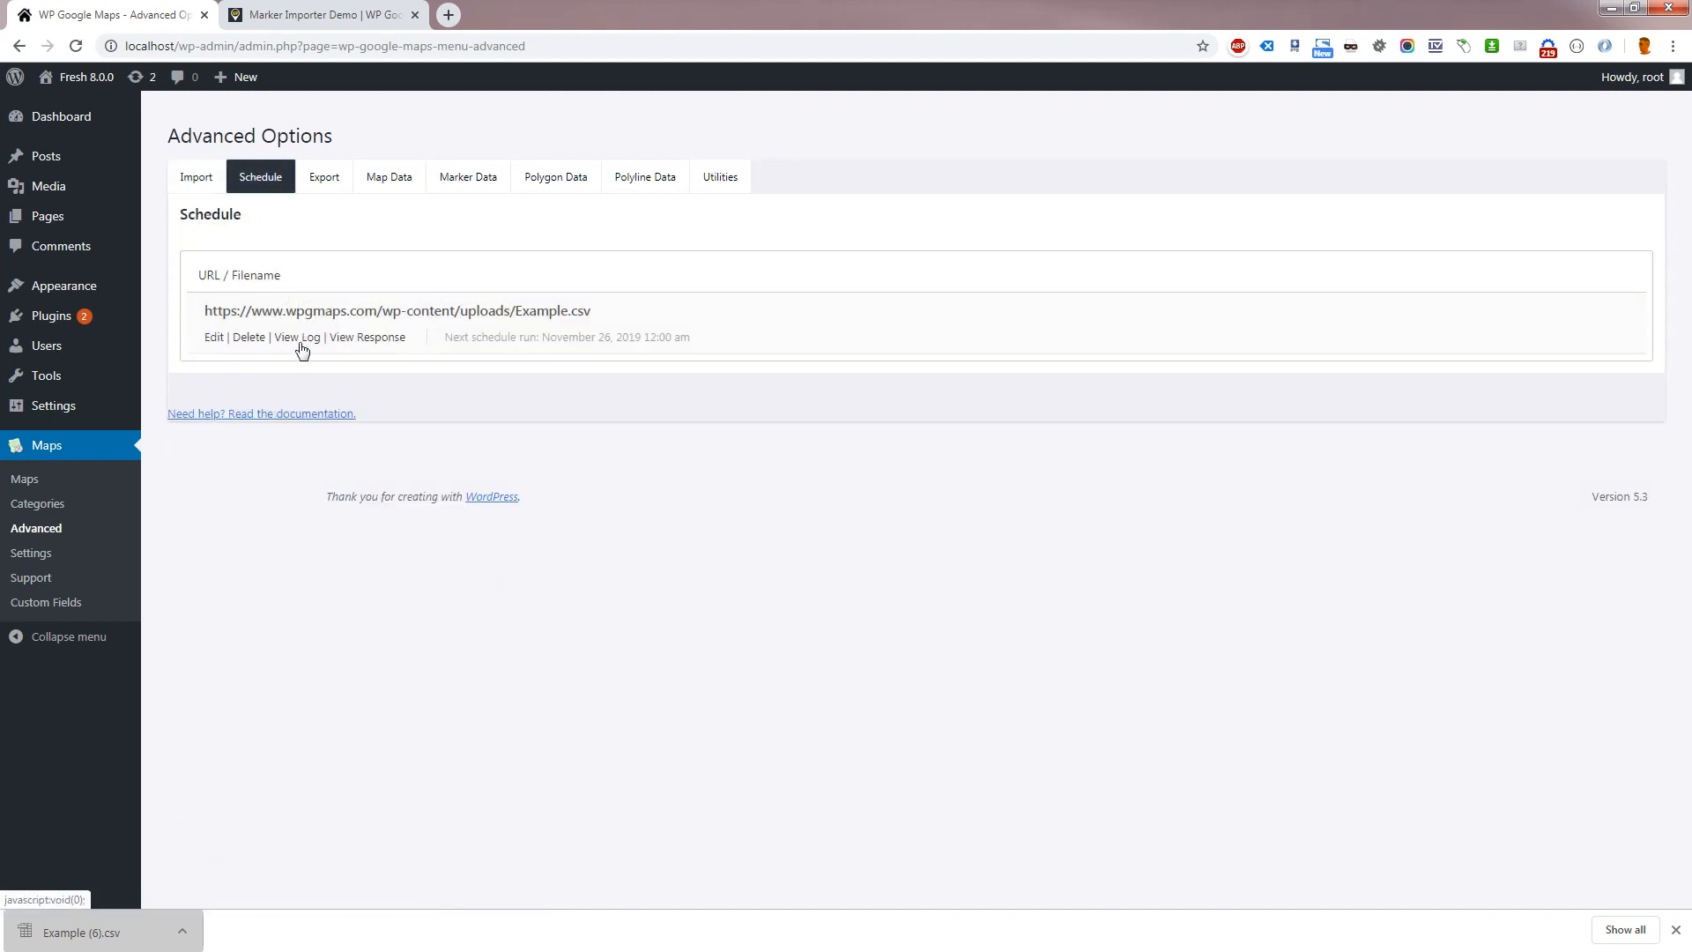
click(297, 337)
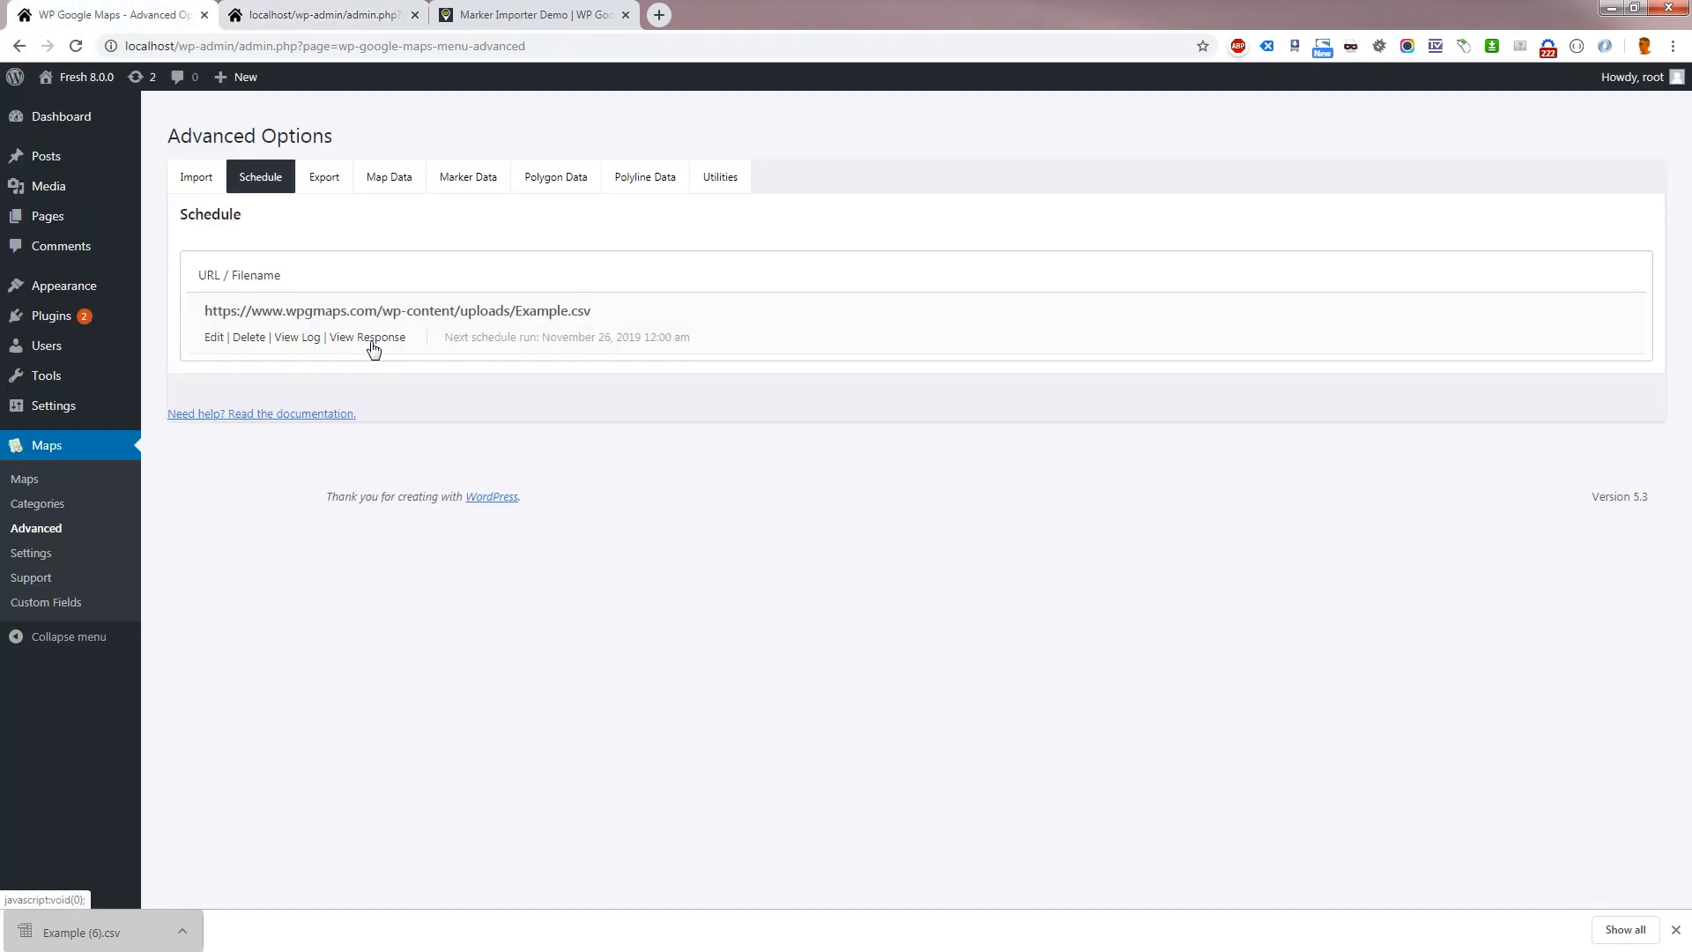
Open the Example.csv import's fetched response listing the railway station marker rows
click(367, 336)
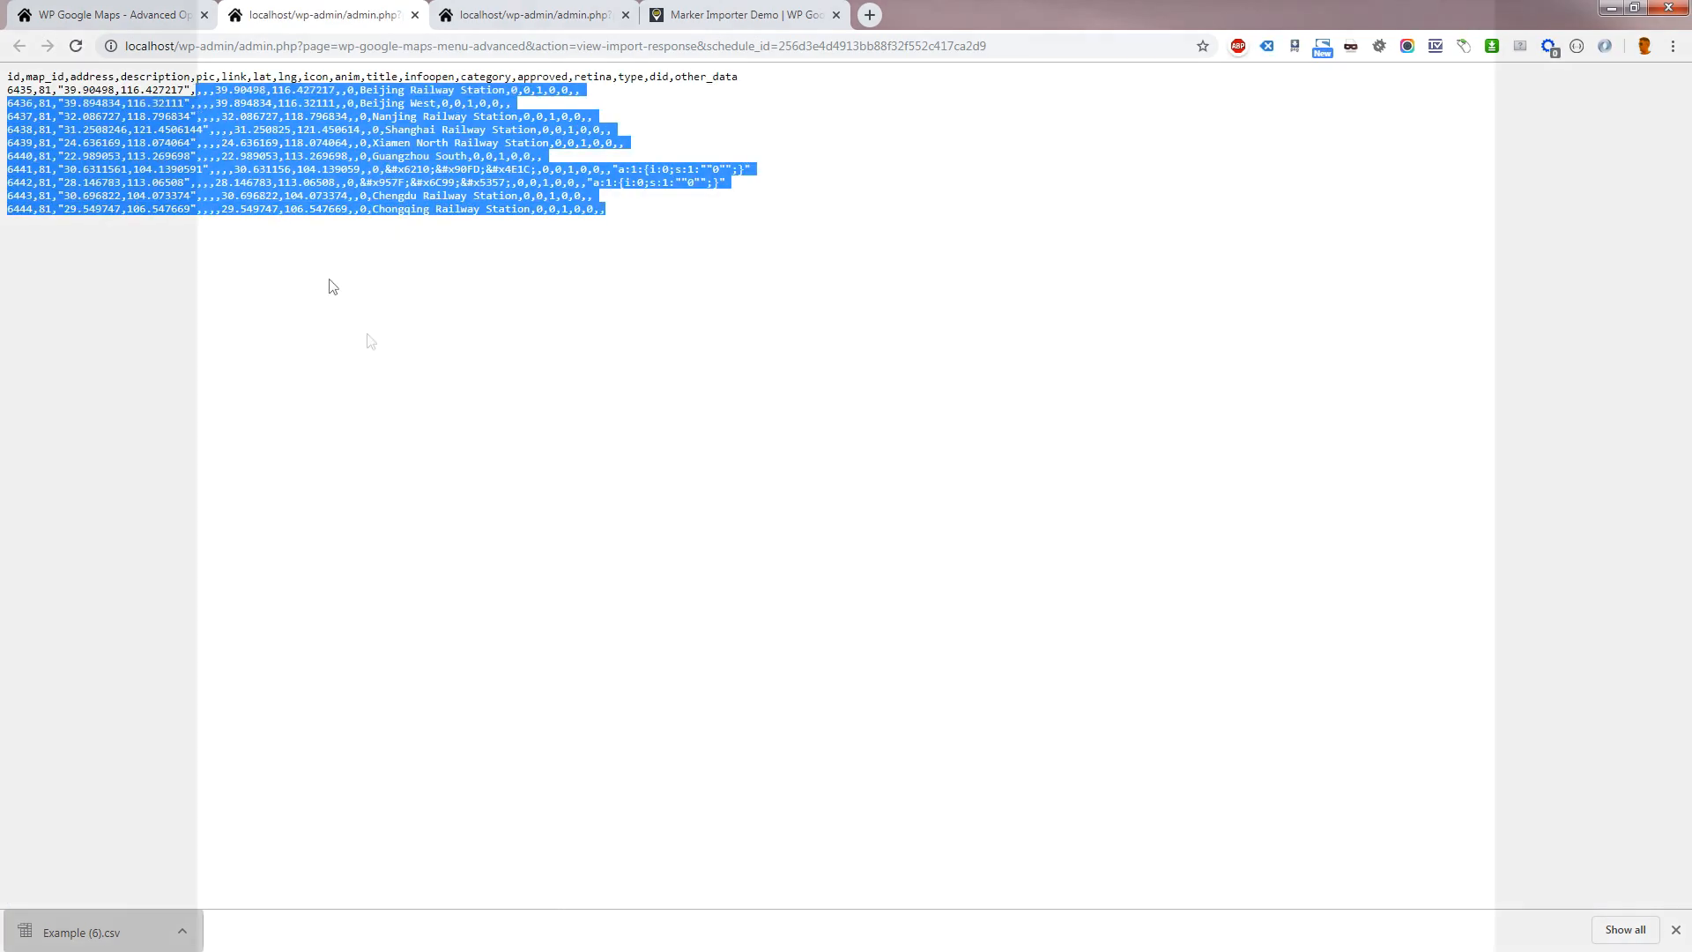